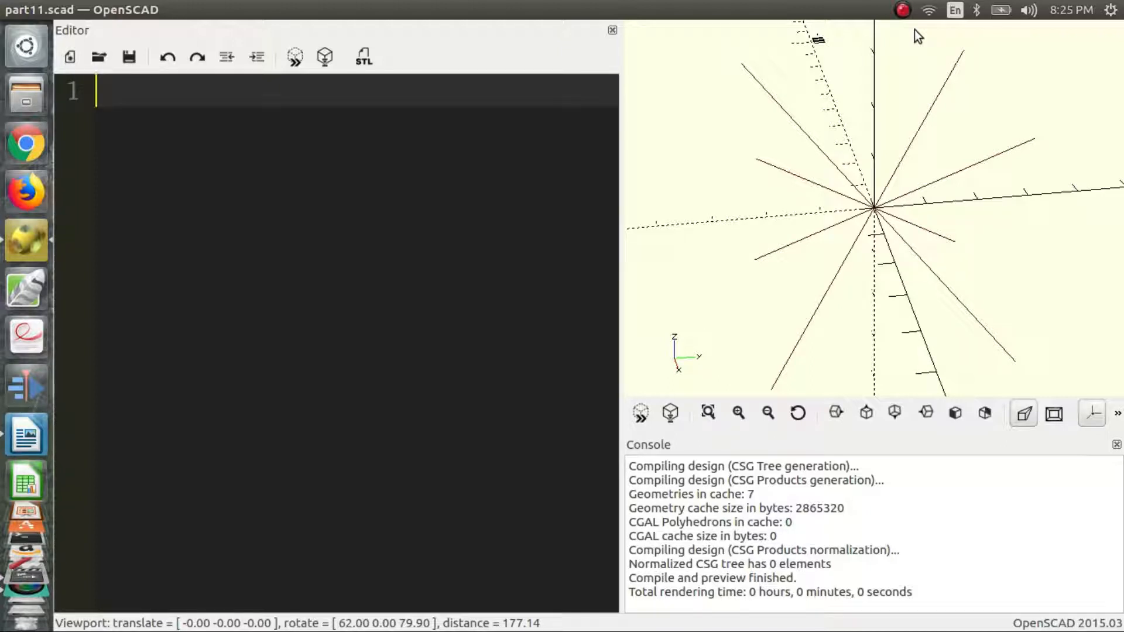
Step: Show the Animate controls with FPS 60 and Steps 100, leaving the editor empty
text($t)
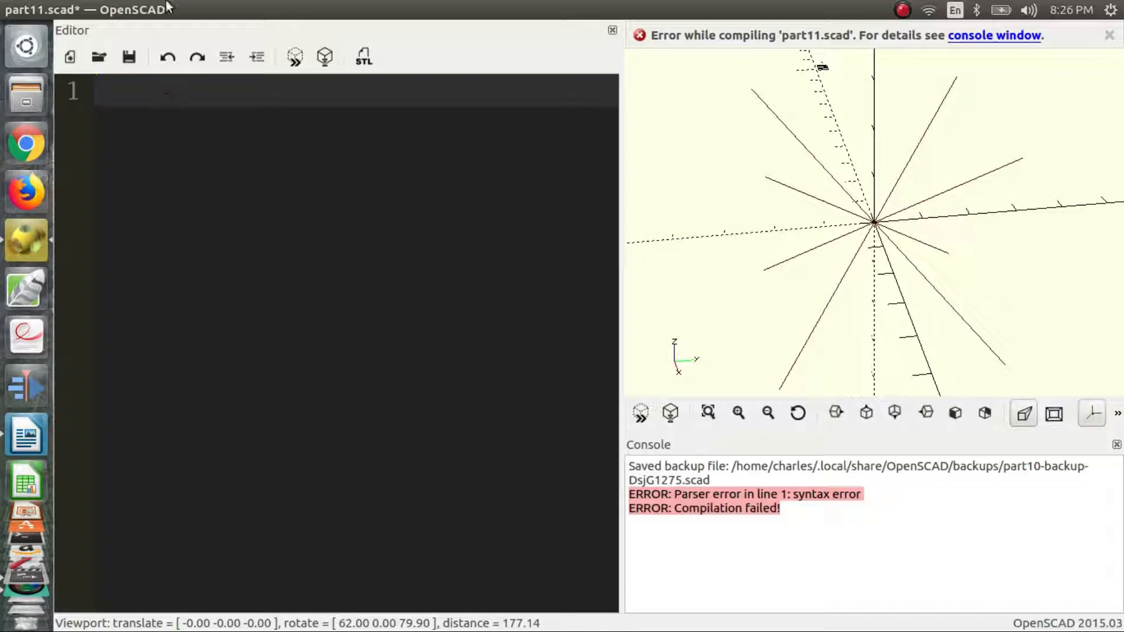
click(183, 9)
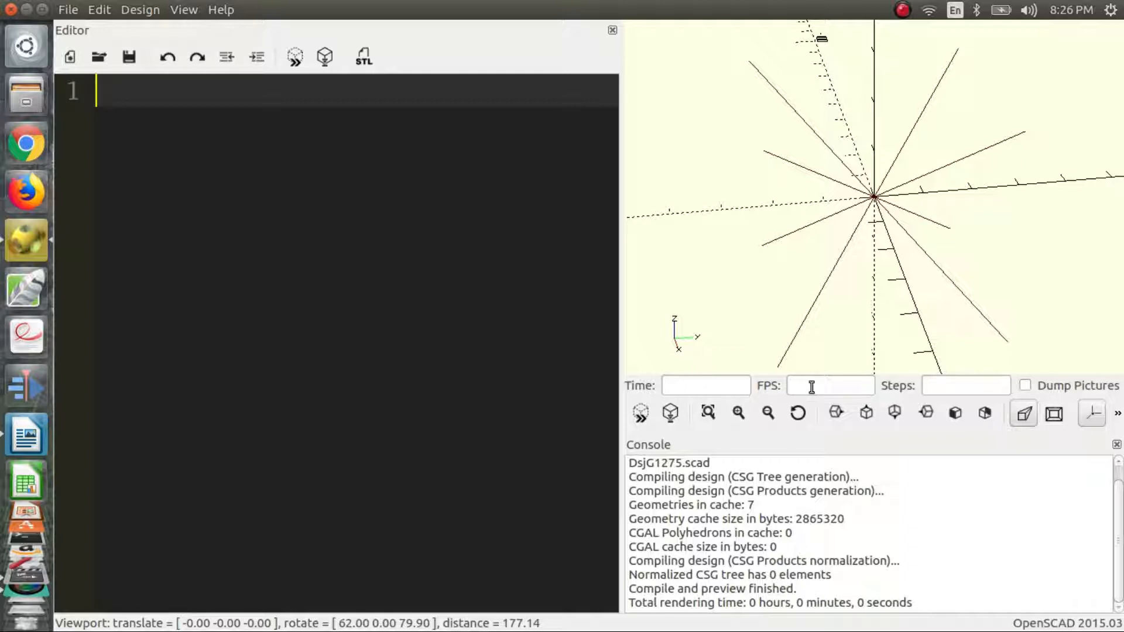
mouse_move(964, 385)
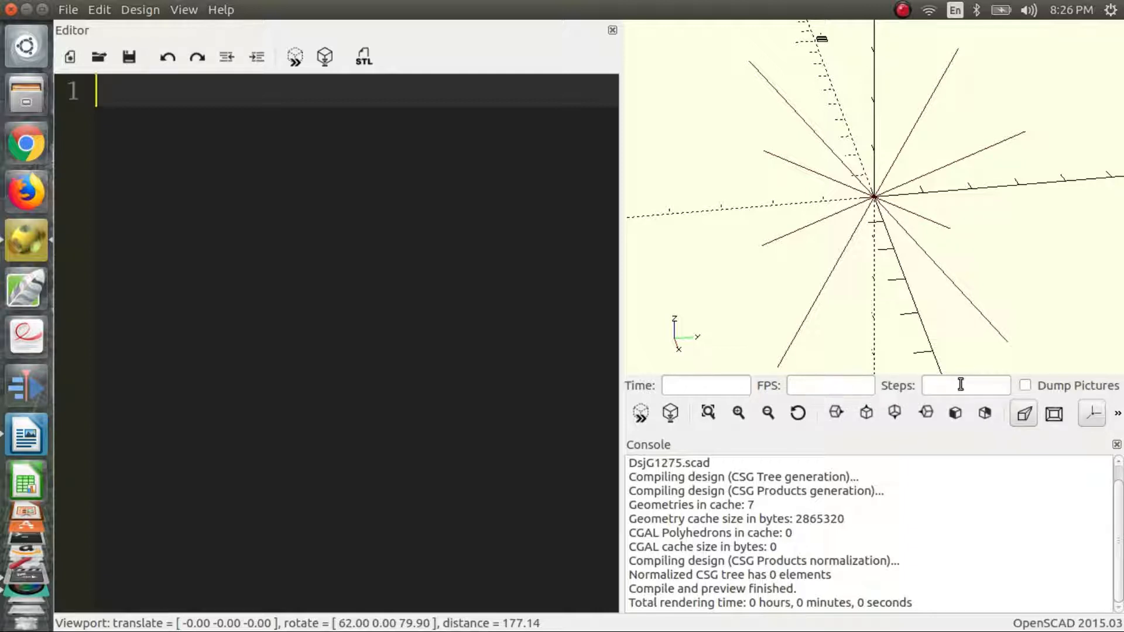
click(830, 385)
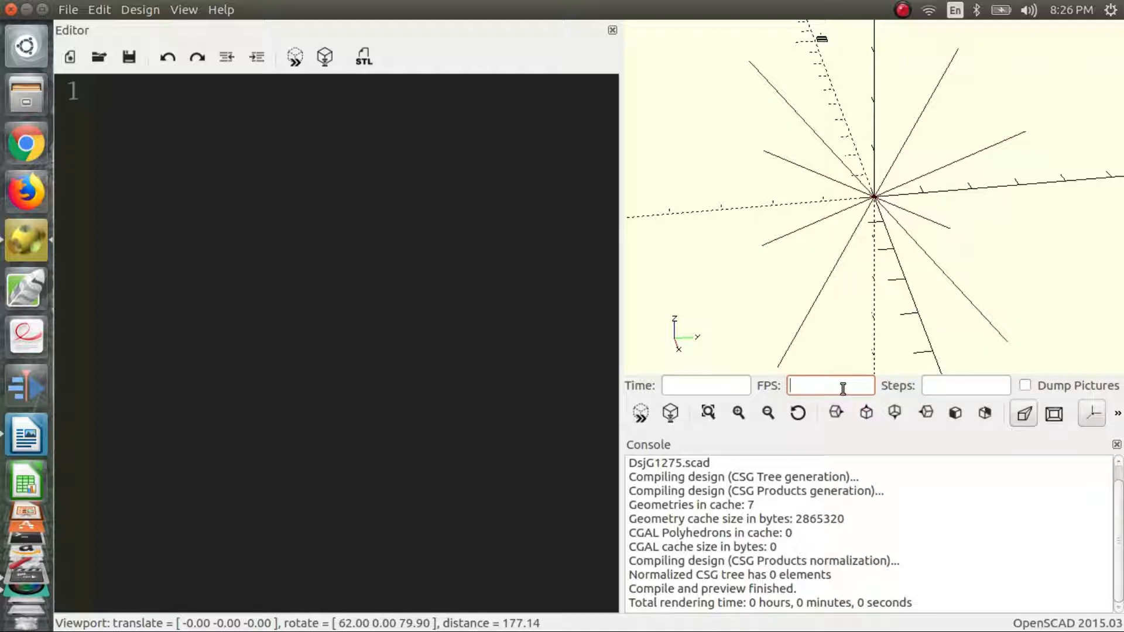
text(60)
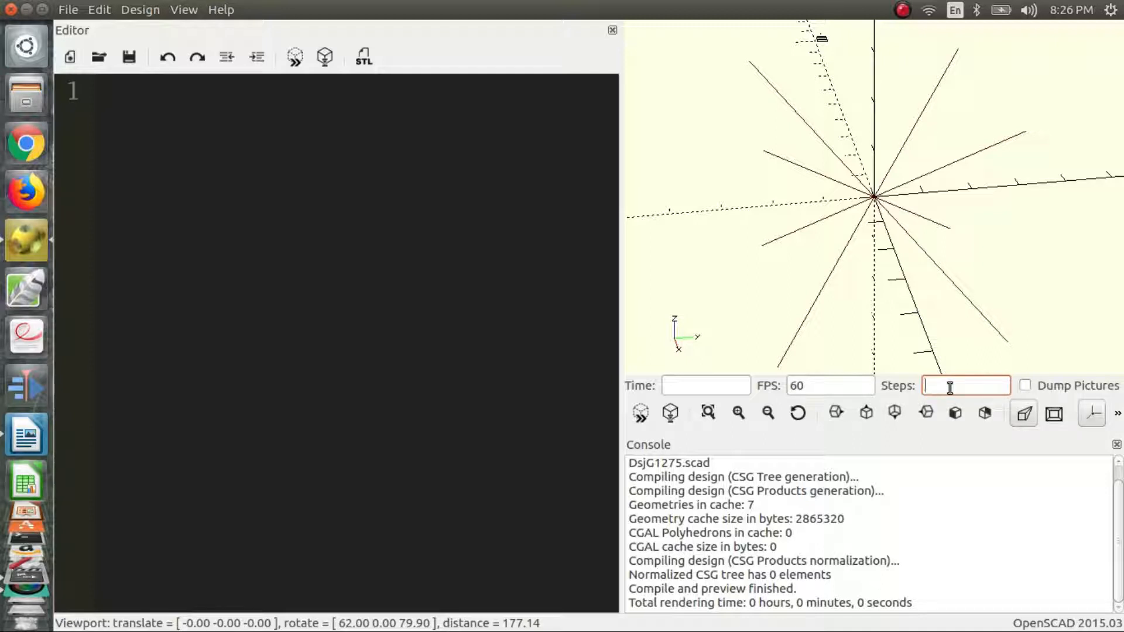
text(100)
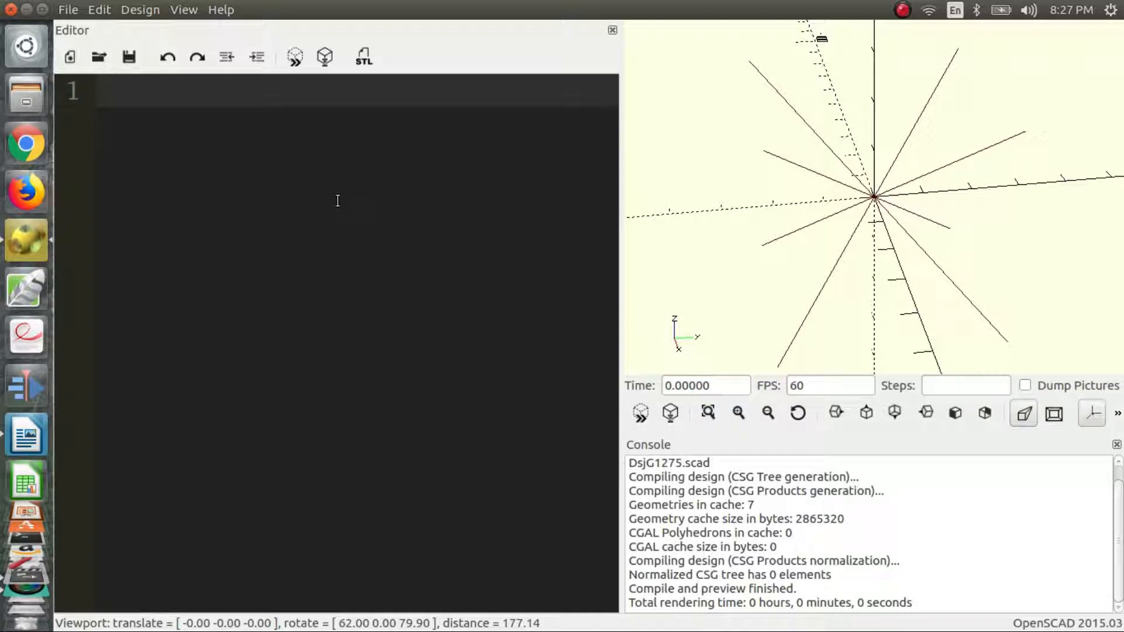
Step: Script cube(size = 10, center = true) and preview it at the origin
text($t)
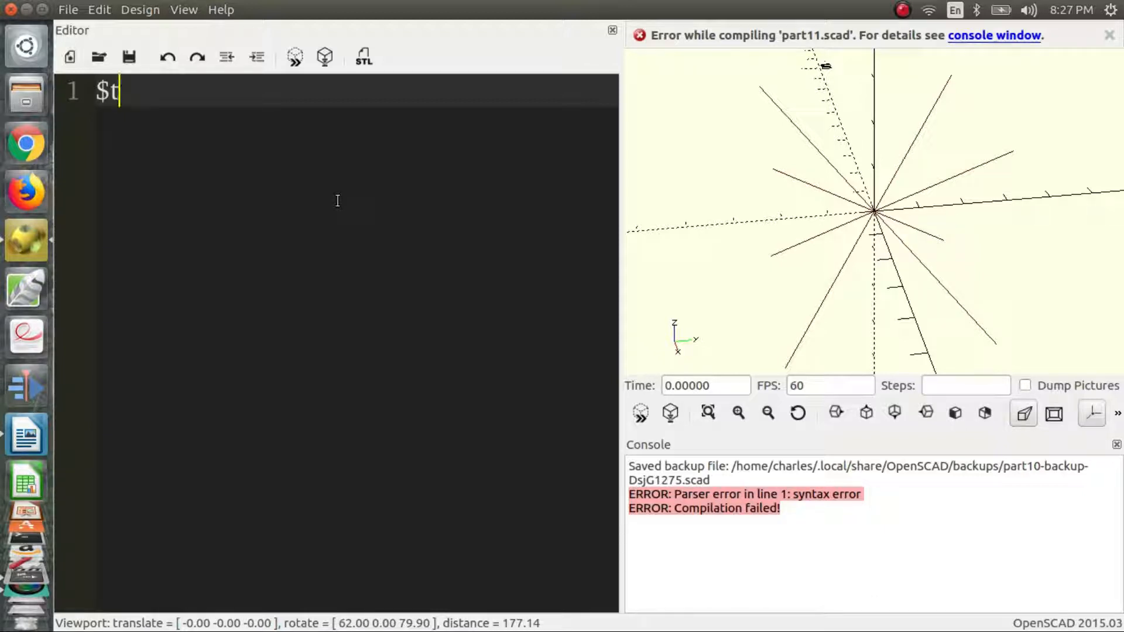
key(Backspace)
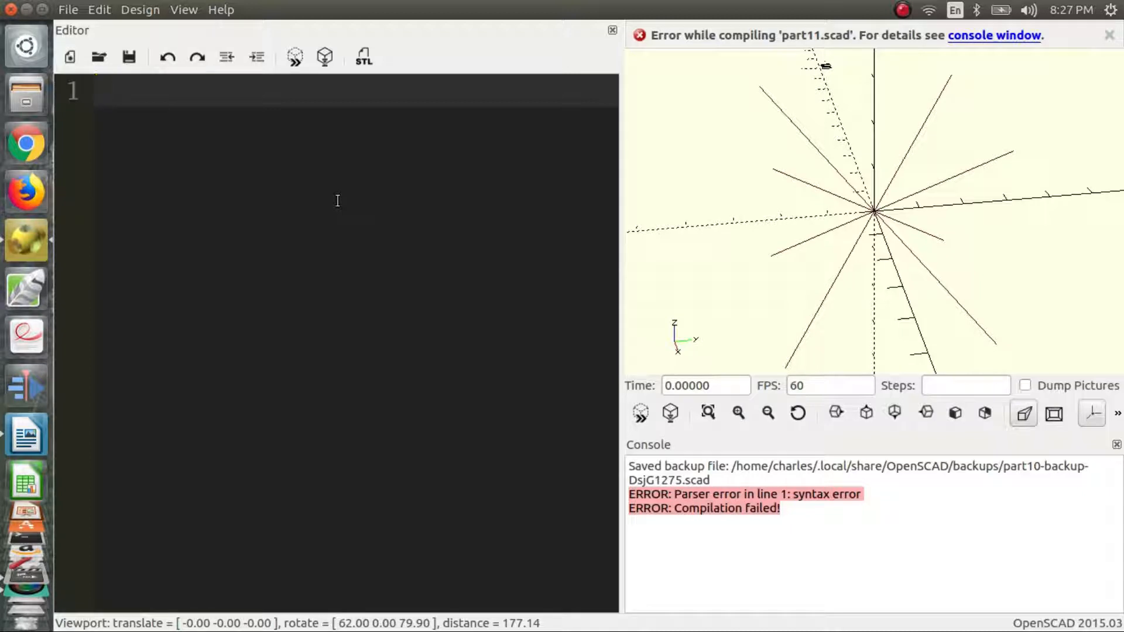
text(cu)
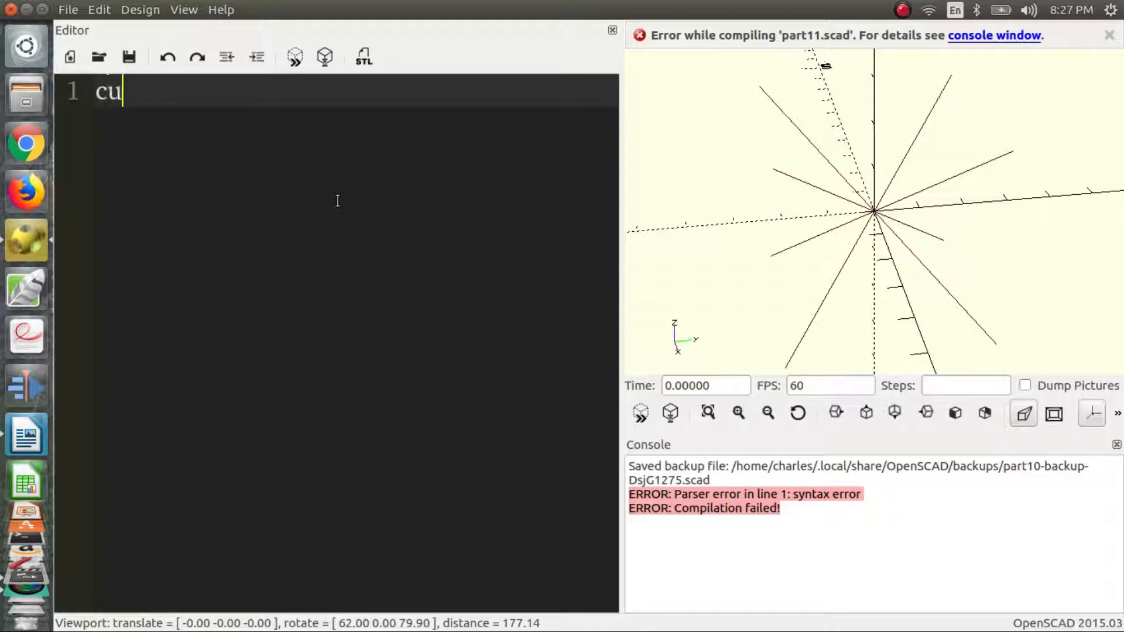
text(be();)
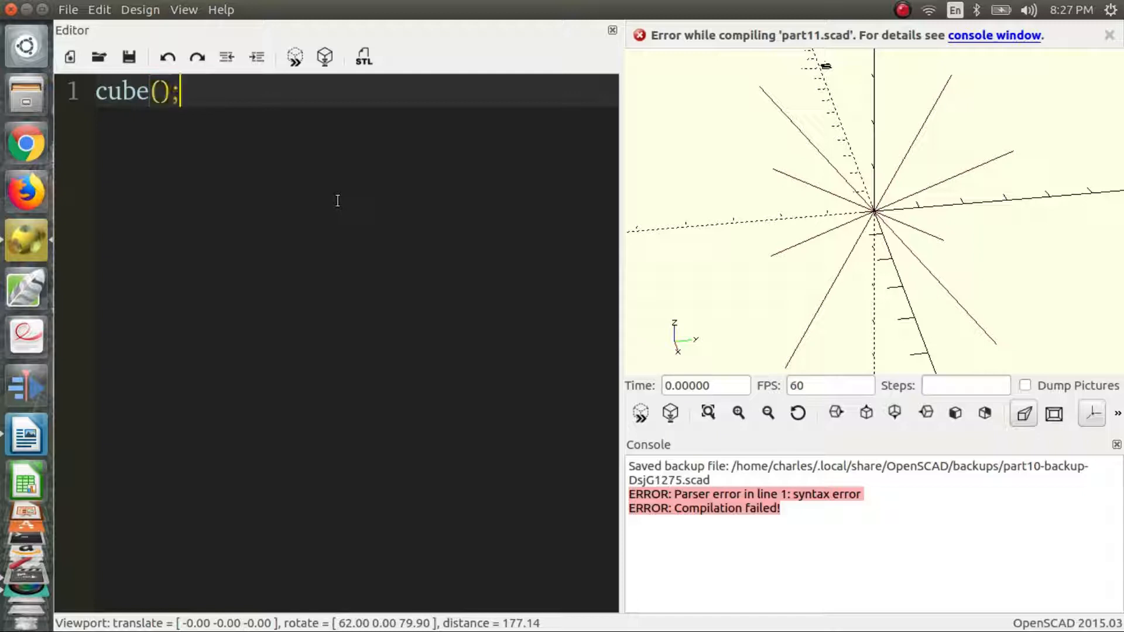
text(size)
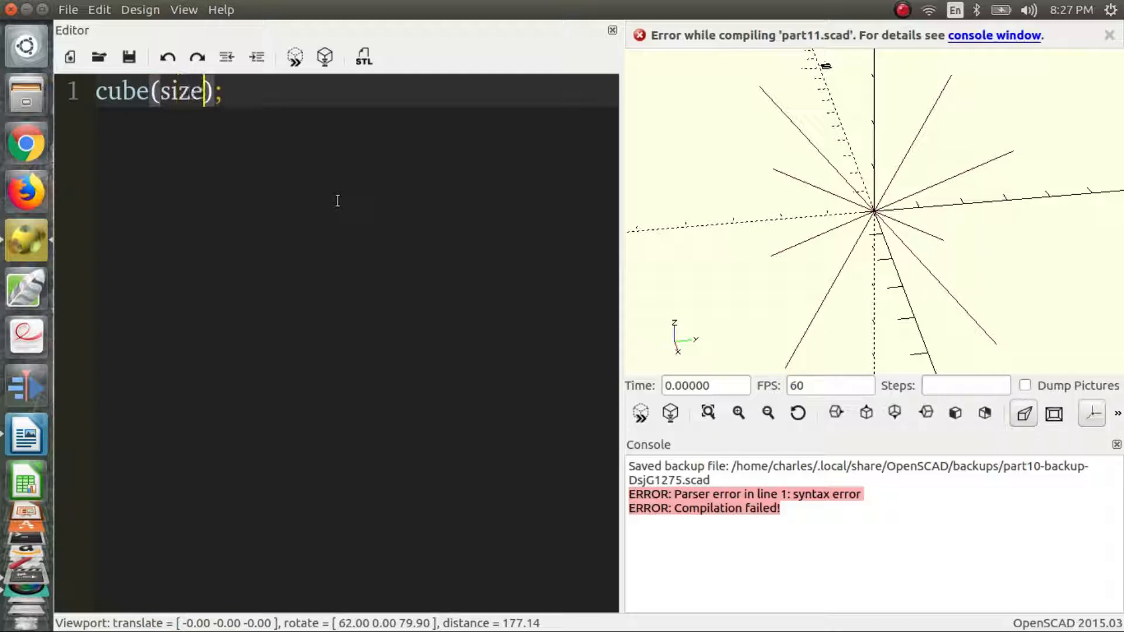
text(= 10,)
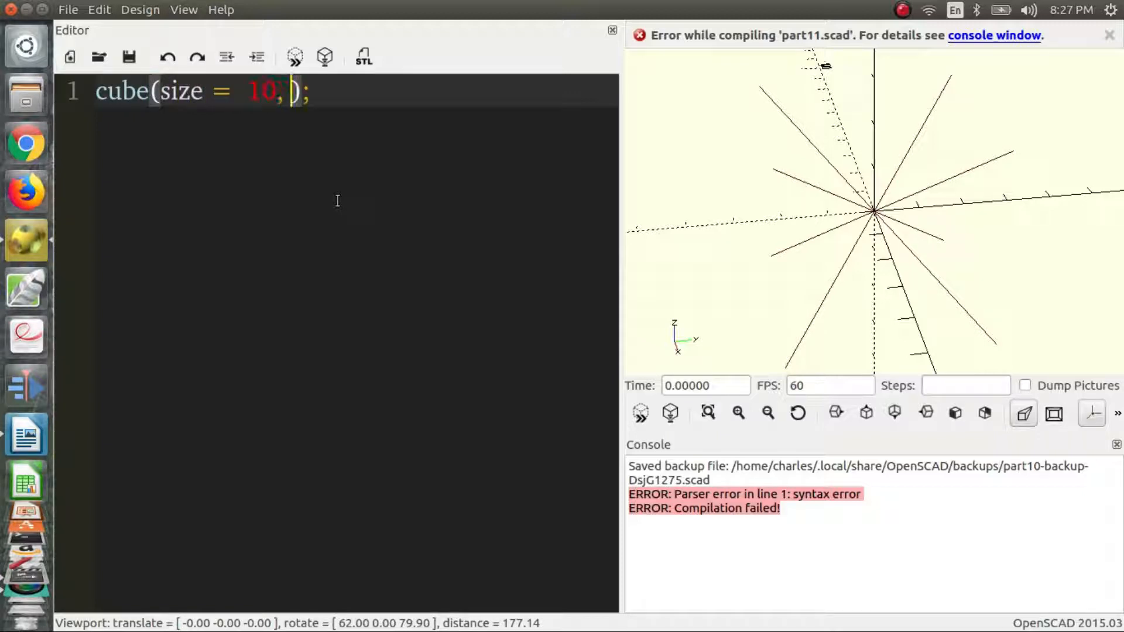
text(center = true)
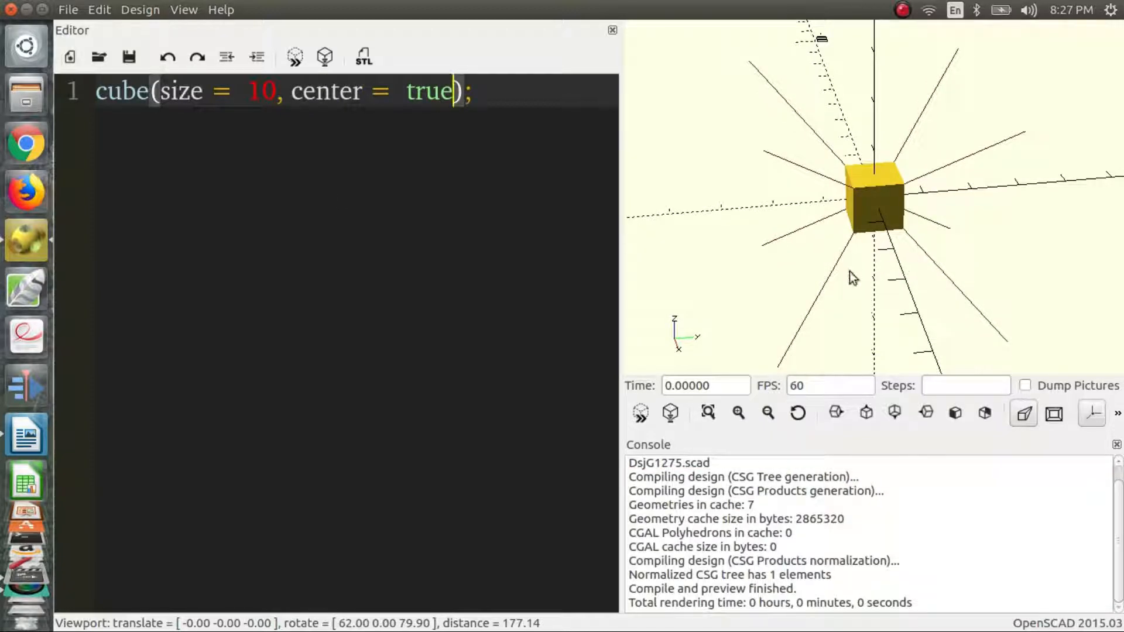
drag(853, 279, 835, 301)
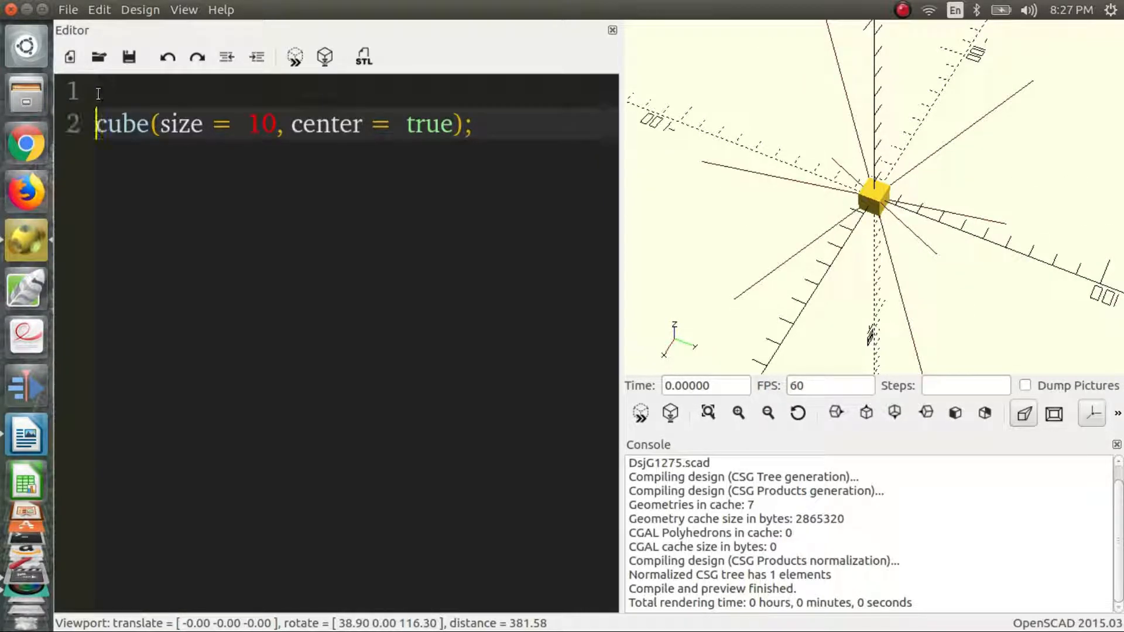
Step: Wrap the cube in translate([$t,0,0]) so its x offset follows animation time
text(translate()
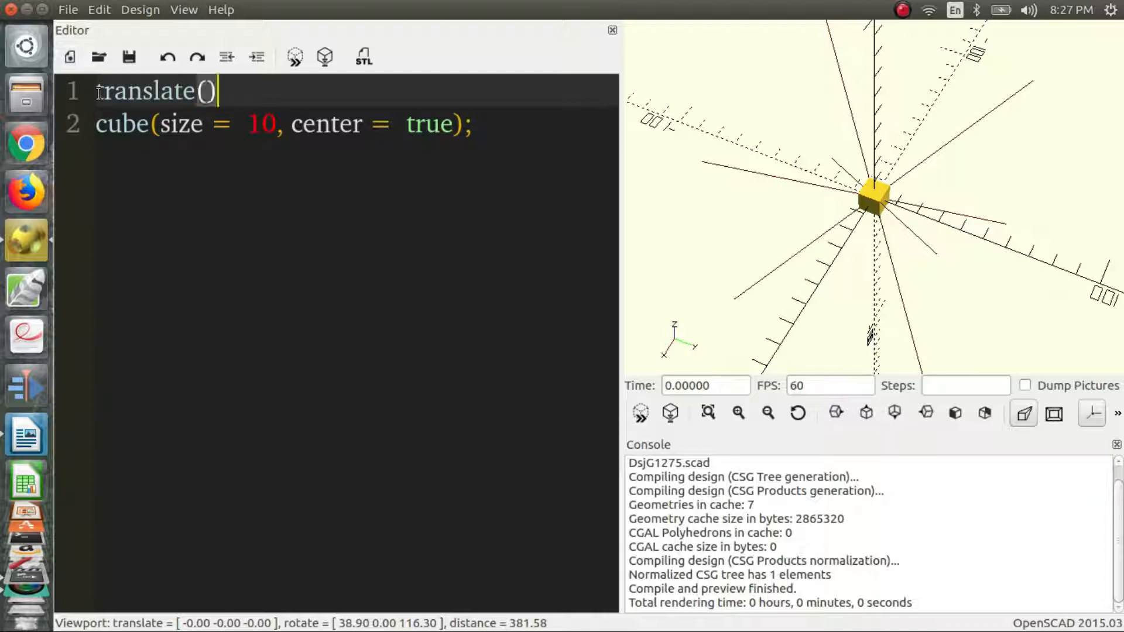
text([])
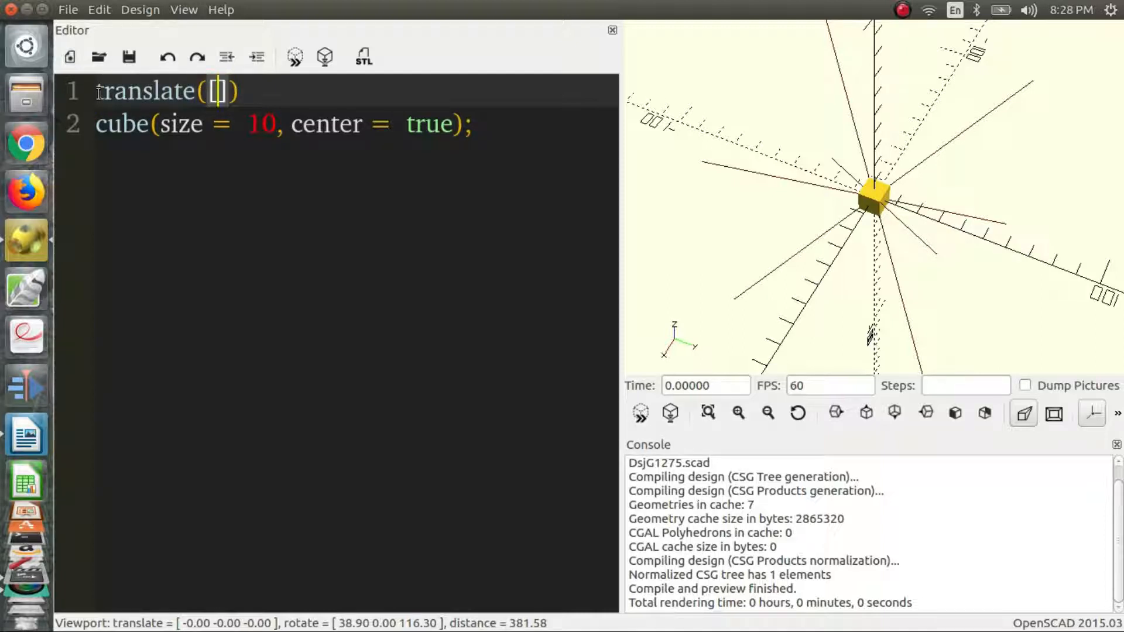
text(0,0,0)
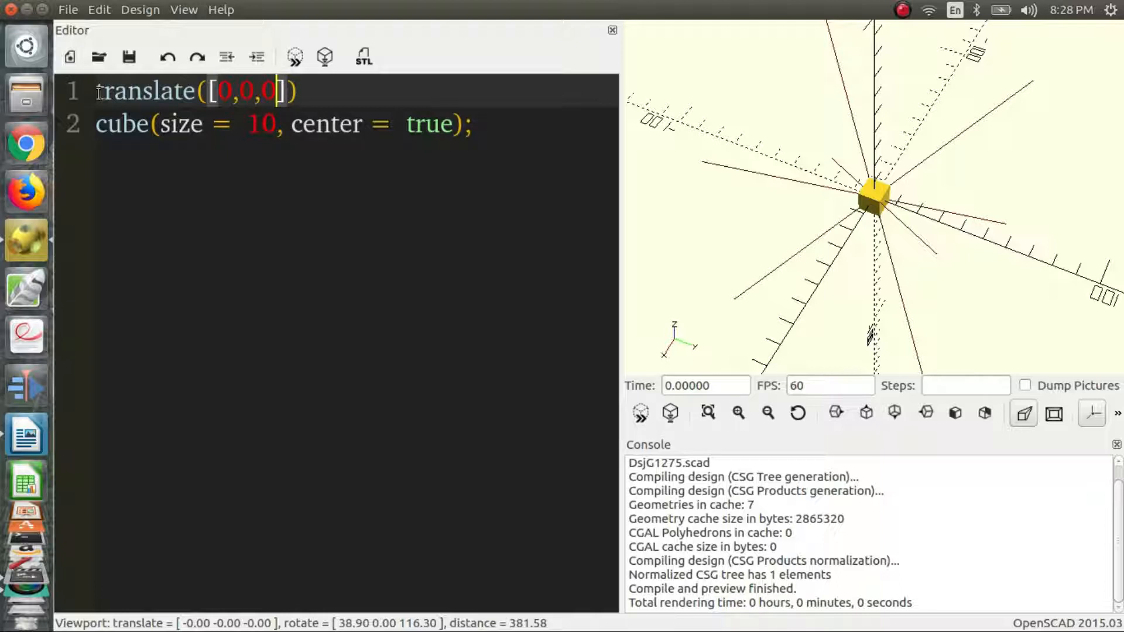
key(BackSpace)
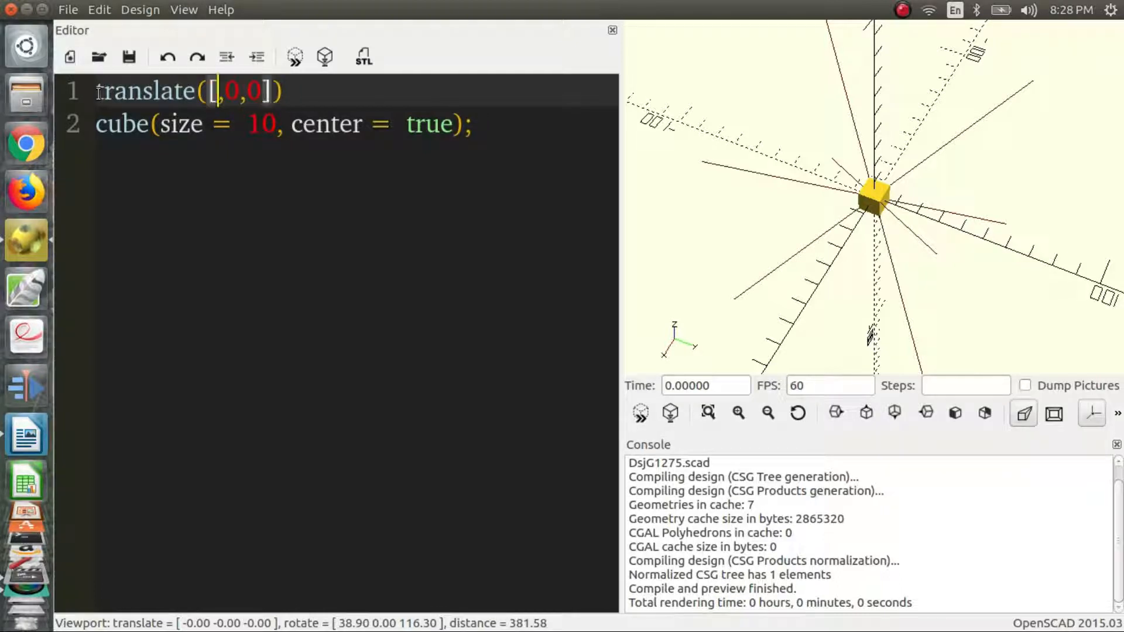
text($t)
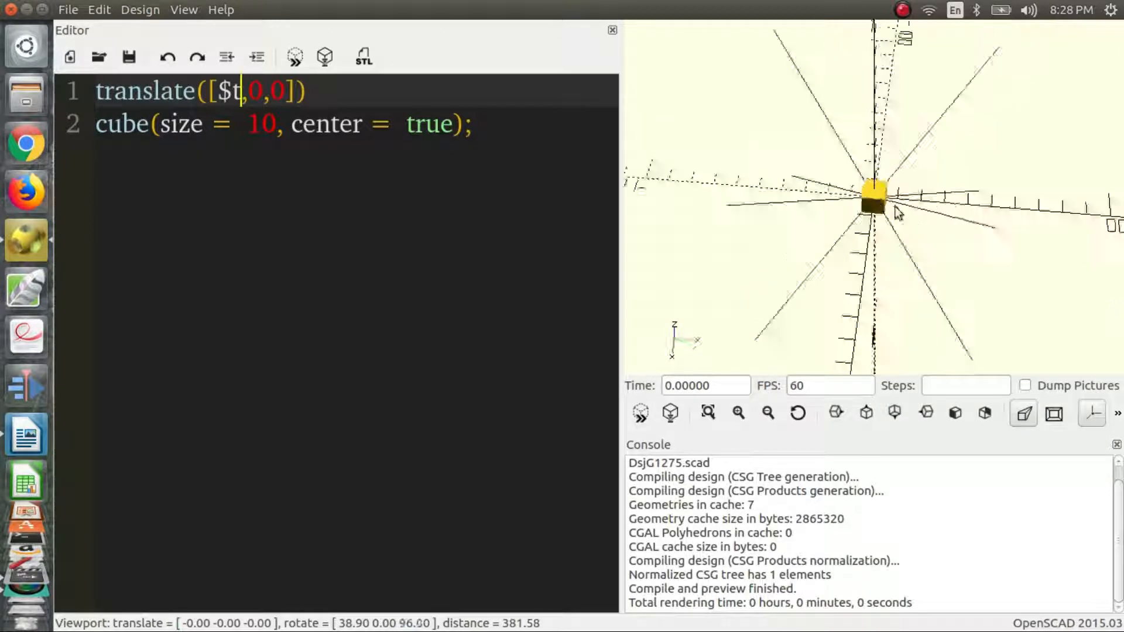
Step: Face the view along x and enter 100 animation steps to start the animation
drag(899, 213, 960, 209)
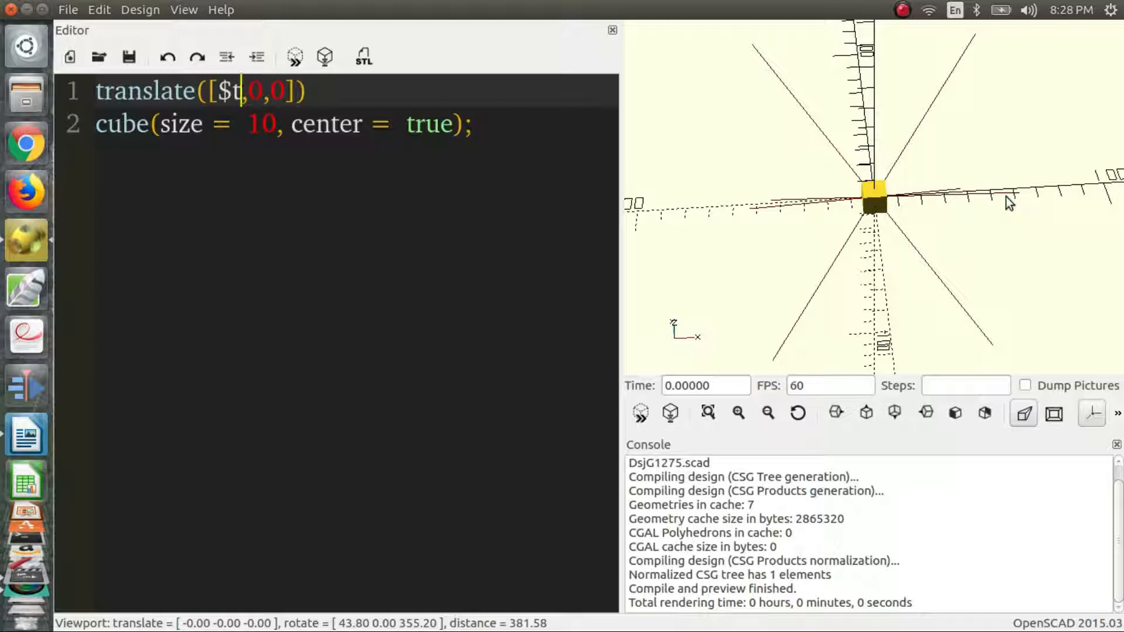
click(965, 385)
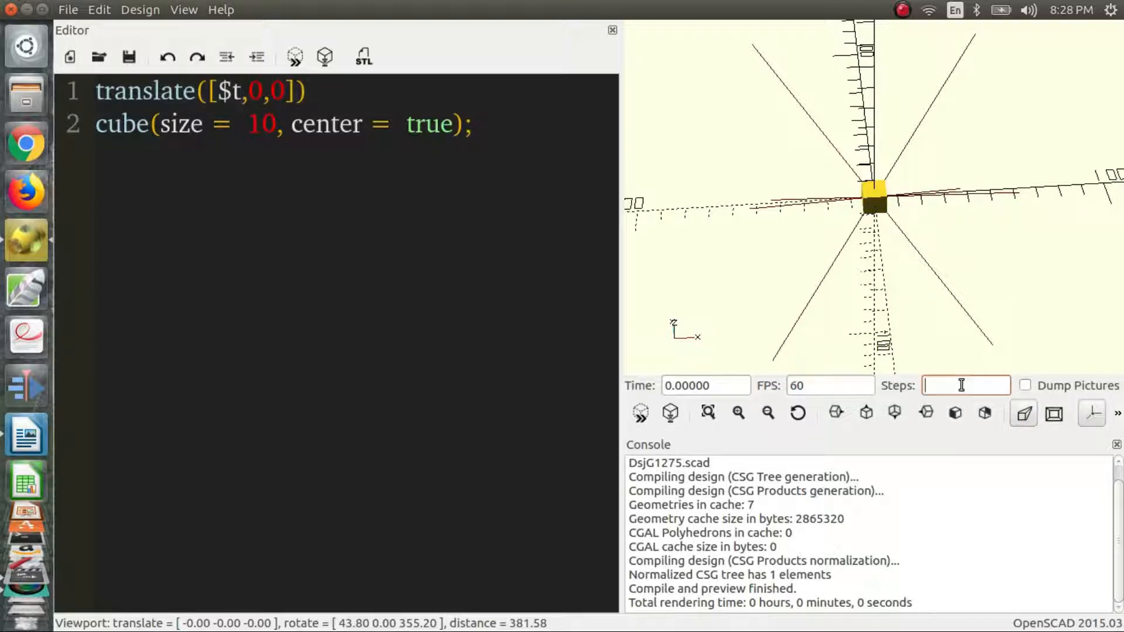
text(100)
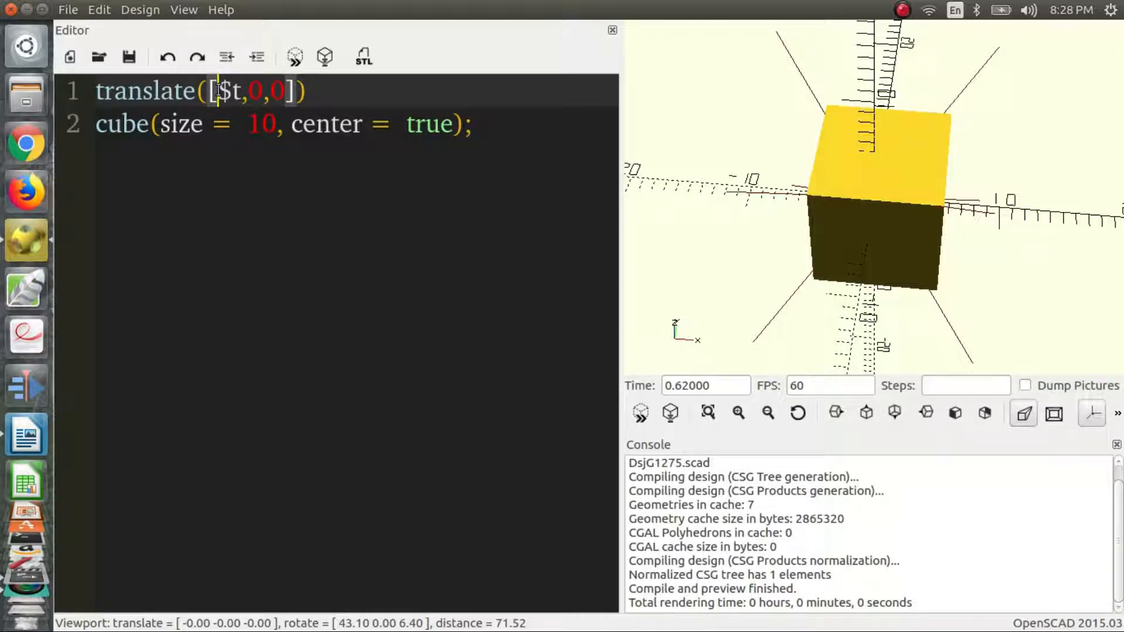
Step: Change the x offset to 20*$t and restart the animation with 100 steps
text(20)
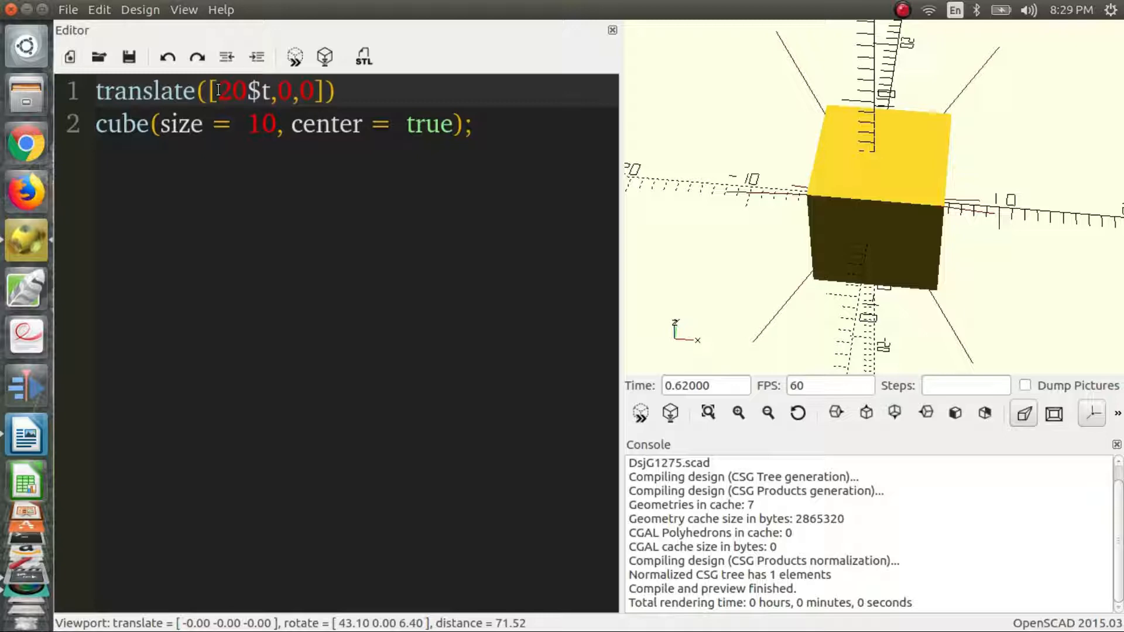
text(*)
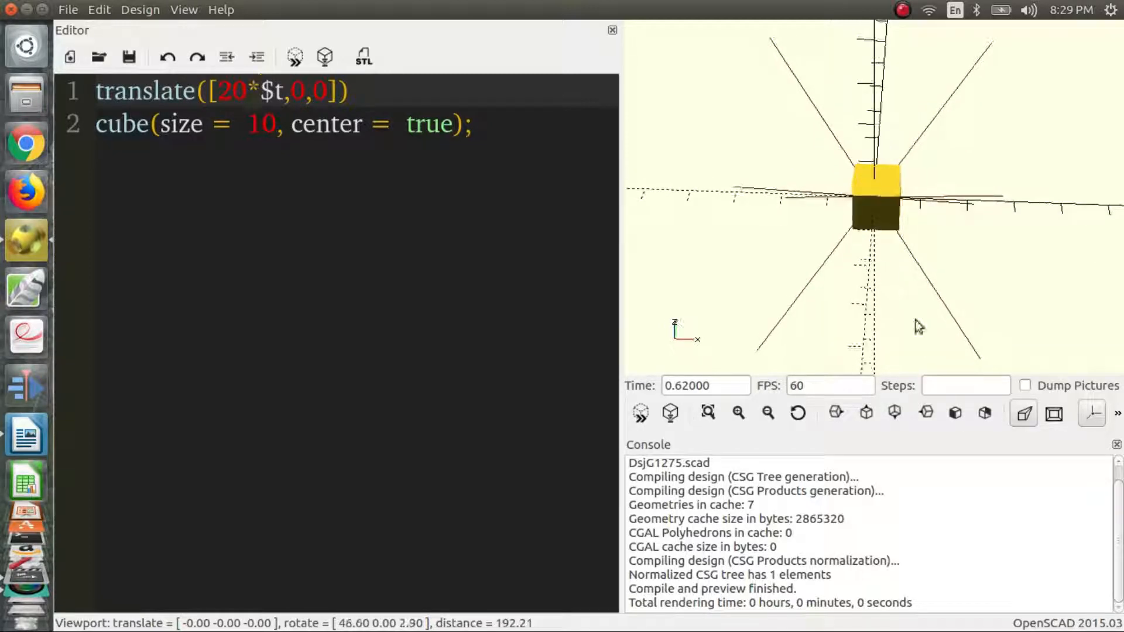
click(965, 385)
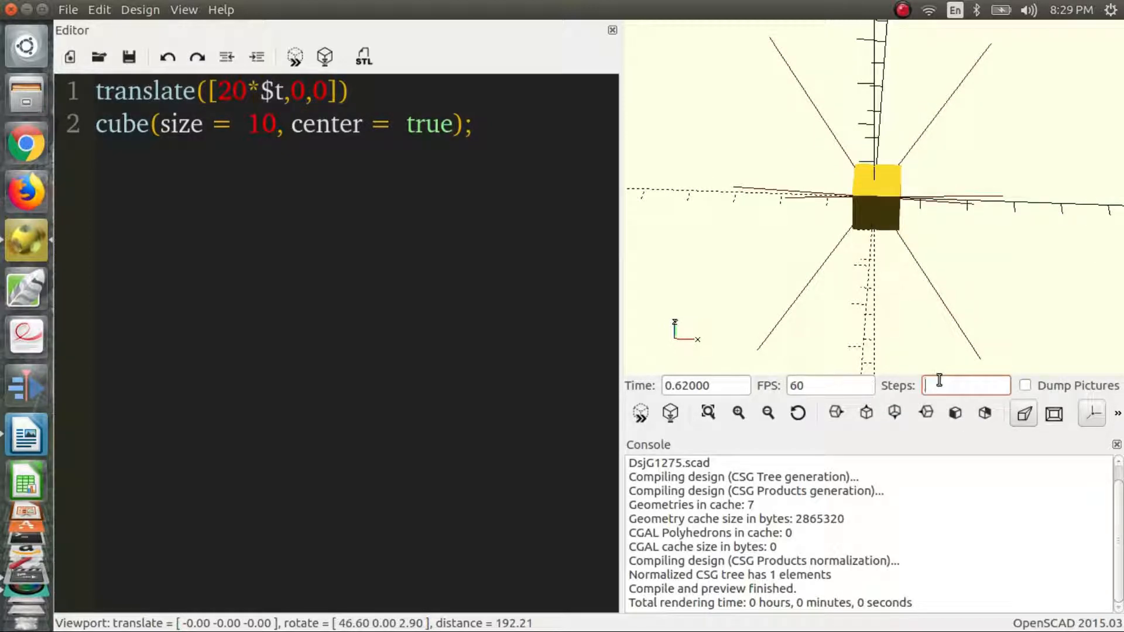
text(100)
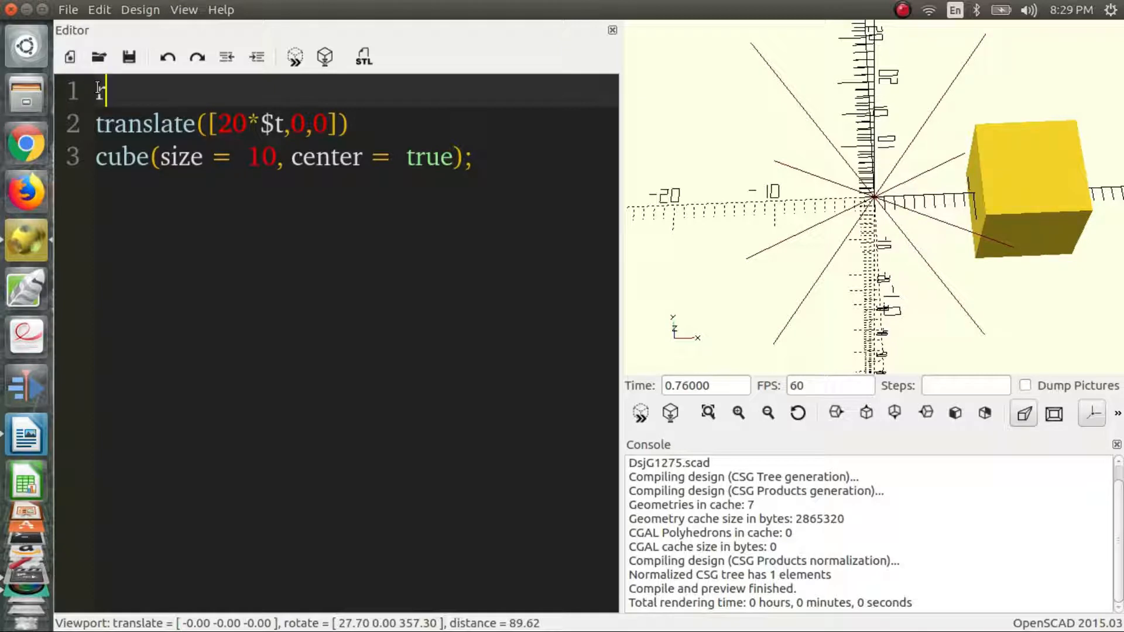
Step: Add rotate([0,0,0]) above translate and fix the translate offset to [20,0,0]
text(rotate())
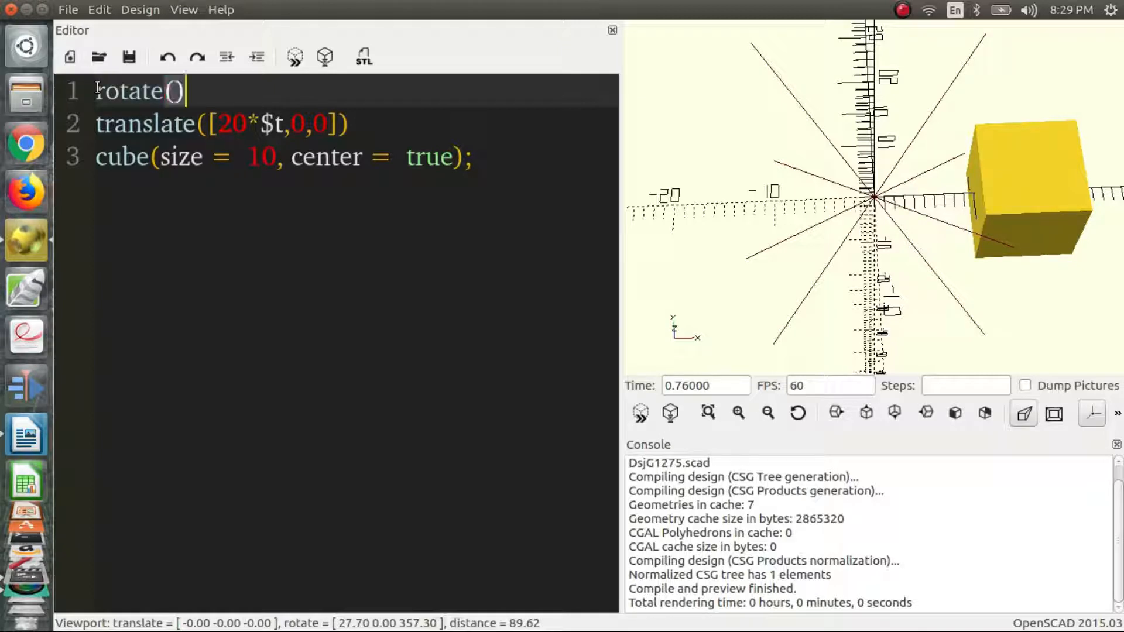
text([)
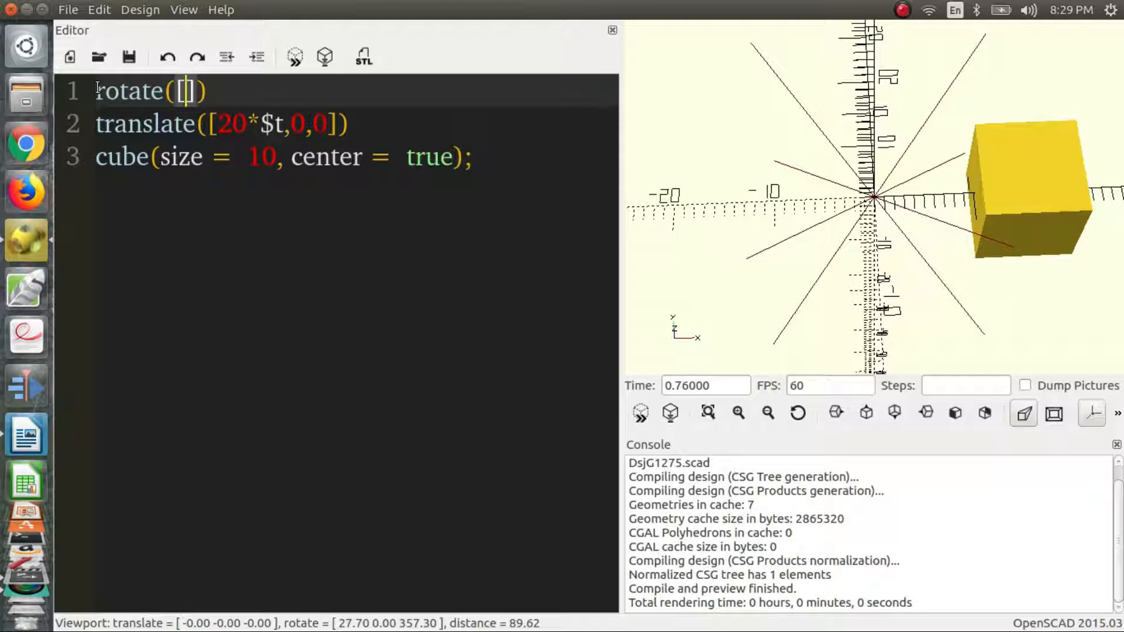
text(0,0,0)
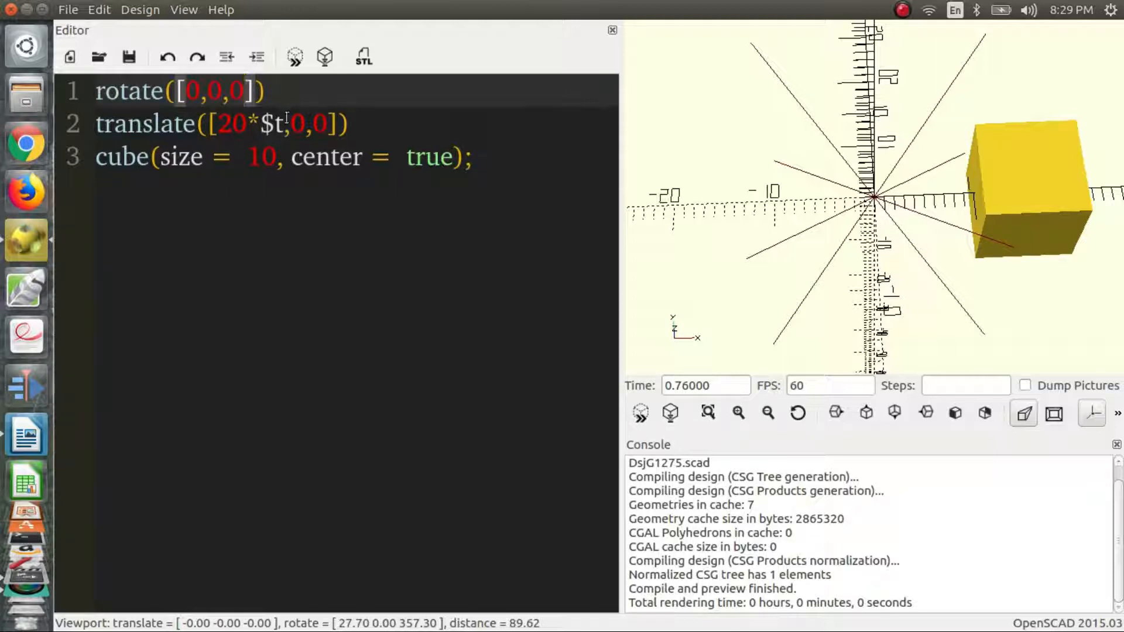
double_click(250, 123)
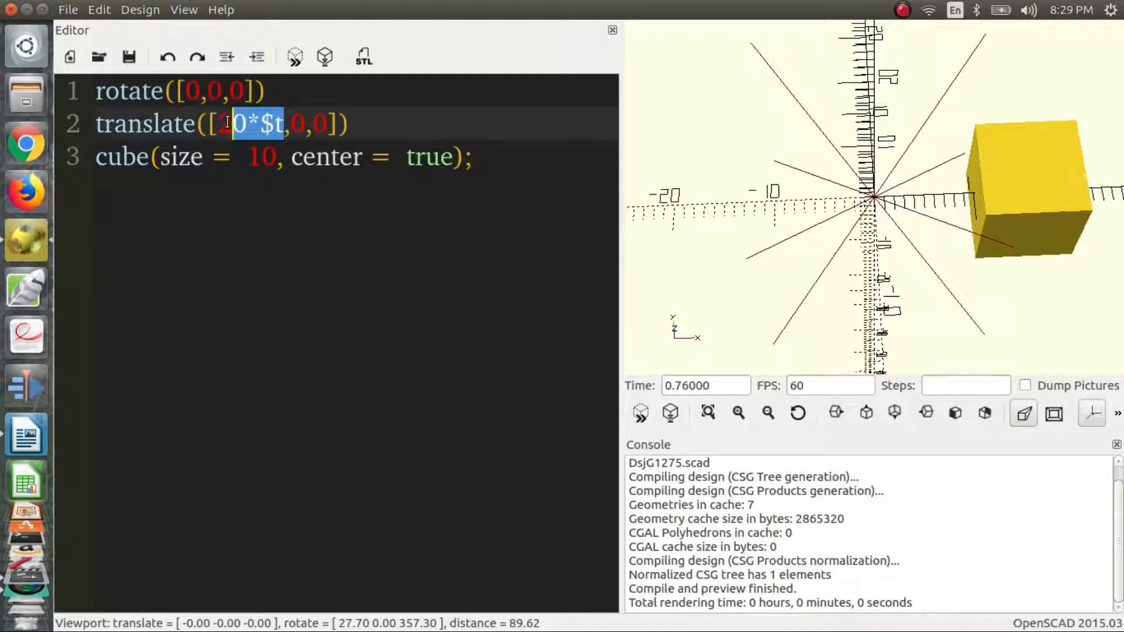
text(0)
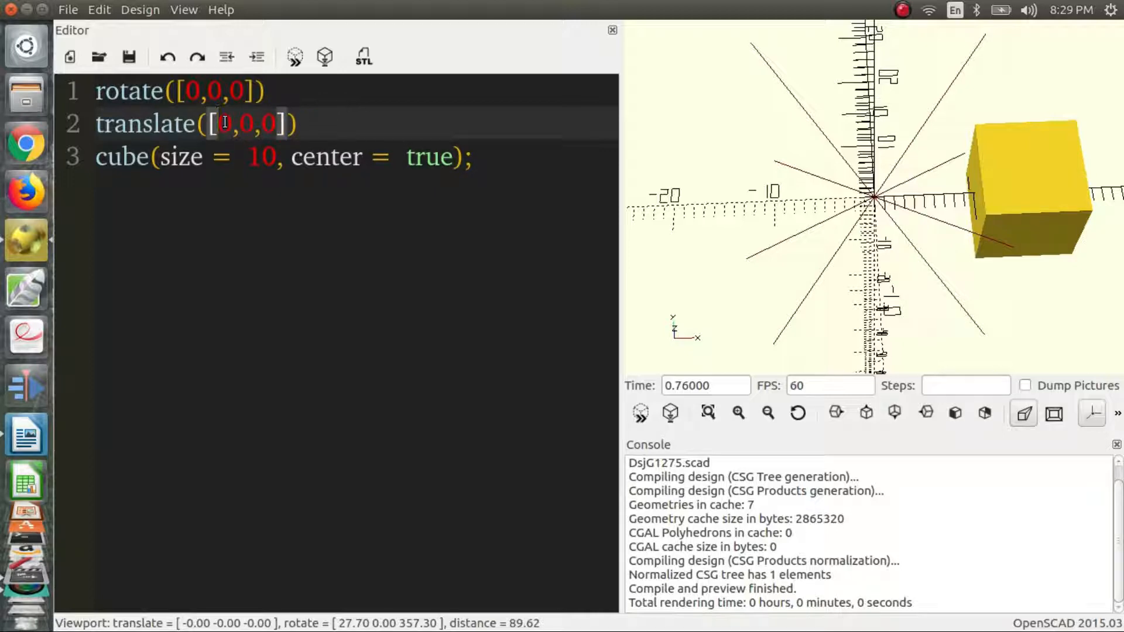
text(2)
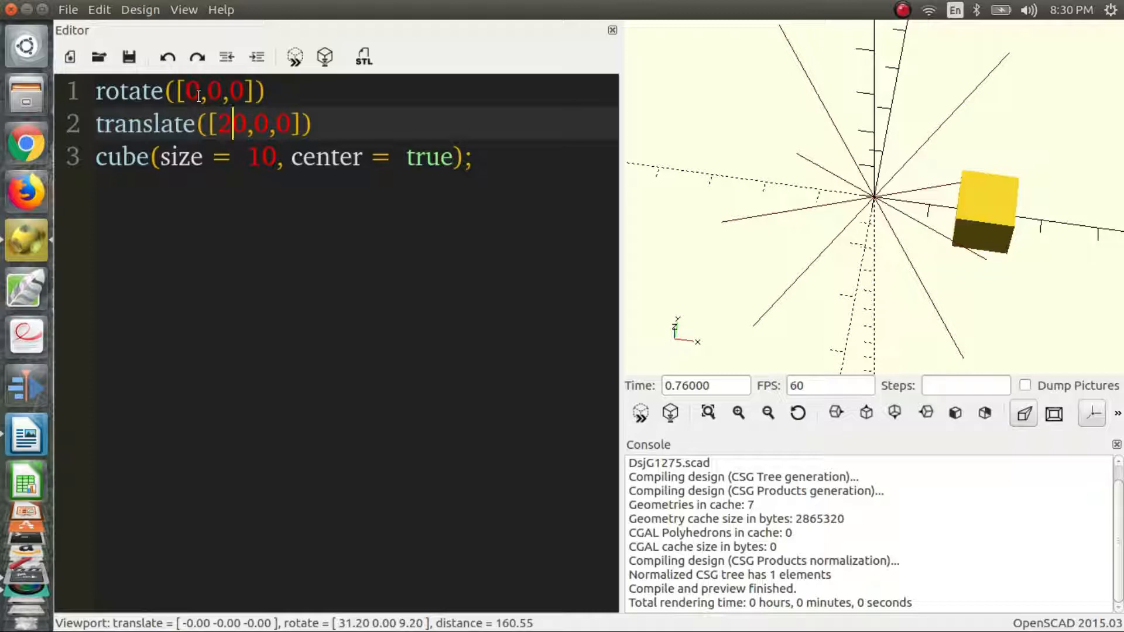
mouse_move(453, 192)
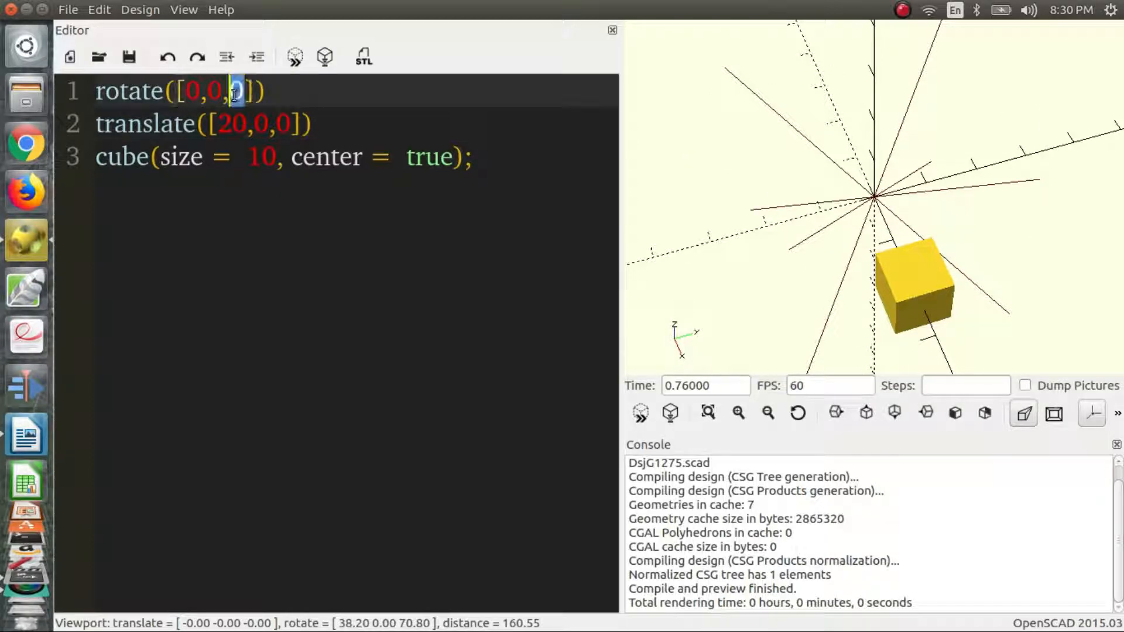
Step: Set the z rotation to 360*$t and run the animation with 100 steps
key(Backspace)
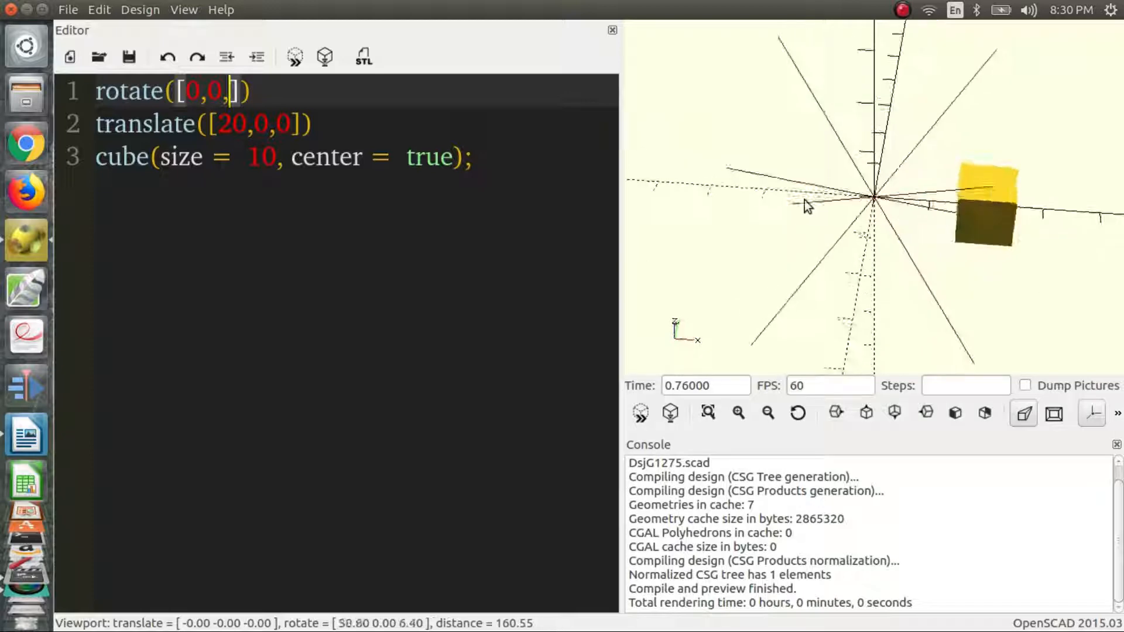
drag(807, 207, 820, 257)
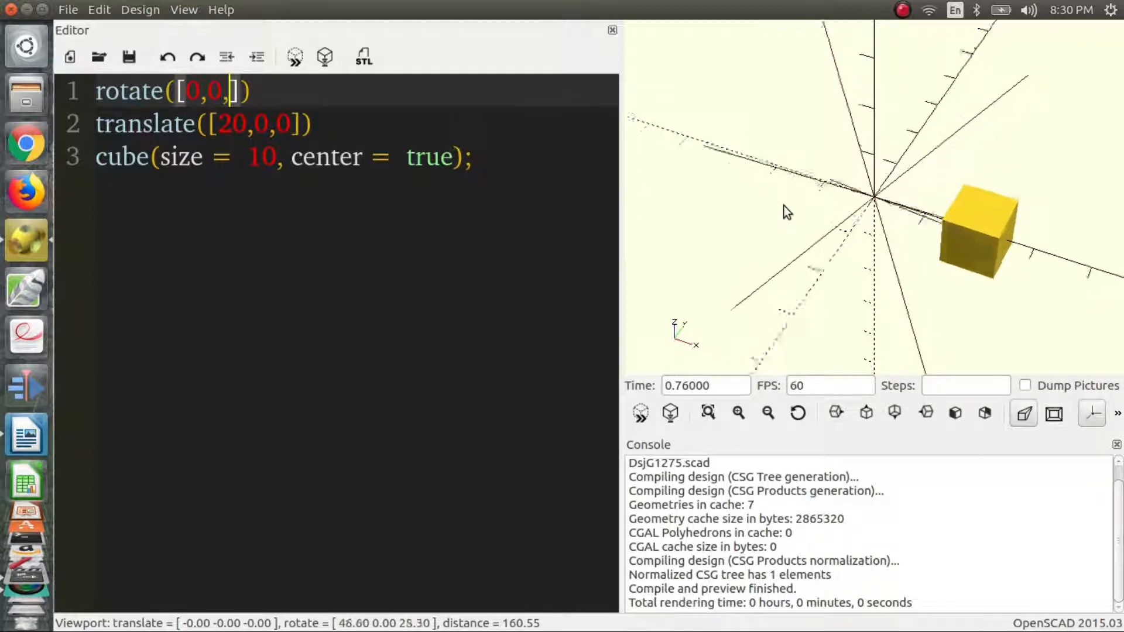
text(360)
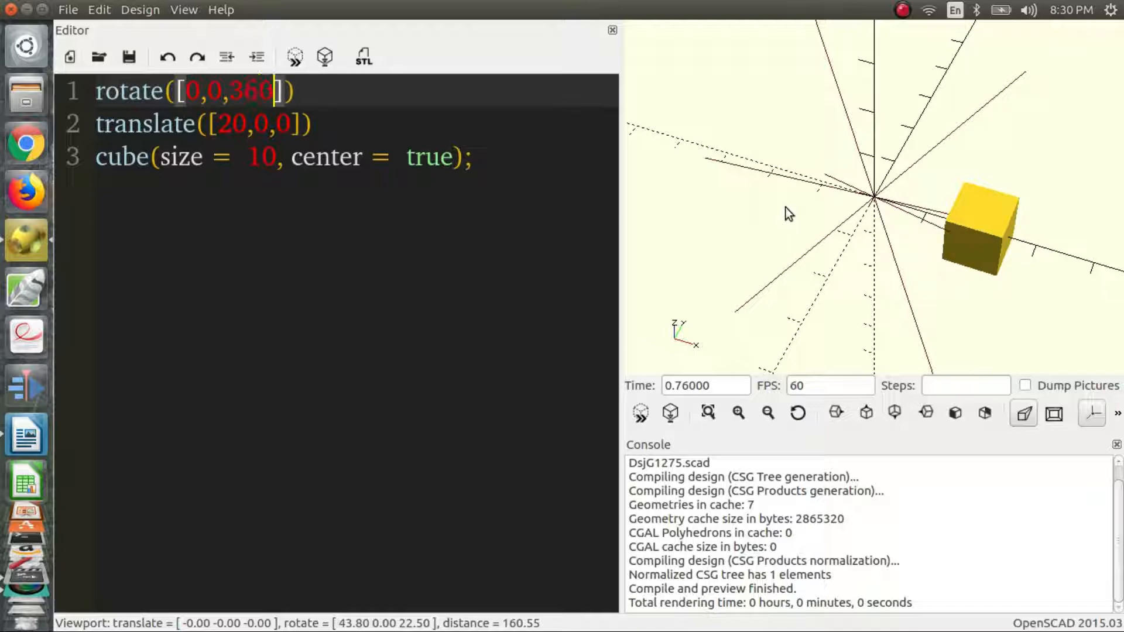
text(*)
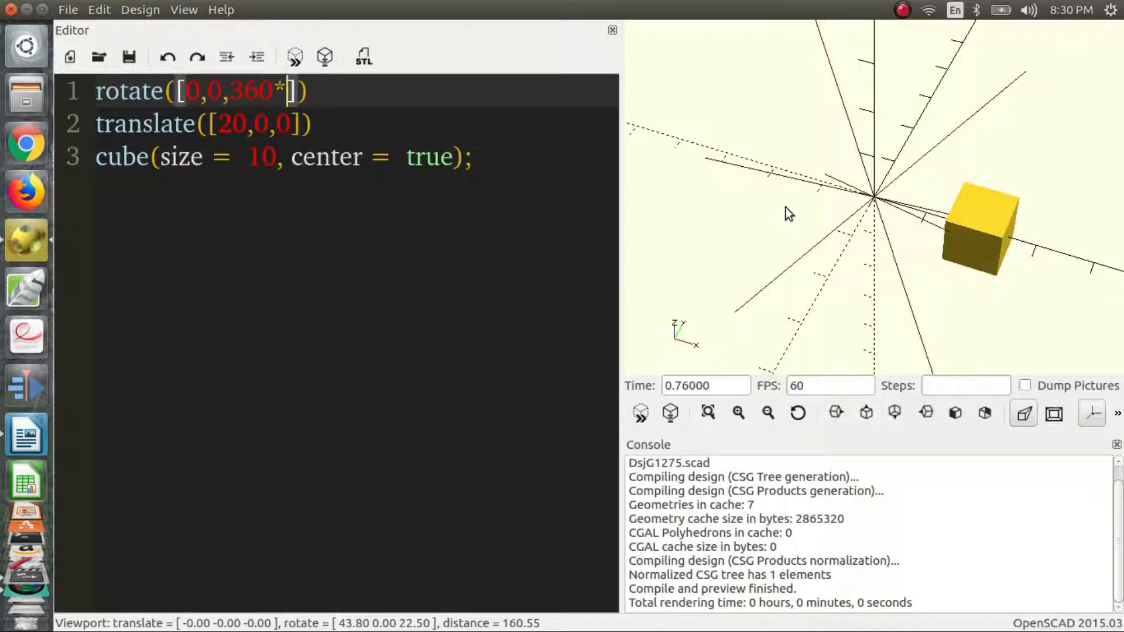
text($t)
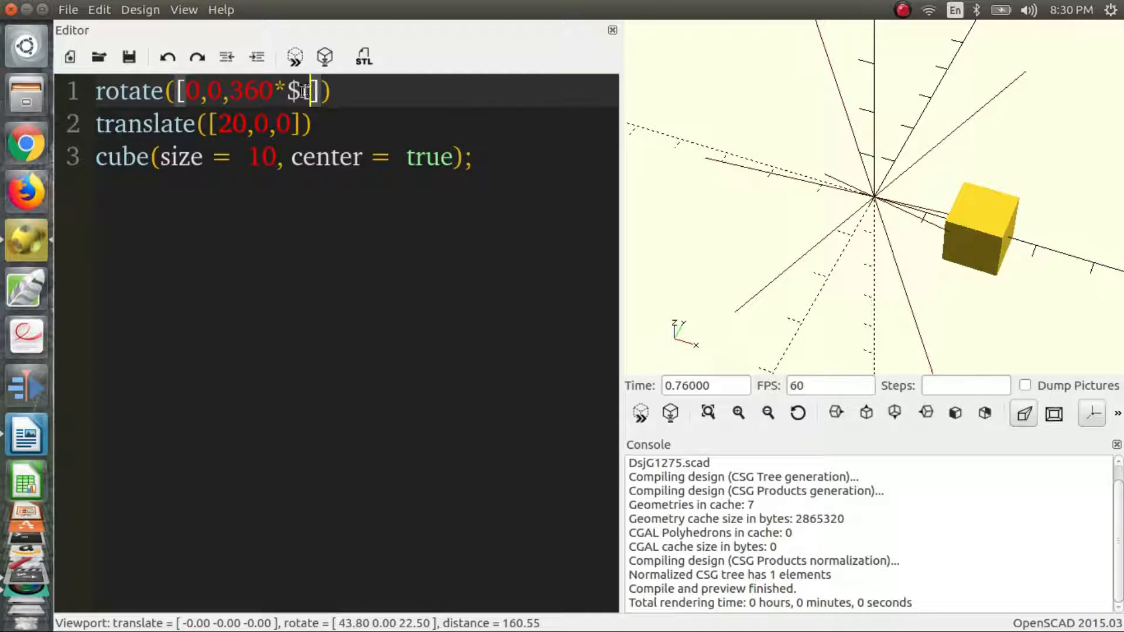
text(t)
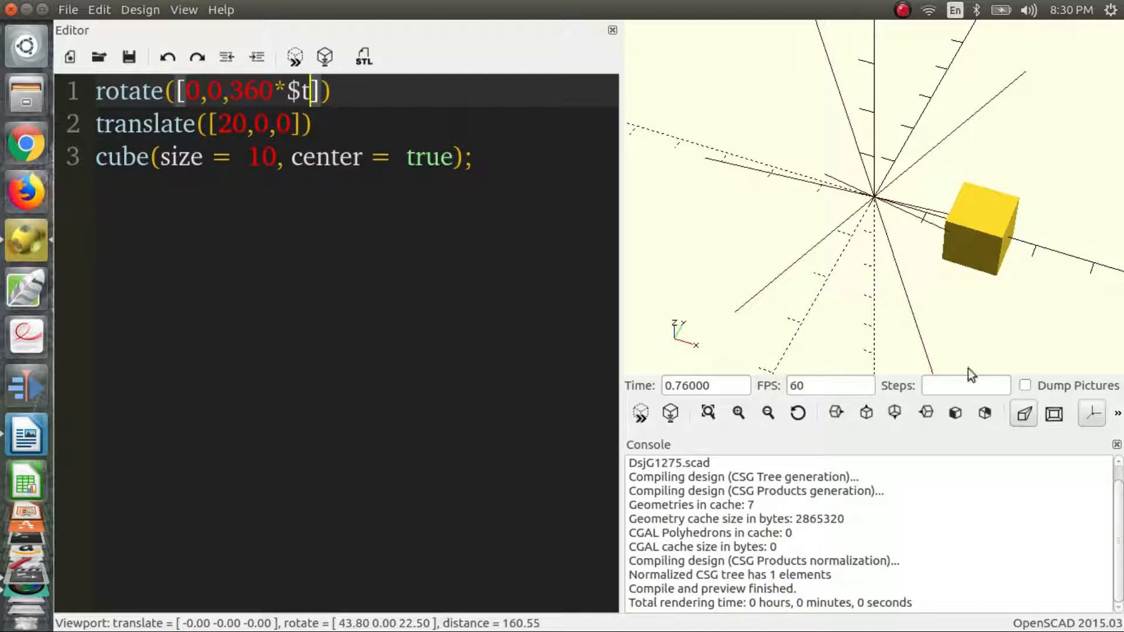
click(966, 386)
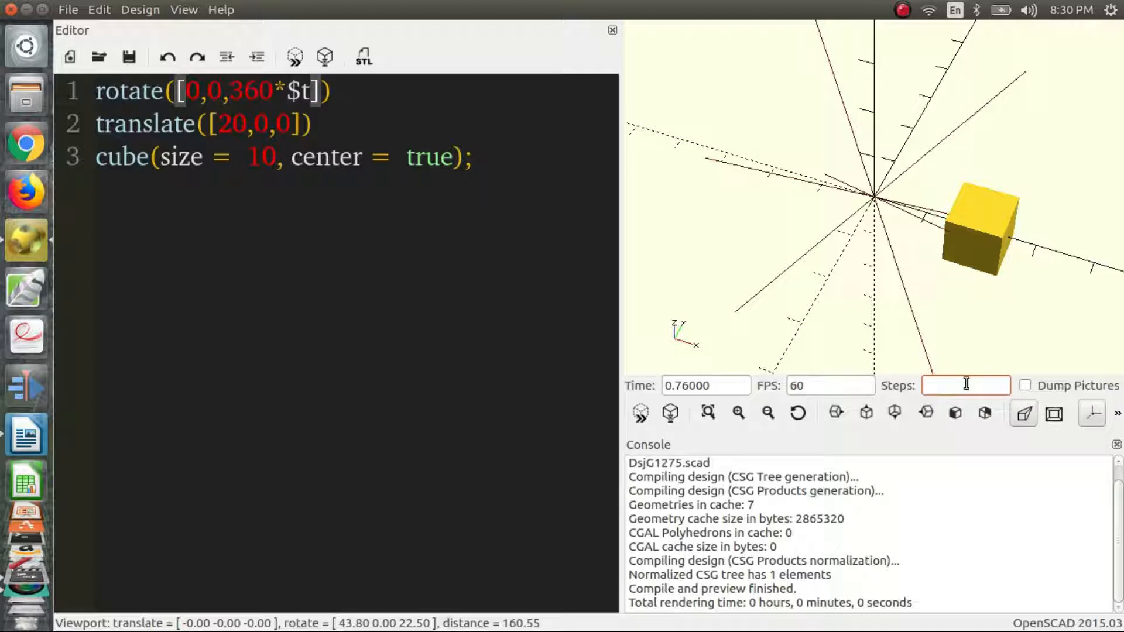
text(100)
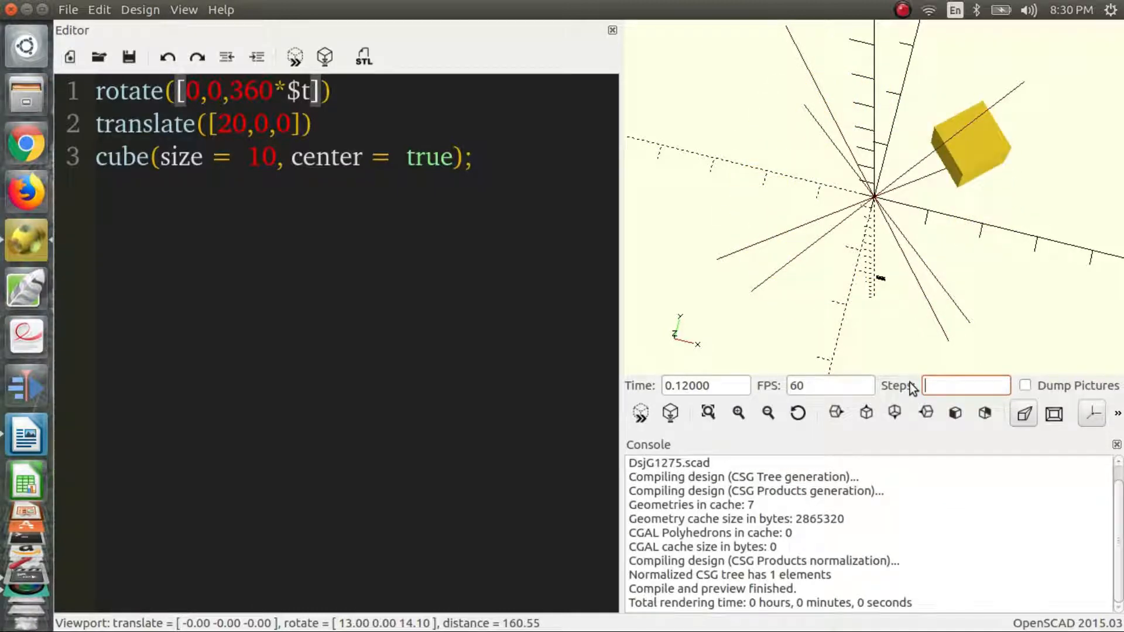
Step: Paste two copies of the orbiting cube rotating about Y and X, and re-enter 100 steps
key(ctrl+a)
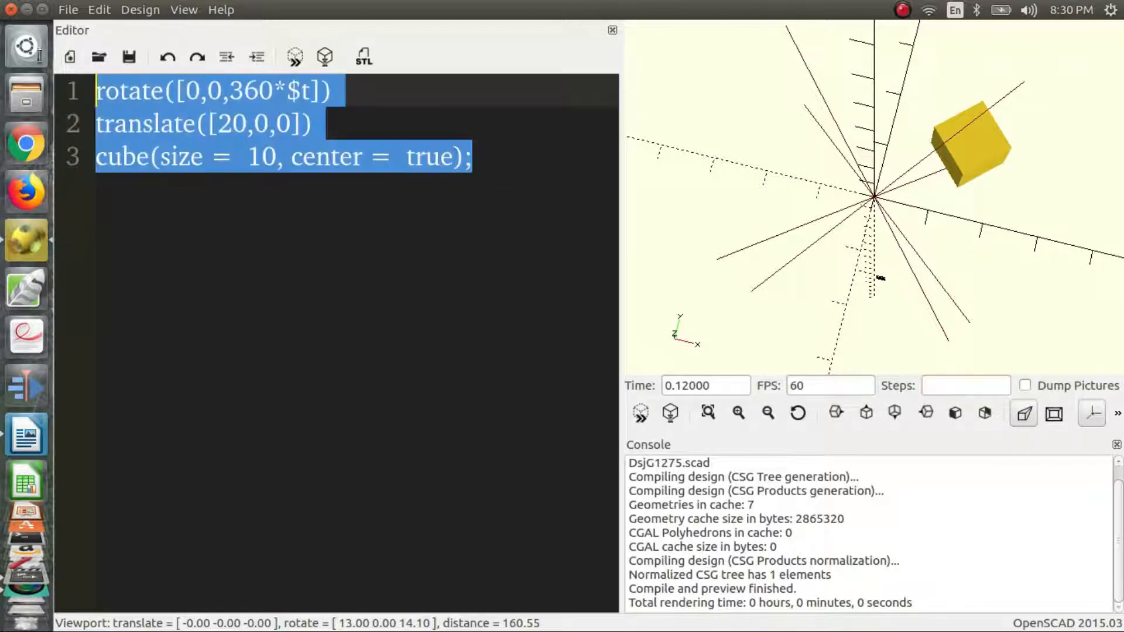
click(473, 156)
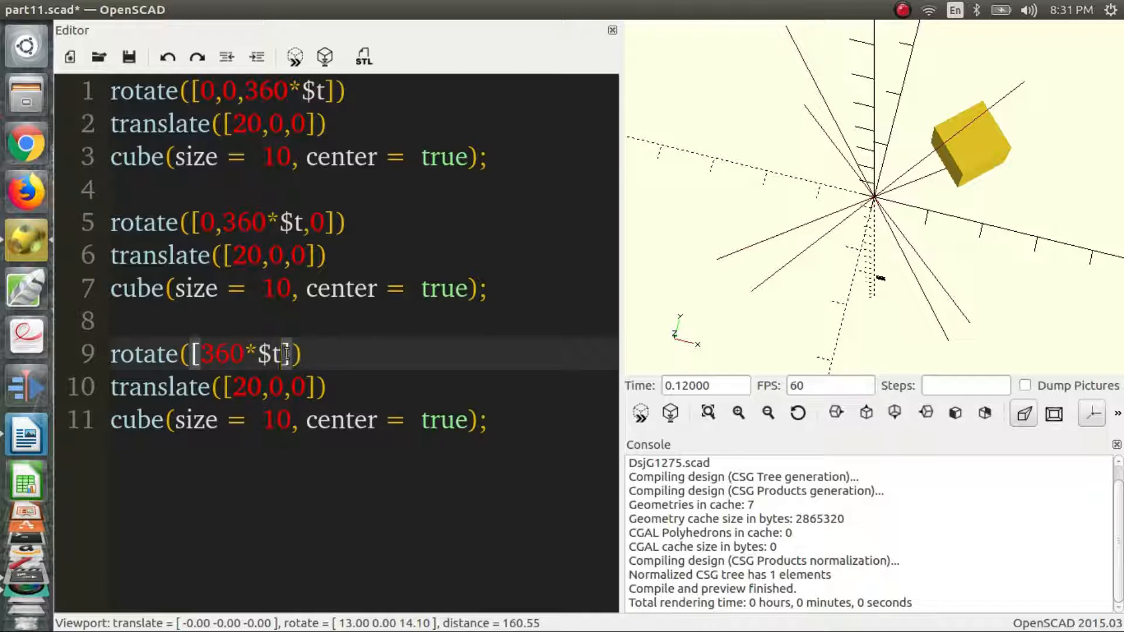
text(,0,0)
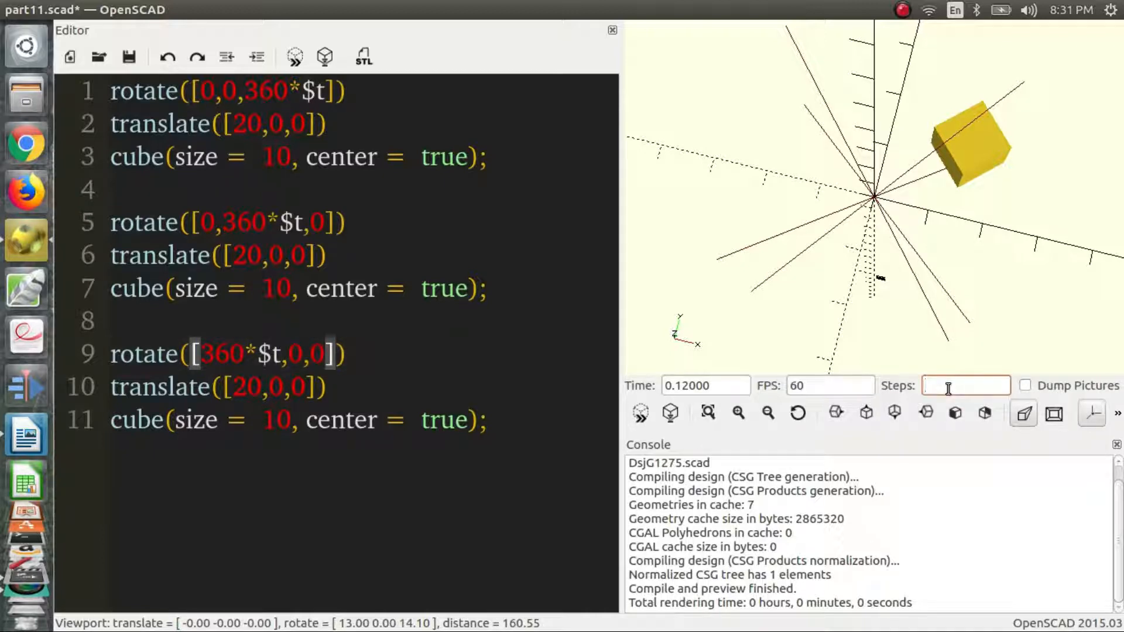
text(100)
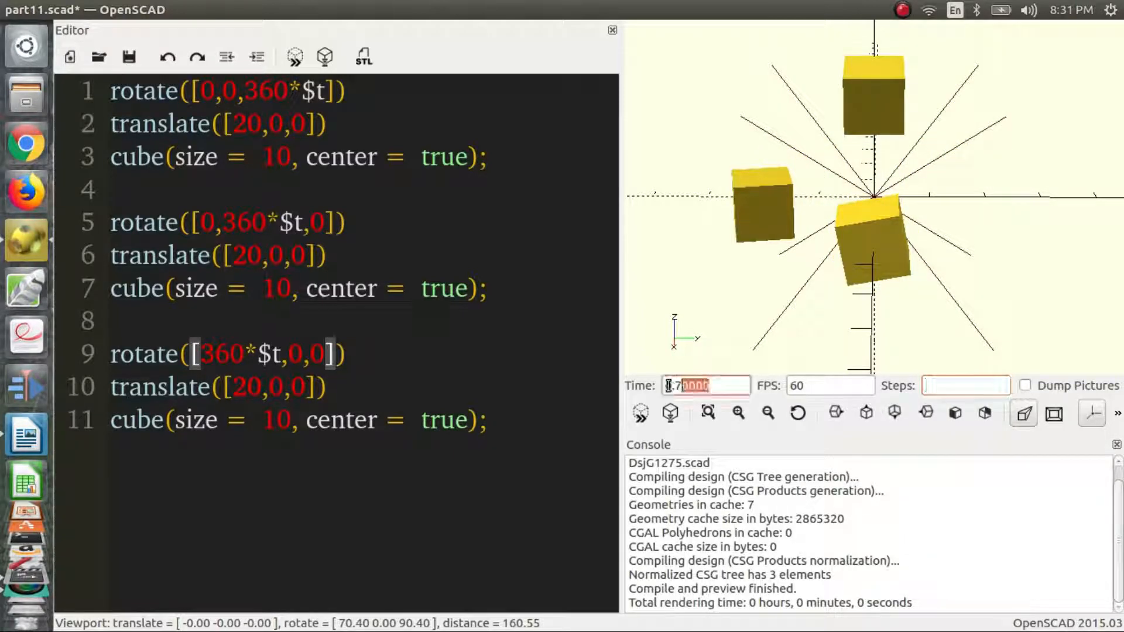
Step: Set the animation time manually to 0, 0.5 and other values to preview frames
text(0)
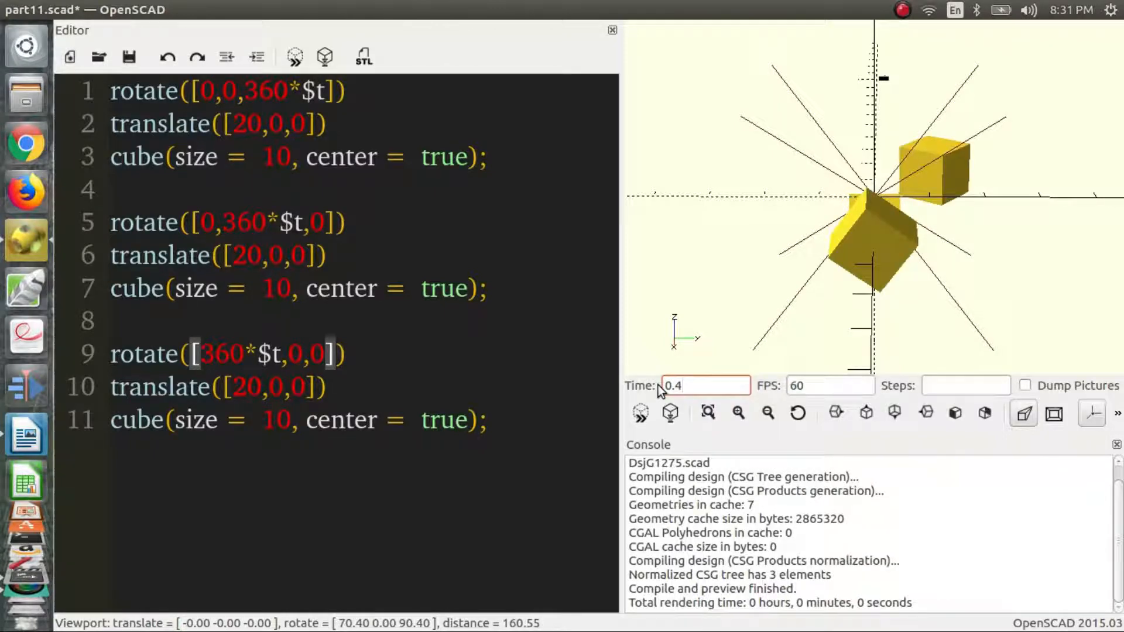
text(0.5)
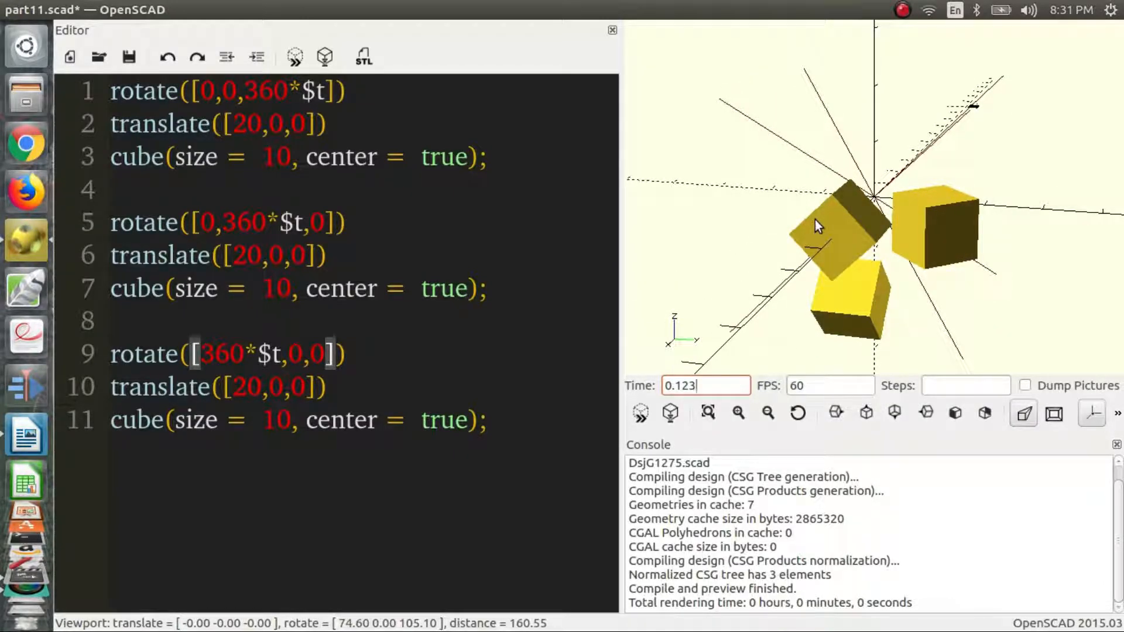
click(325, 56)
text(0.05)
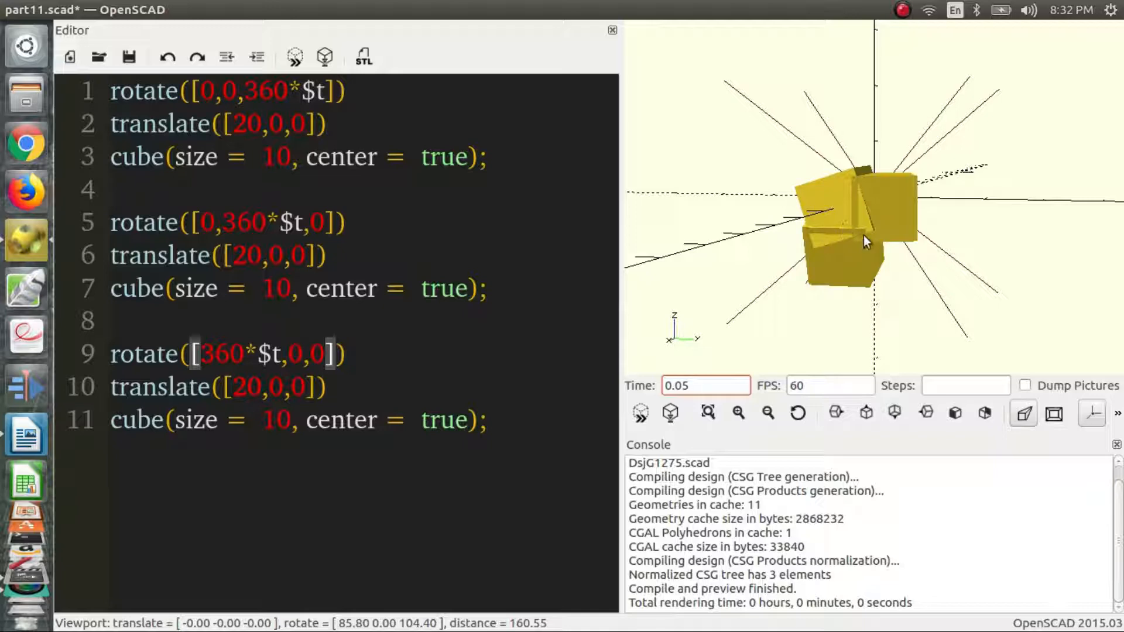
Step: Orbit the view to inspect the three cubes from different angles
drag(864, 241, 864, 227)
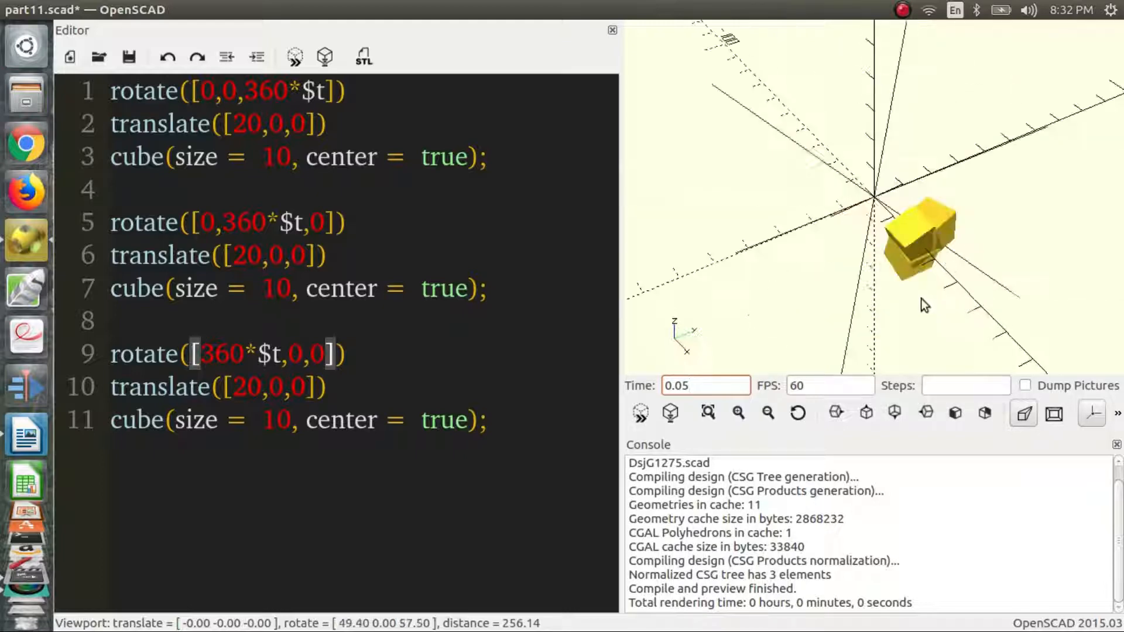
drag(925, 304, 824, 240)
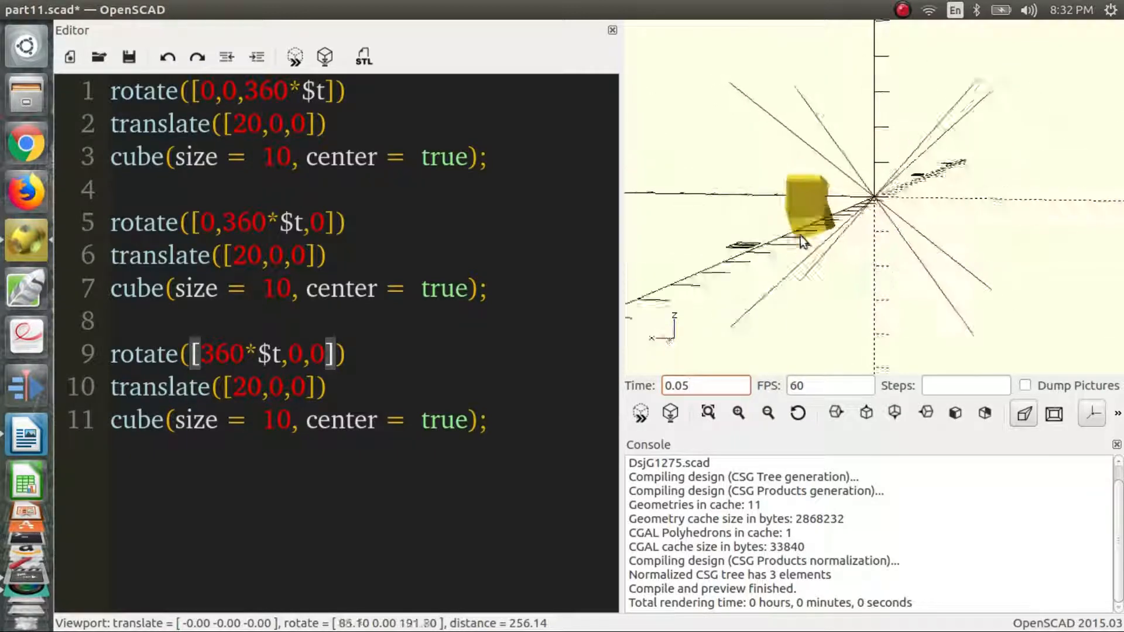
drag(803, 243, 907, 244)
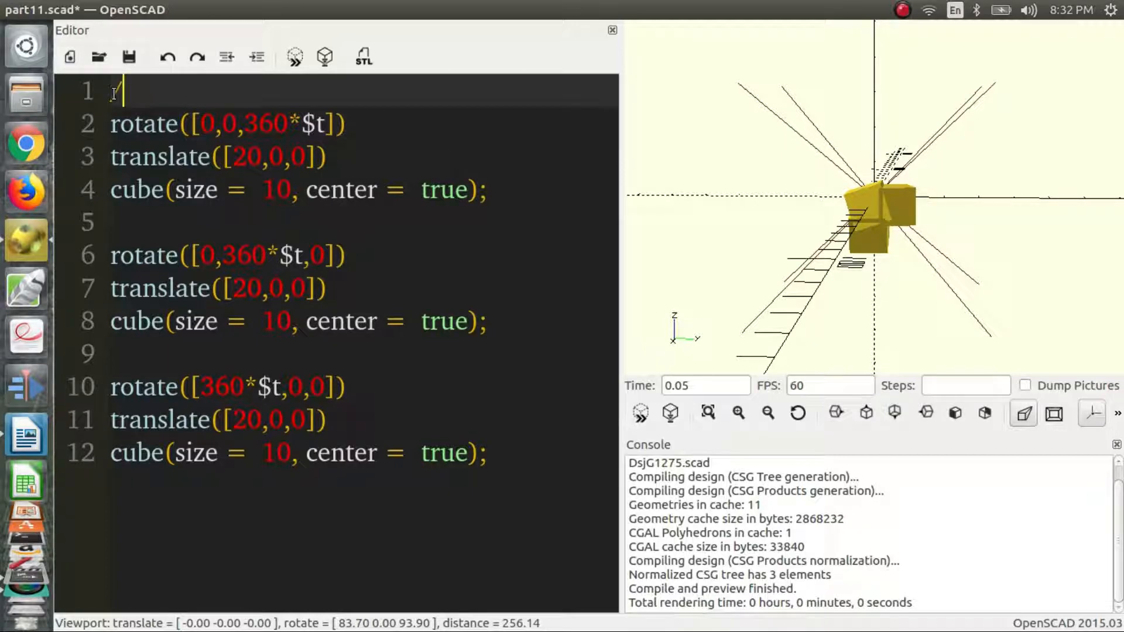
Step: Wrap the three rotating cube blocks in a /* ... */ block comment
text(/*)
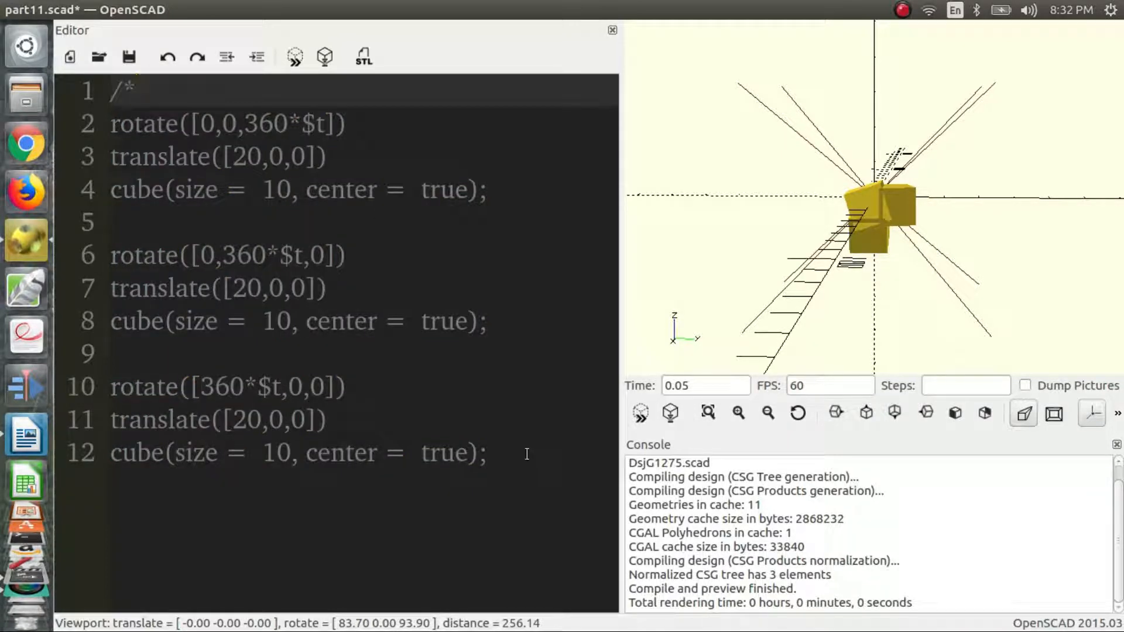
text(*/)
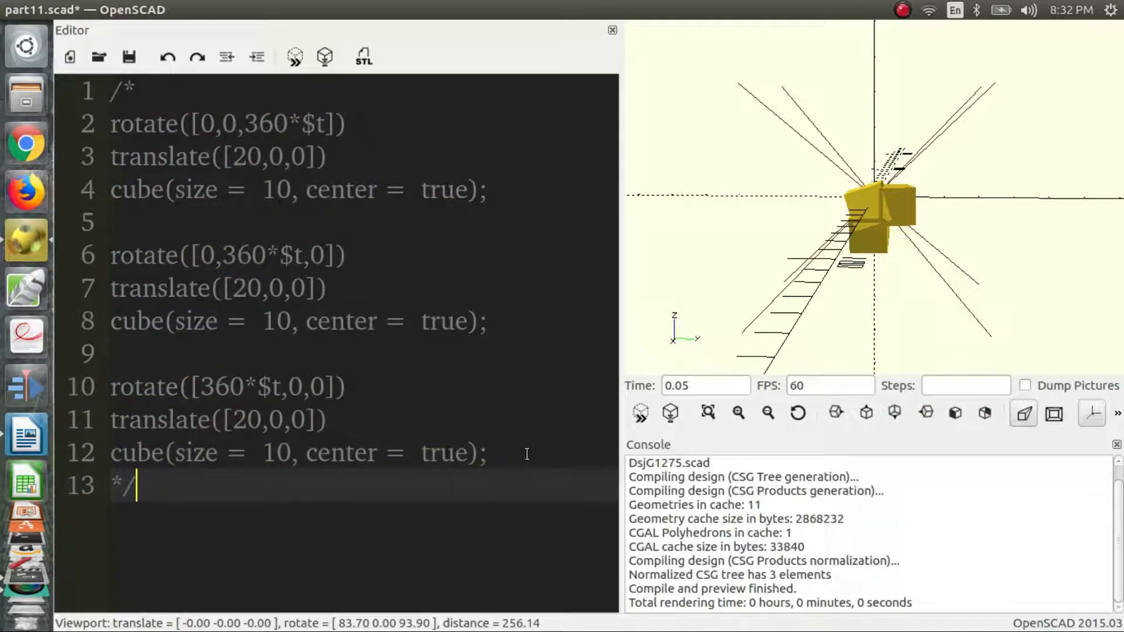
key(Enter)
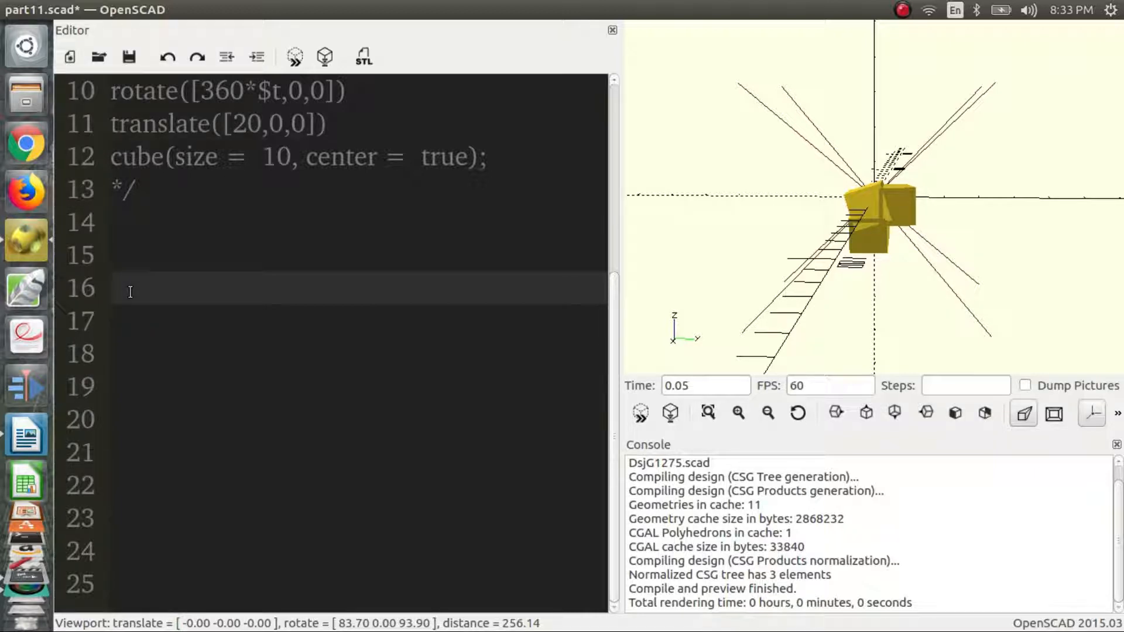
Step: Replace a started sin() call with for(i=[-360:360]){ to open the loop
text(sin)
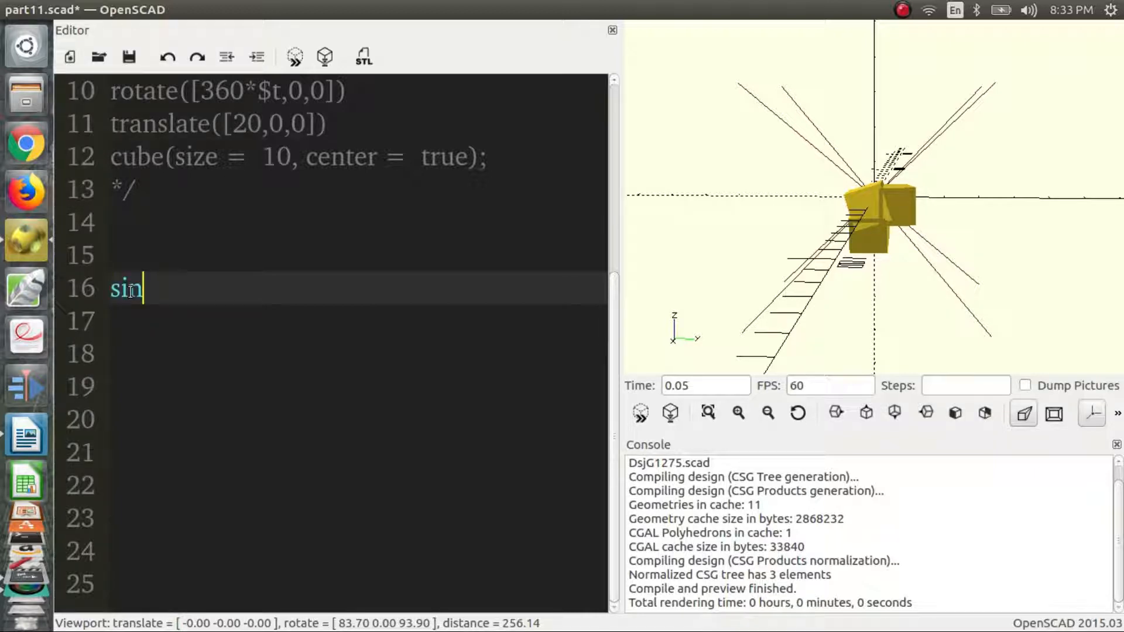
text(())
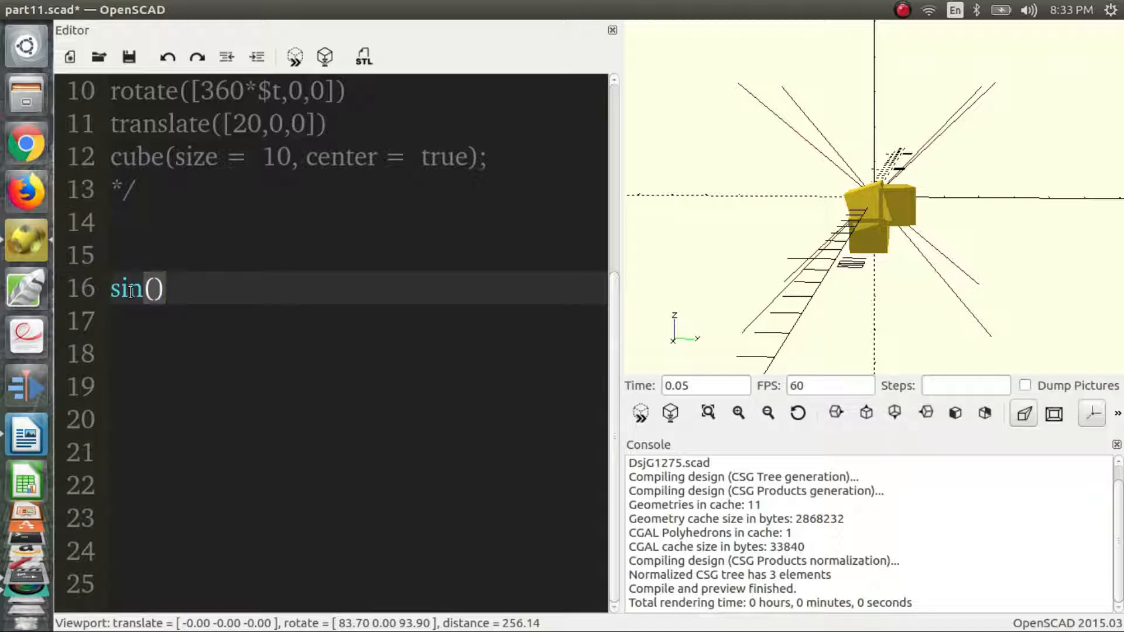
key(BackSpace)
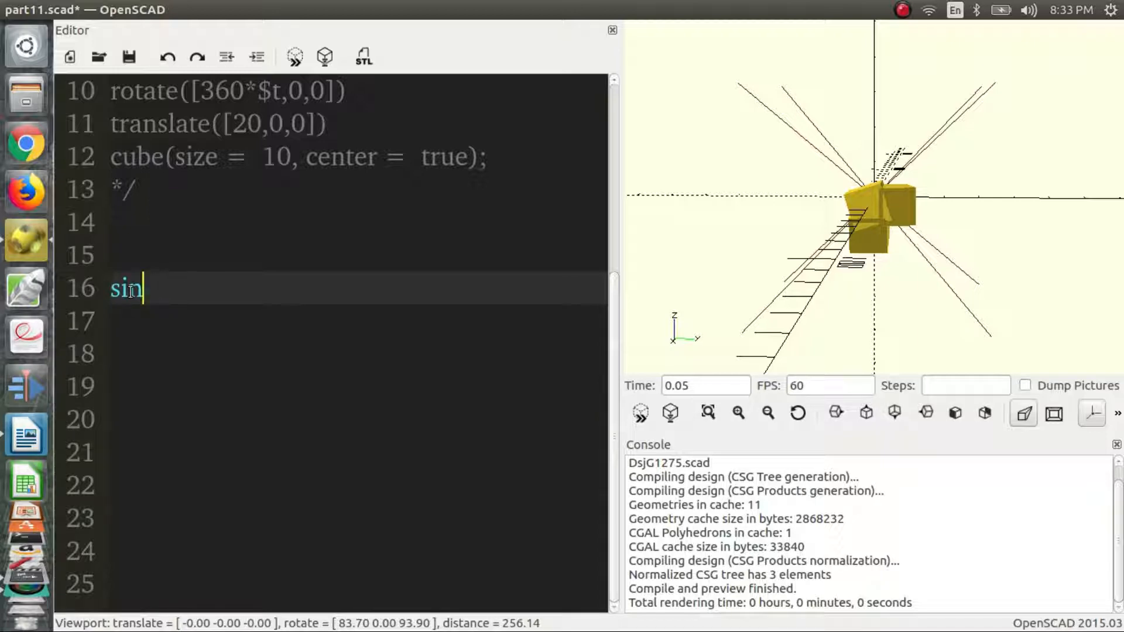
text(for)
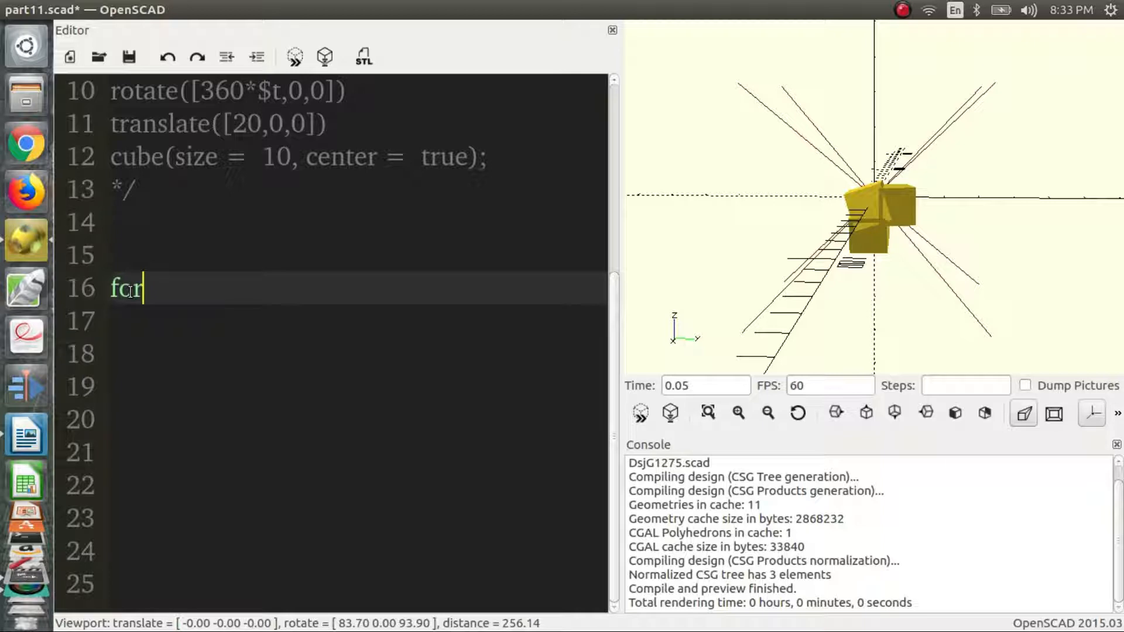
text((i=)
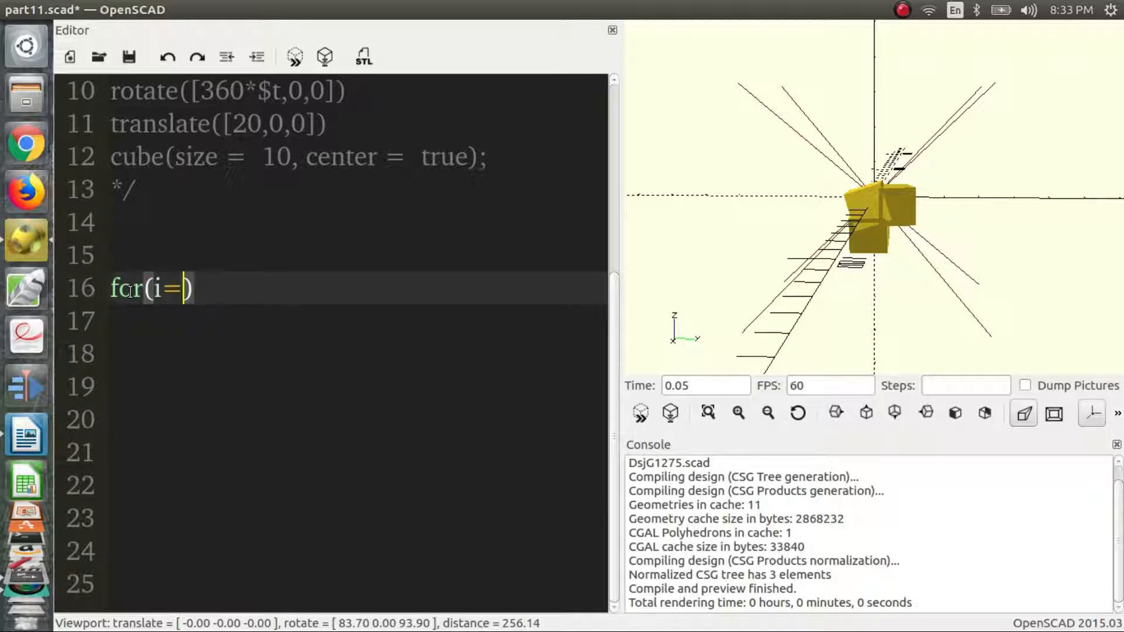
text([-)
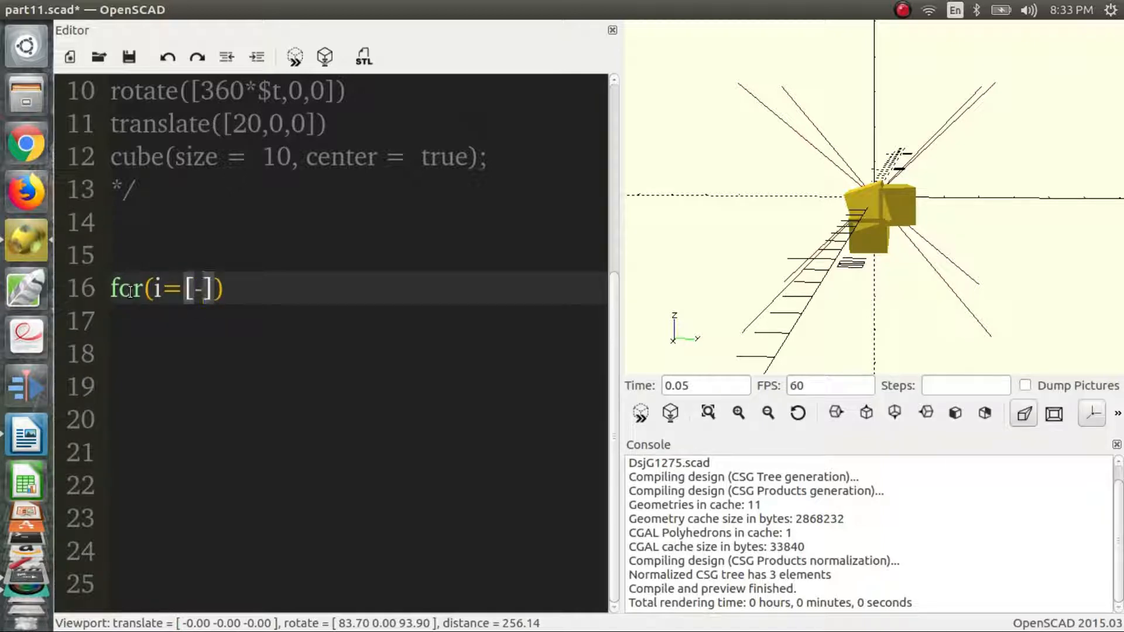
text(2)
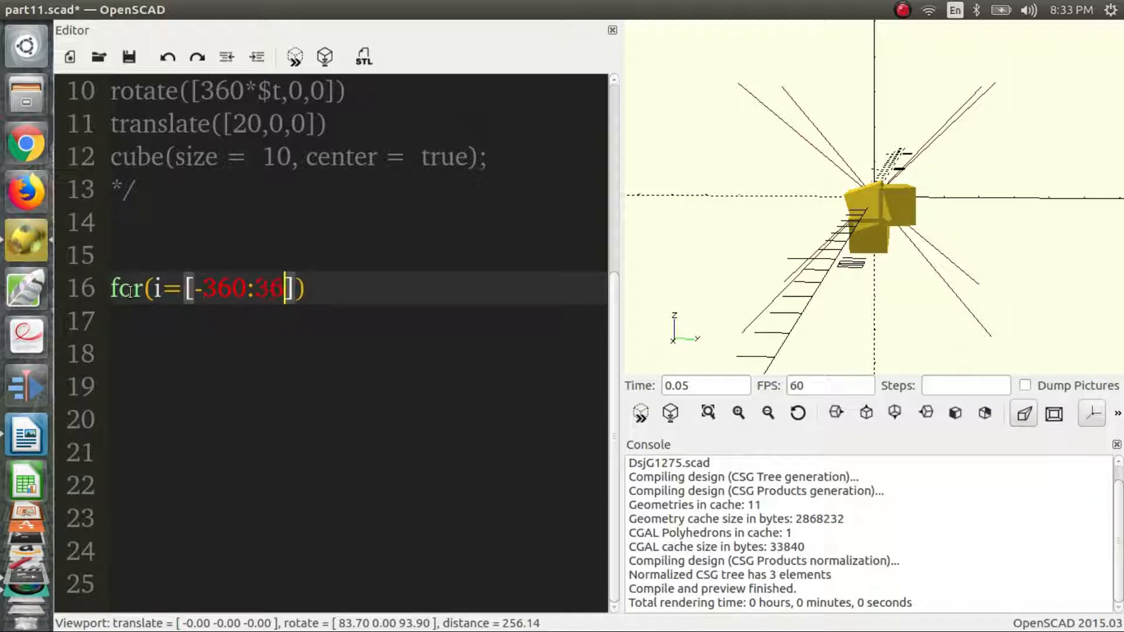
text(0]){)
click(356, 353)
text(})
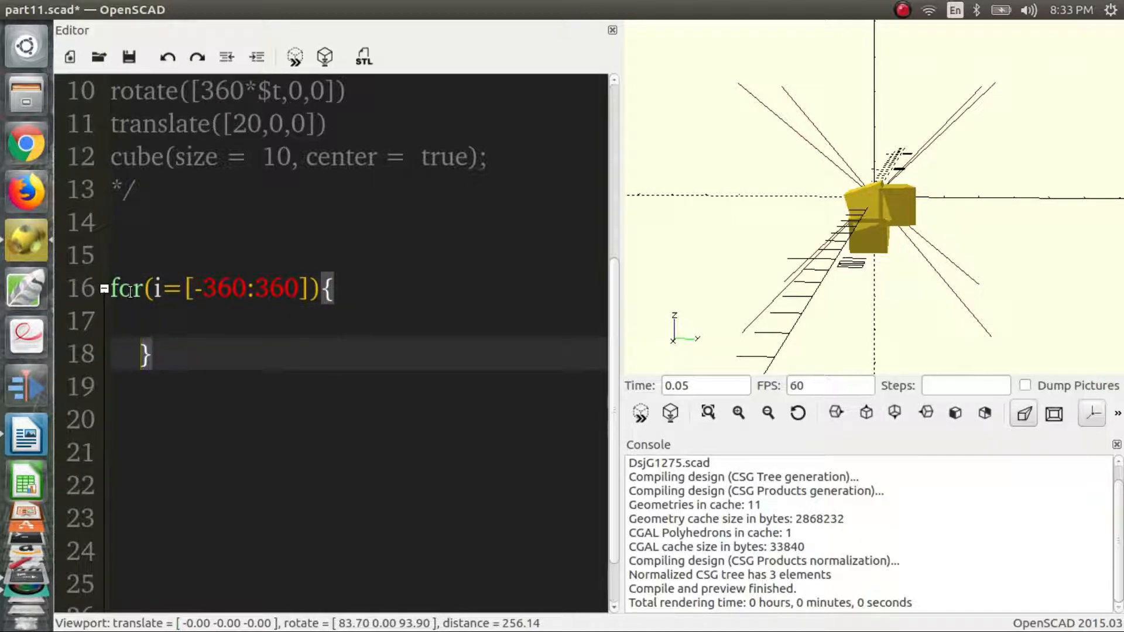
Step: Inside the loop place cube(size = 1, center = true) at translate([i,0,sin(i)])
text(t)
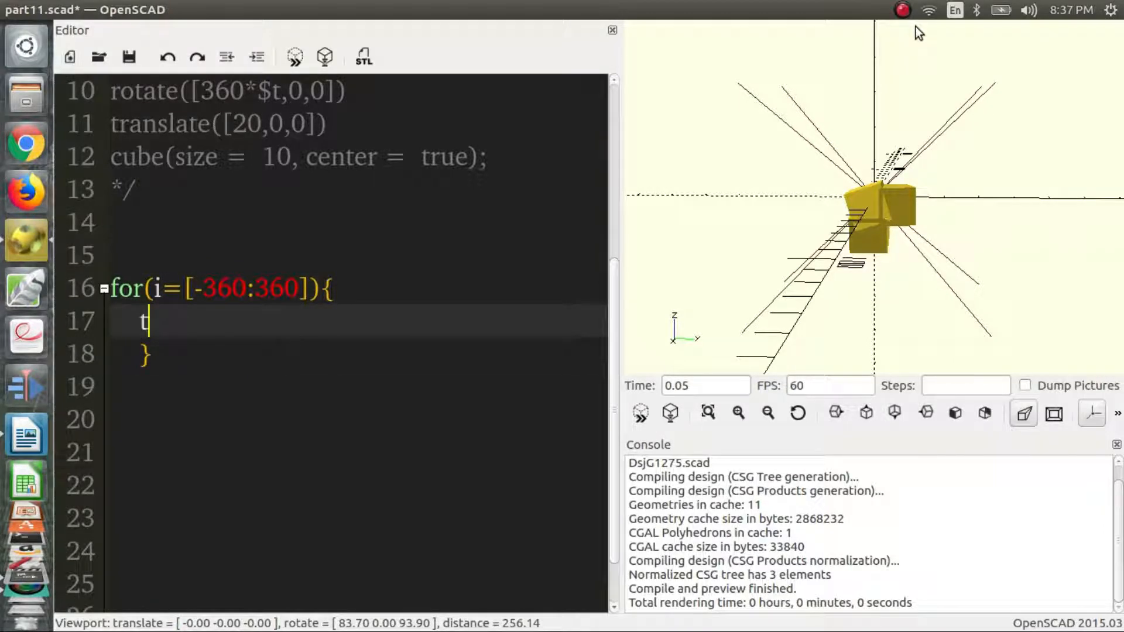
text(ranslate)
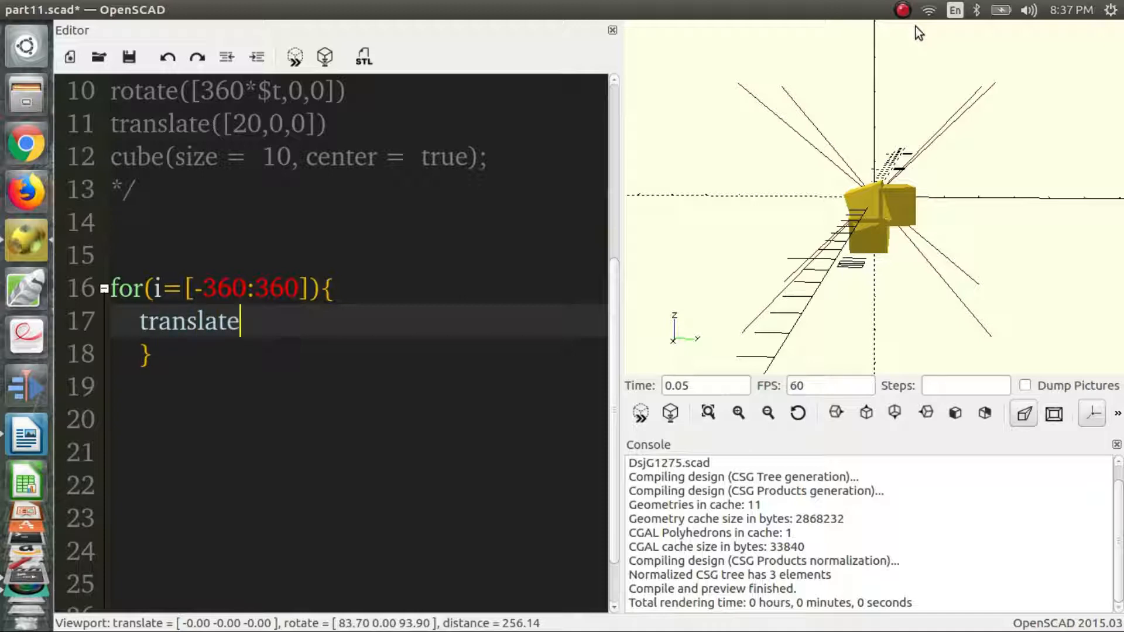
text(([])
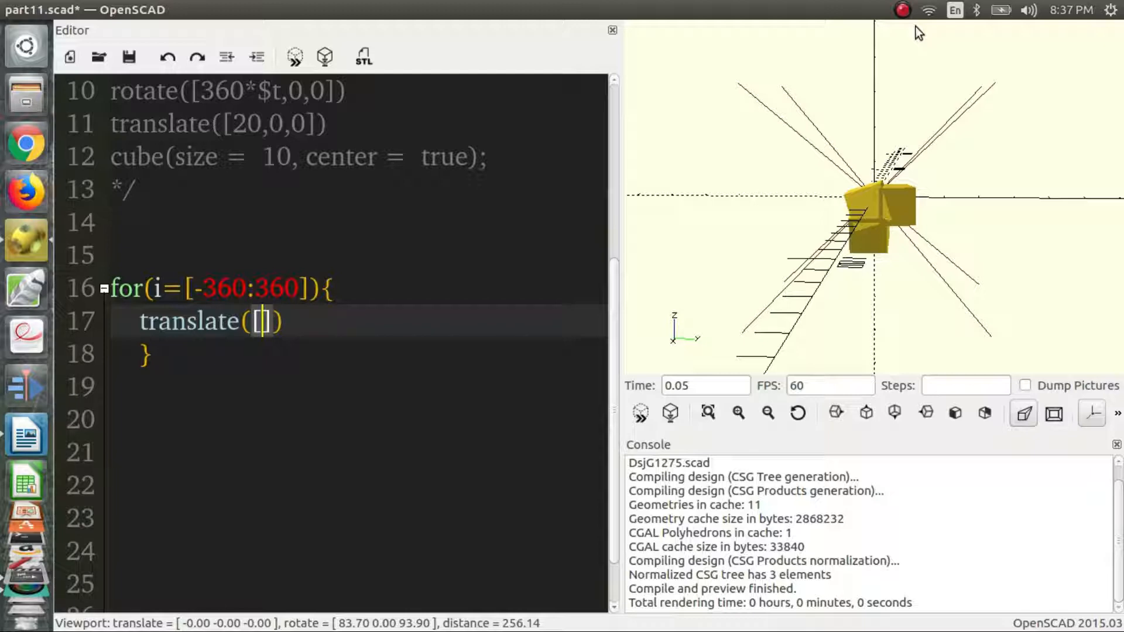
text(i)
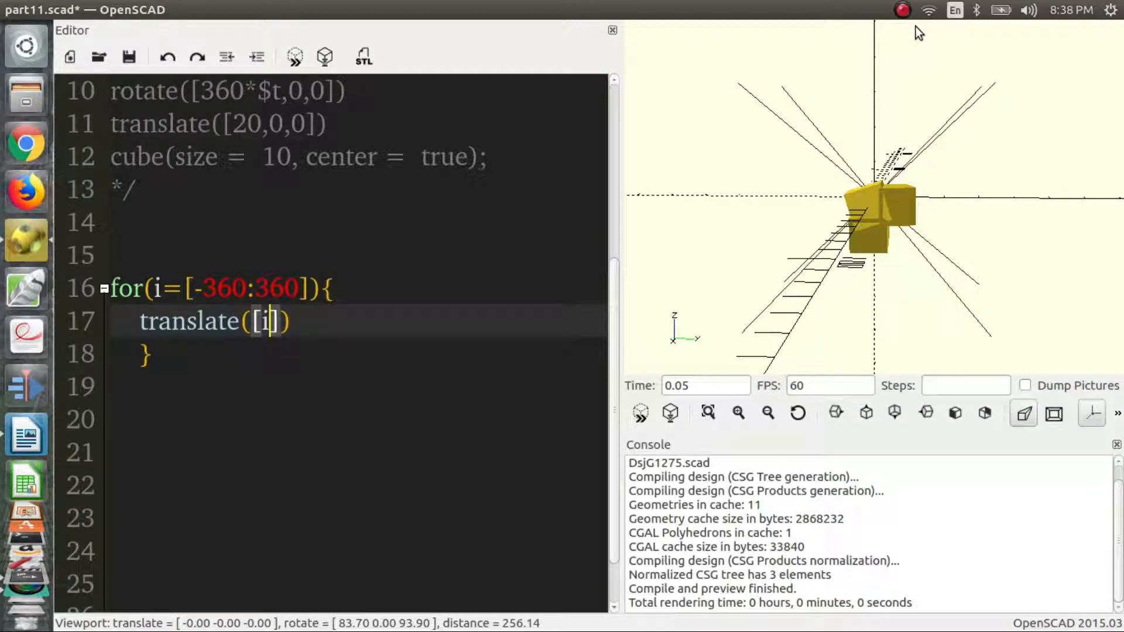
text(0,)
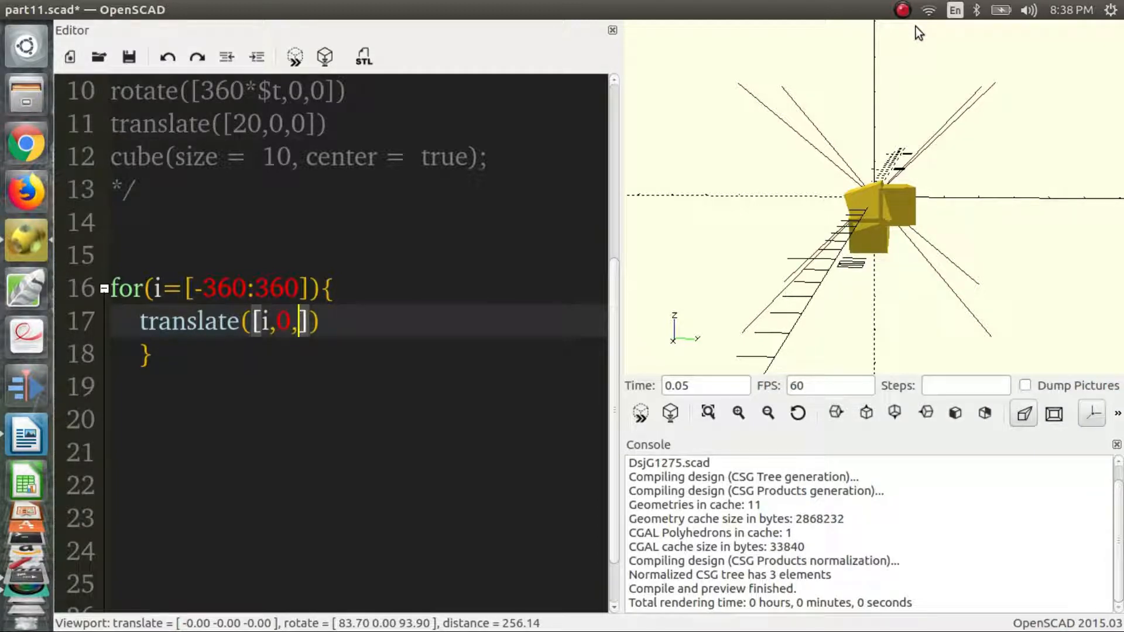
text(sin())
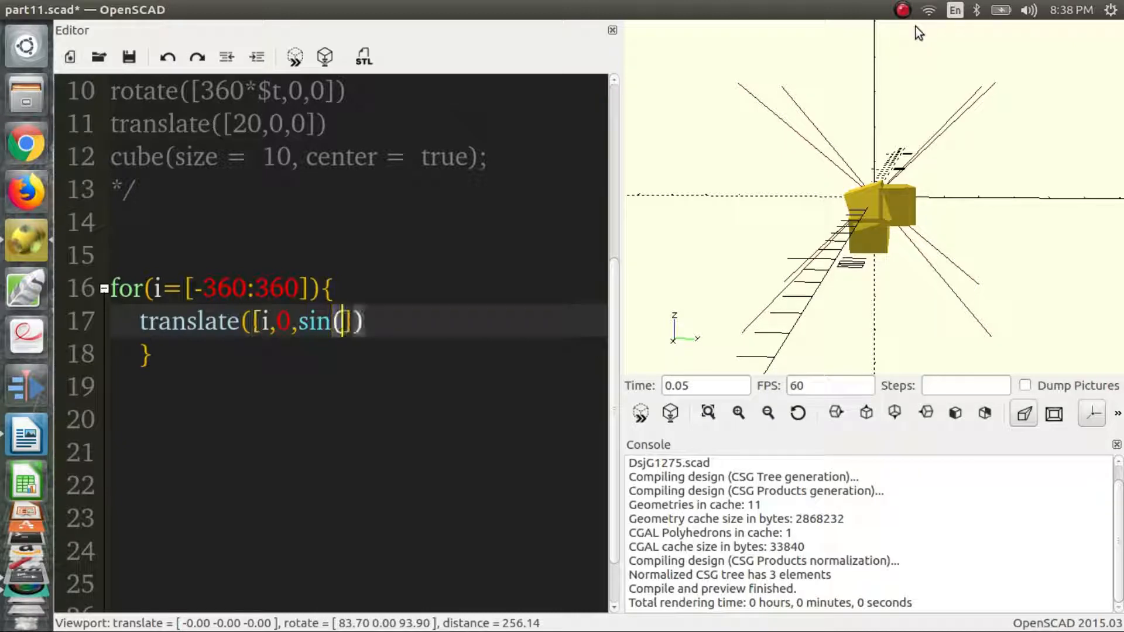
text(i)
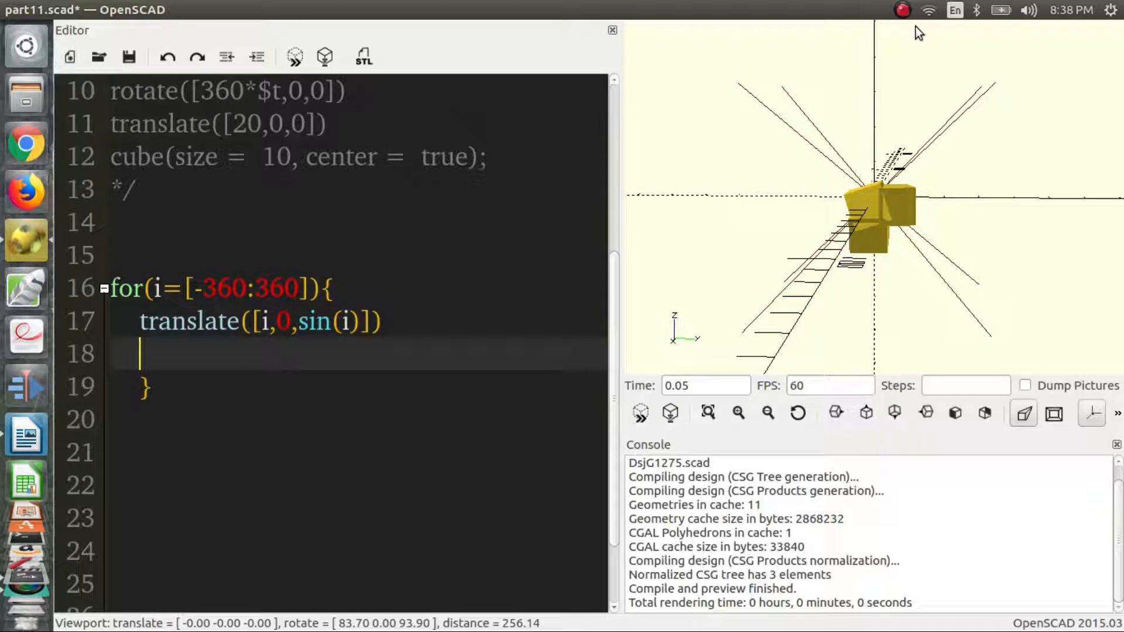
text(cube();)
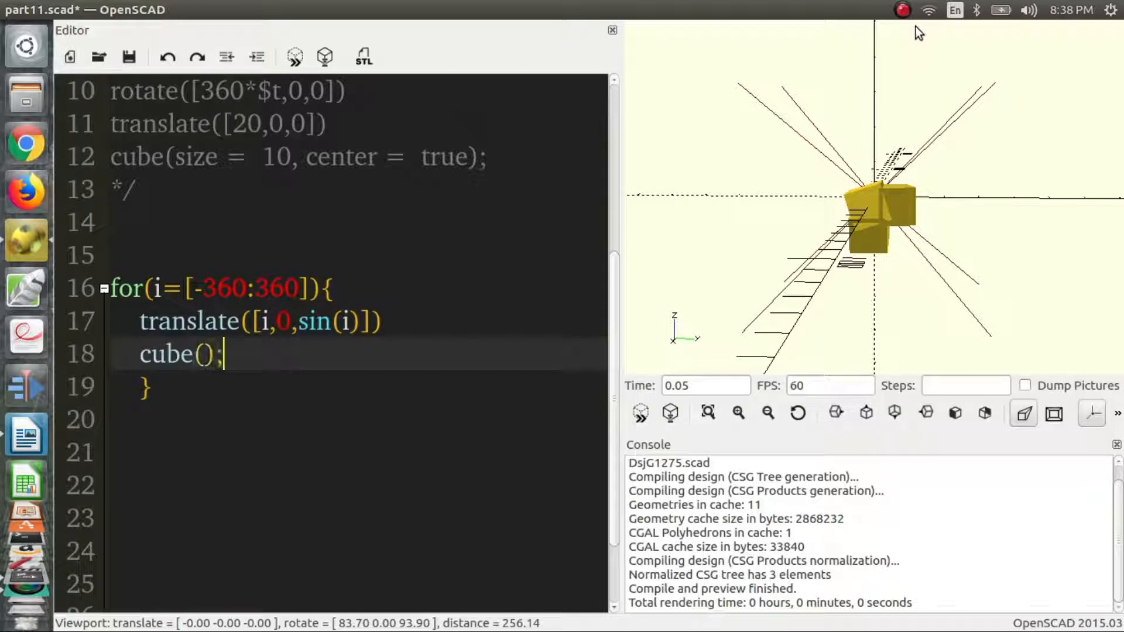
text(size = 1)
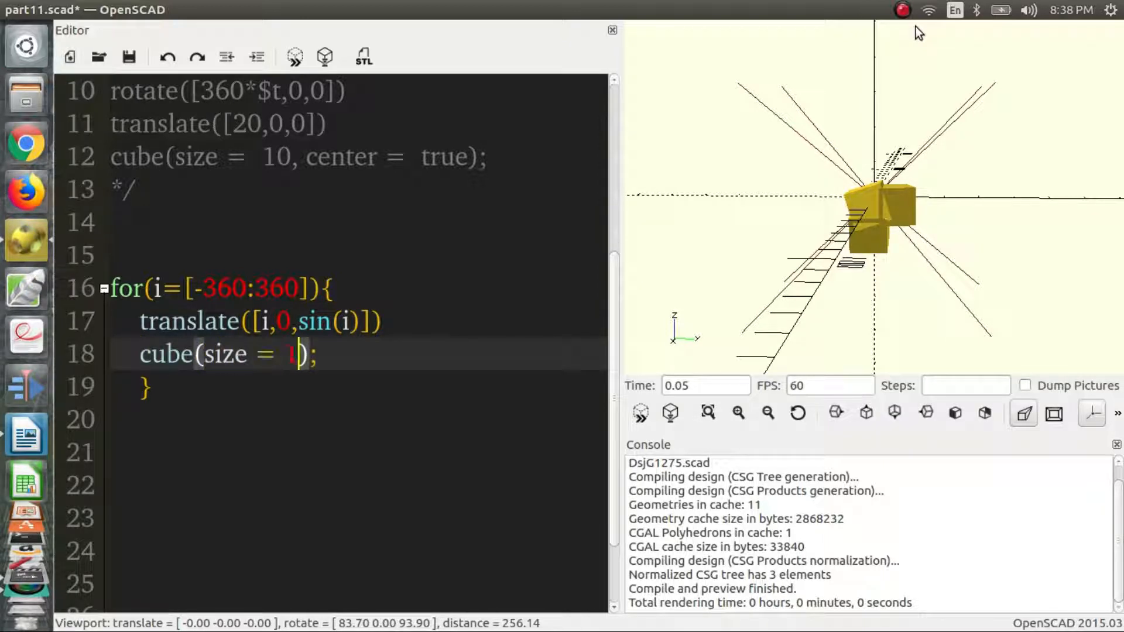
text(, center =  true)
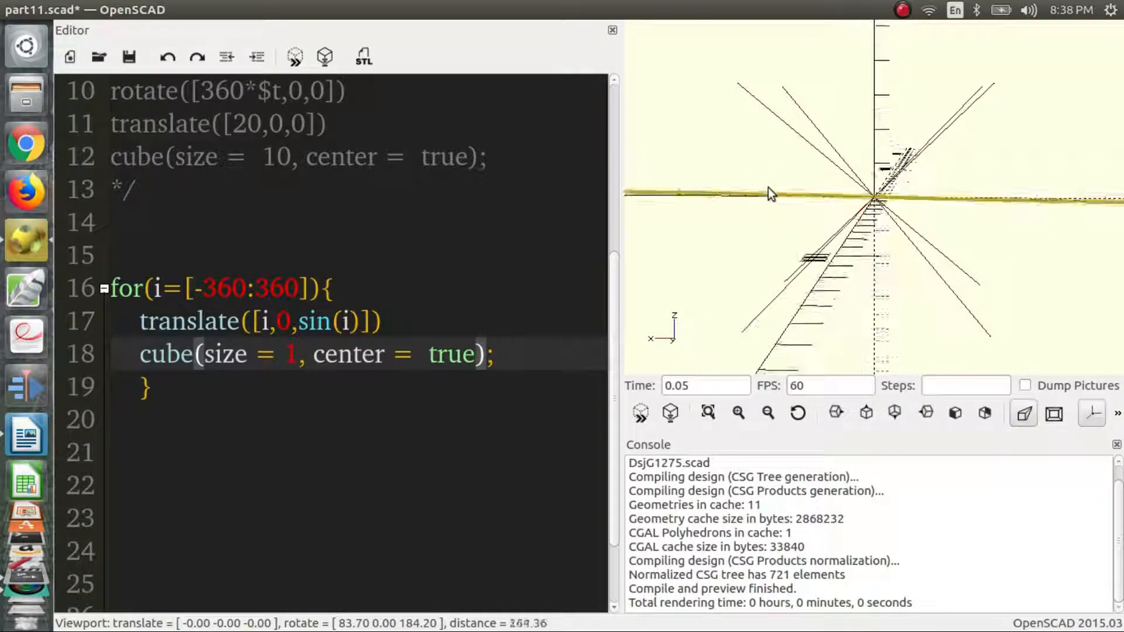
Step: Scale the loop's z offset to 10*sin(i) so the cube row forms a visible wave
drag(770, 193, 767, 187)
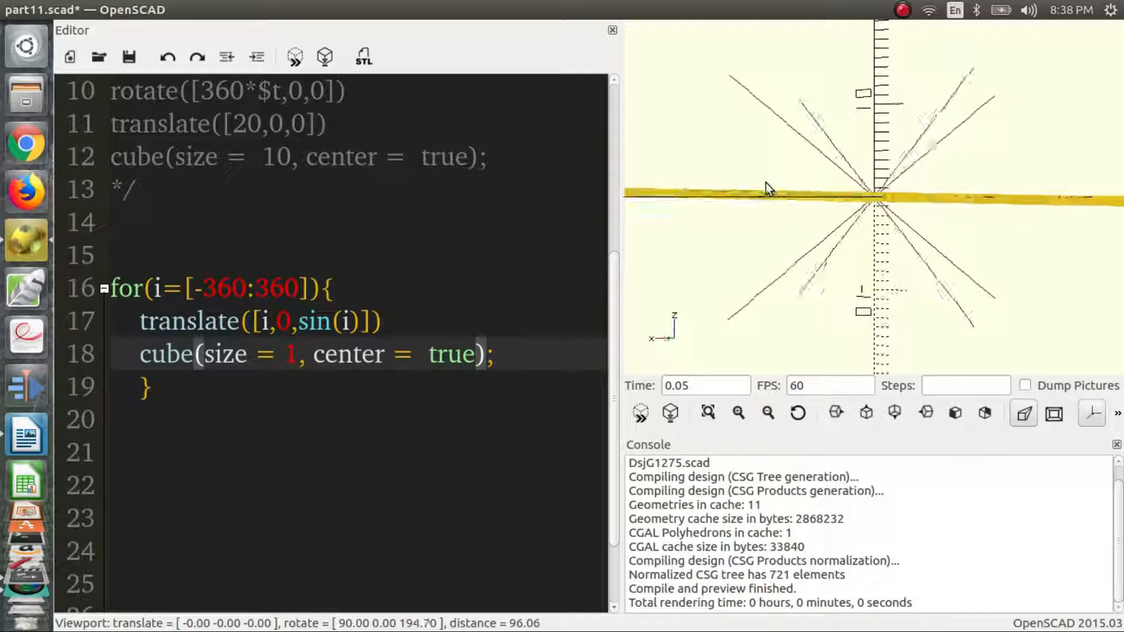
drag(860, 200, 781, 190)
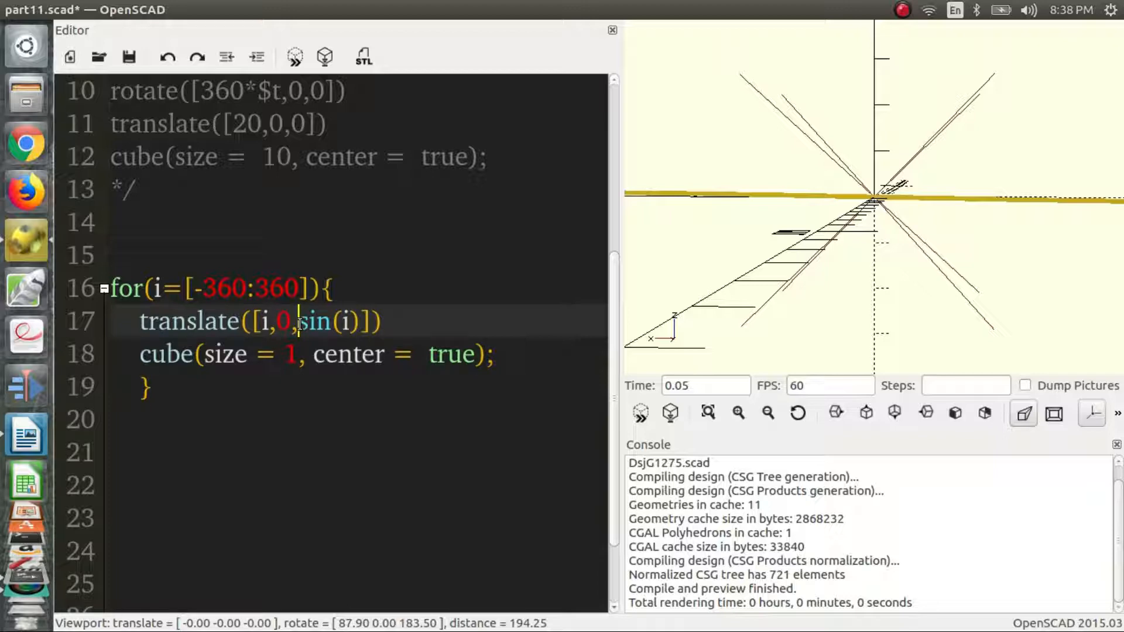
text(10*)
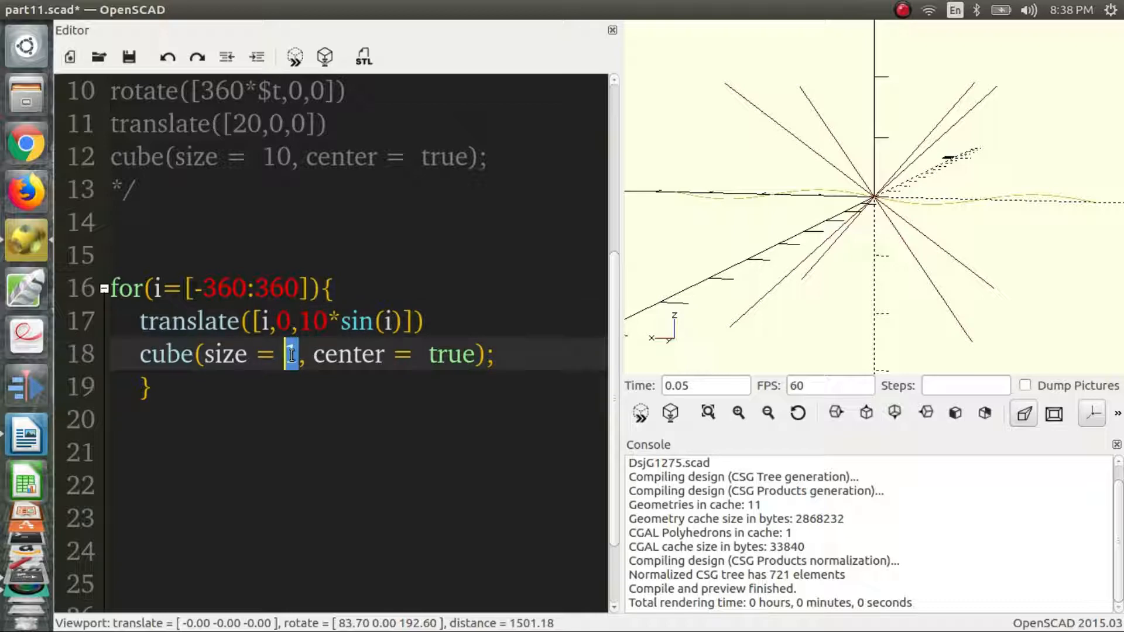
Step: Set the loop's cube size to 5 and view the thicker wave front-on and along its length
text(5)
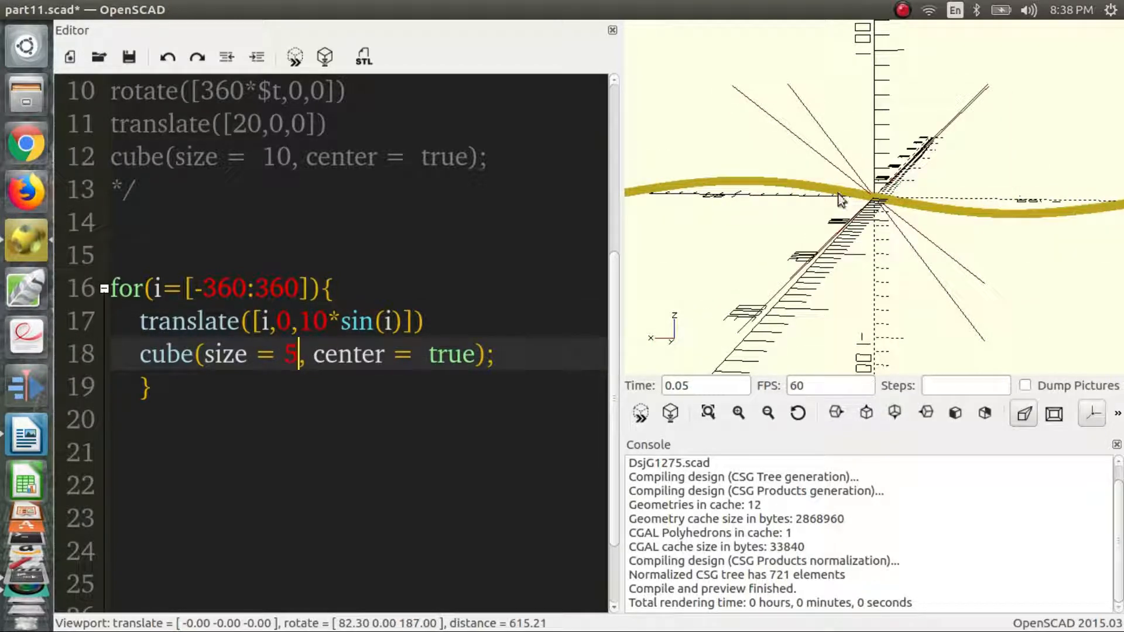
drag(860, 200, 845, 193)
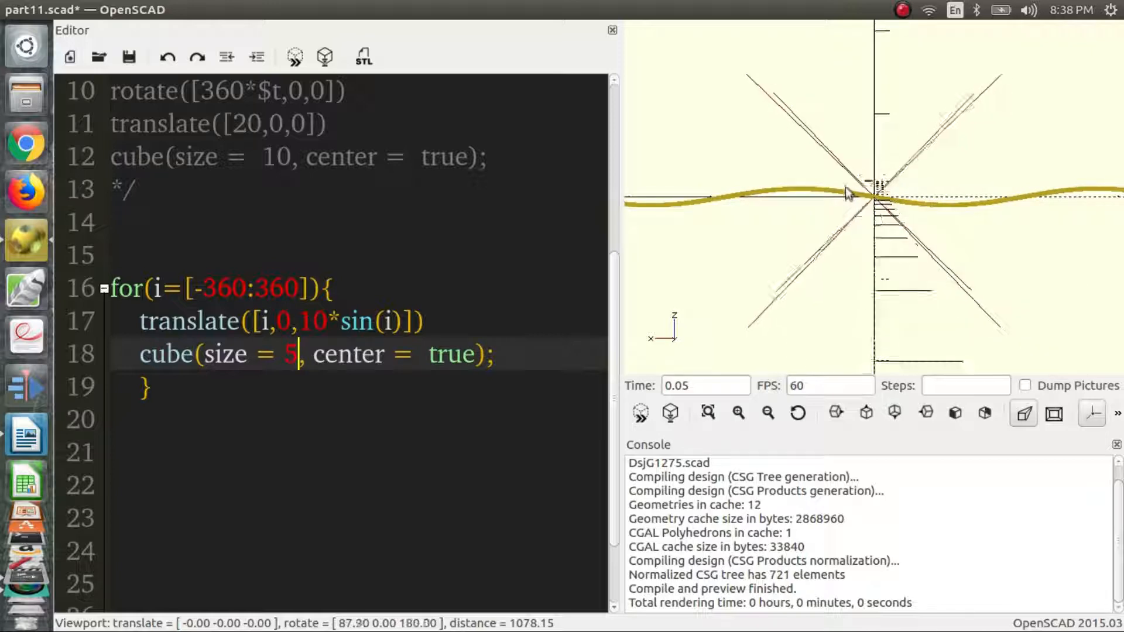
drag(850, 193, 770, 196)
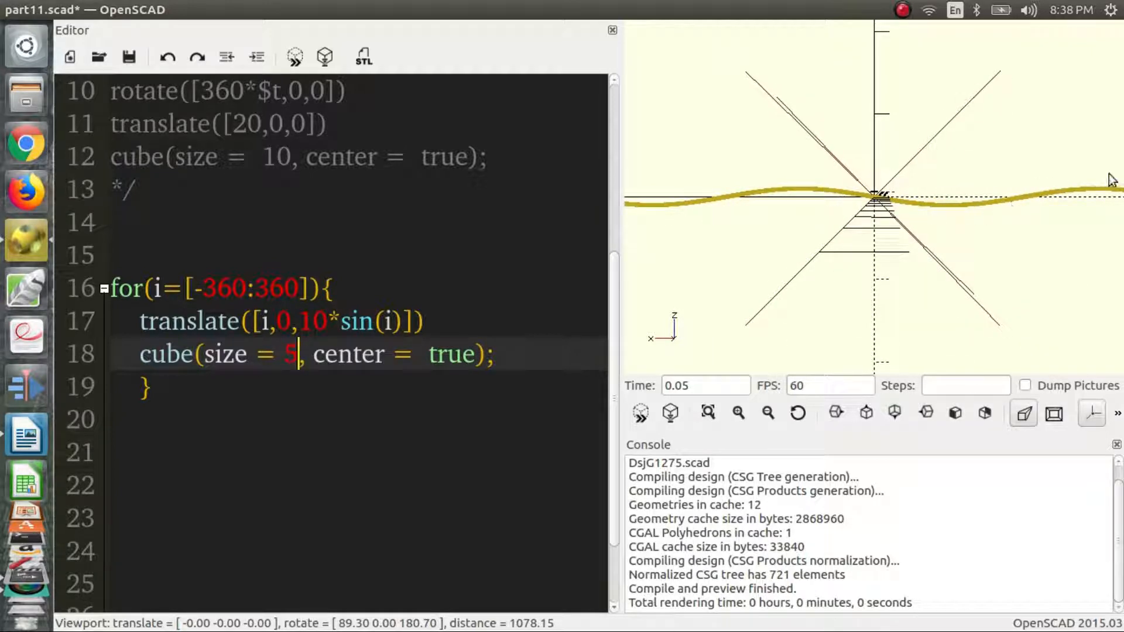
drag(1107, 178, 975, 230)
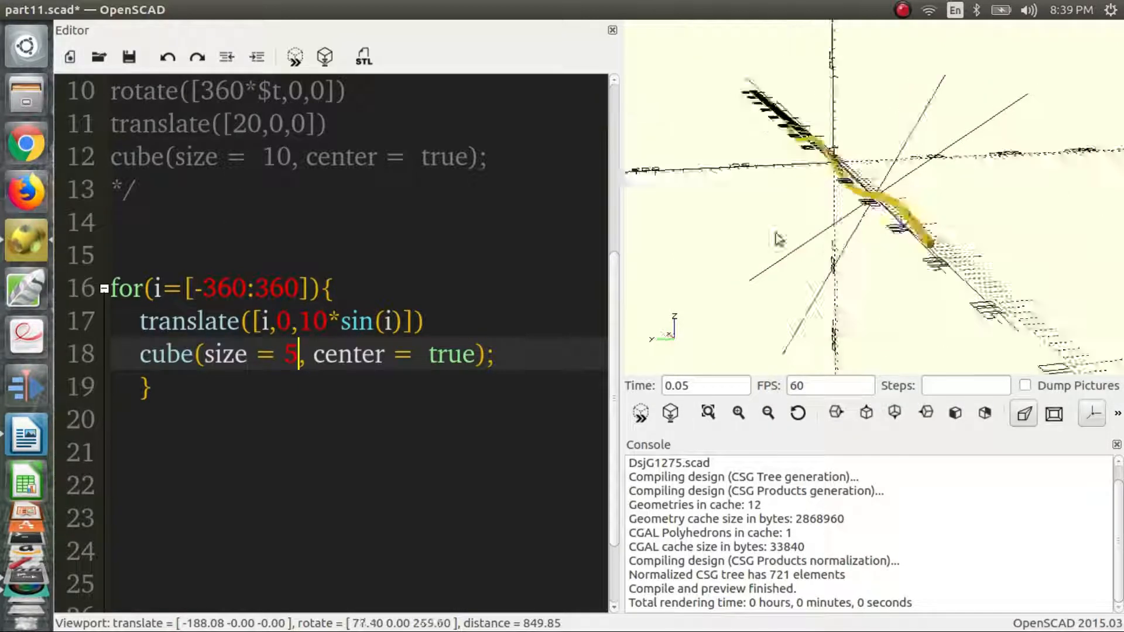
drag(778, 239, 988, 221)
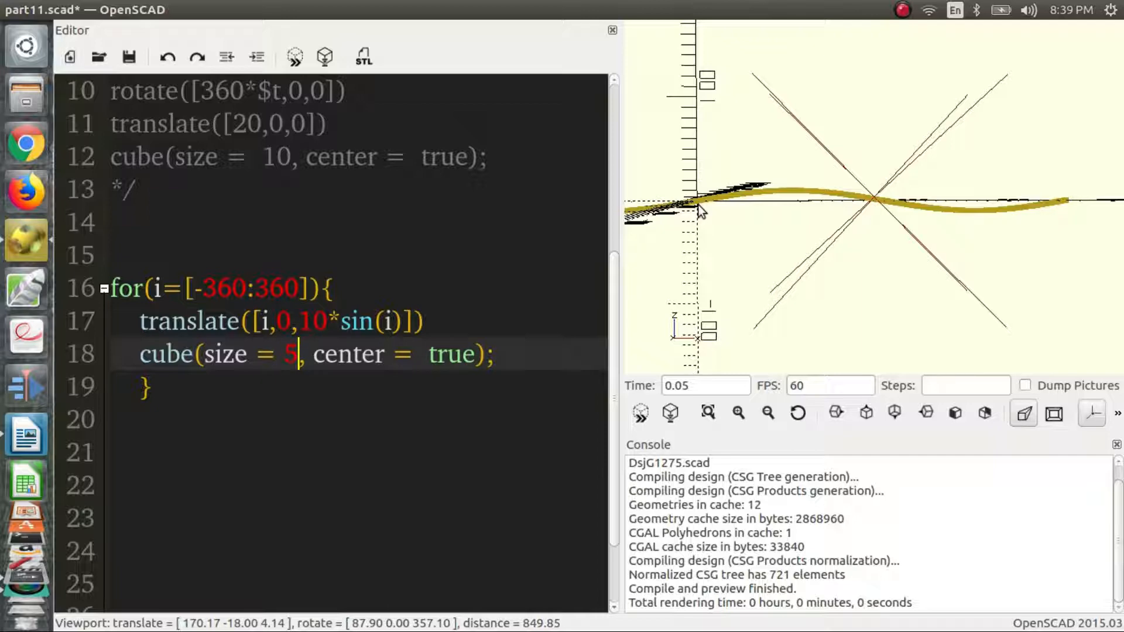
mouse_move(763, 196)
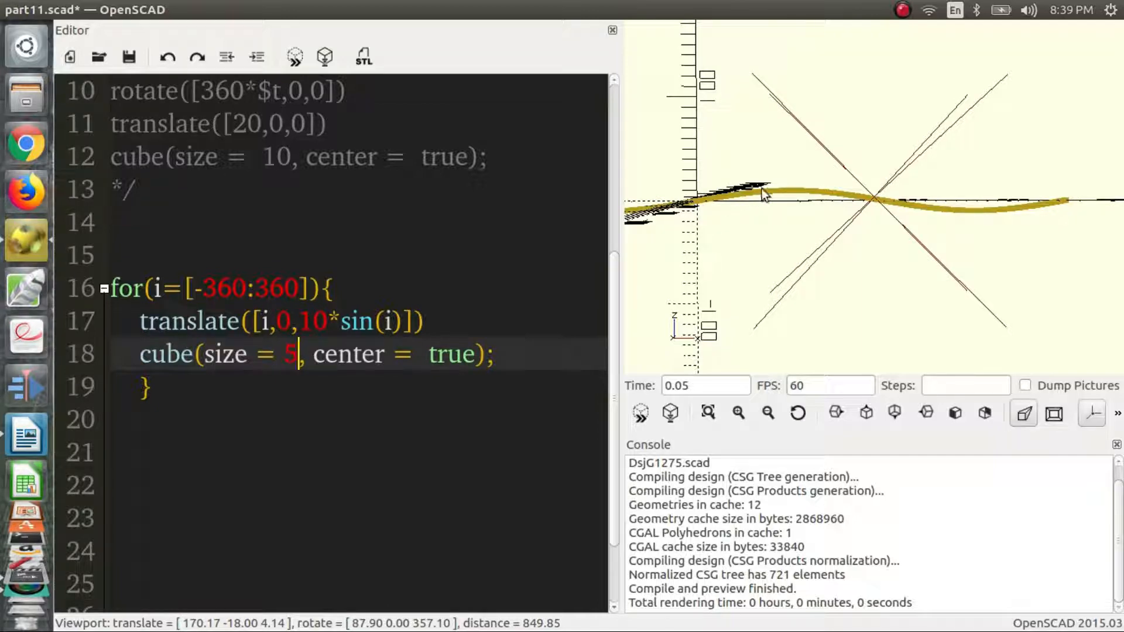
mouse_move(794, 199)
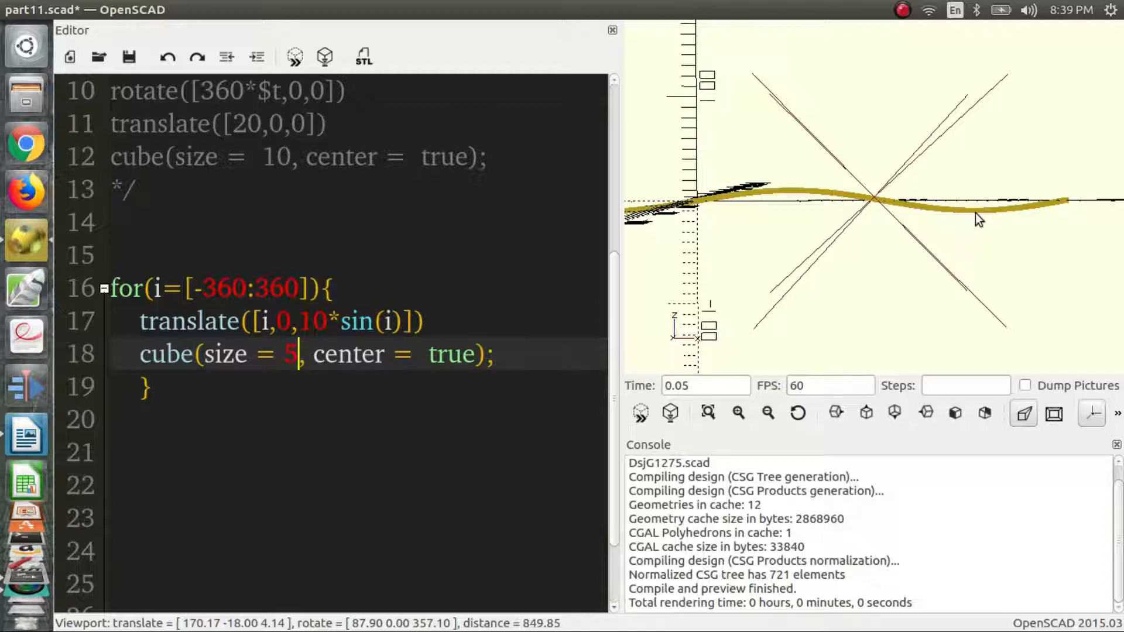
mouse_move(1068, 206)
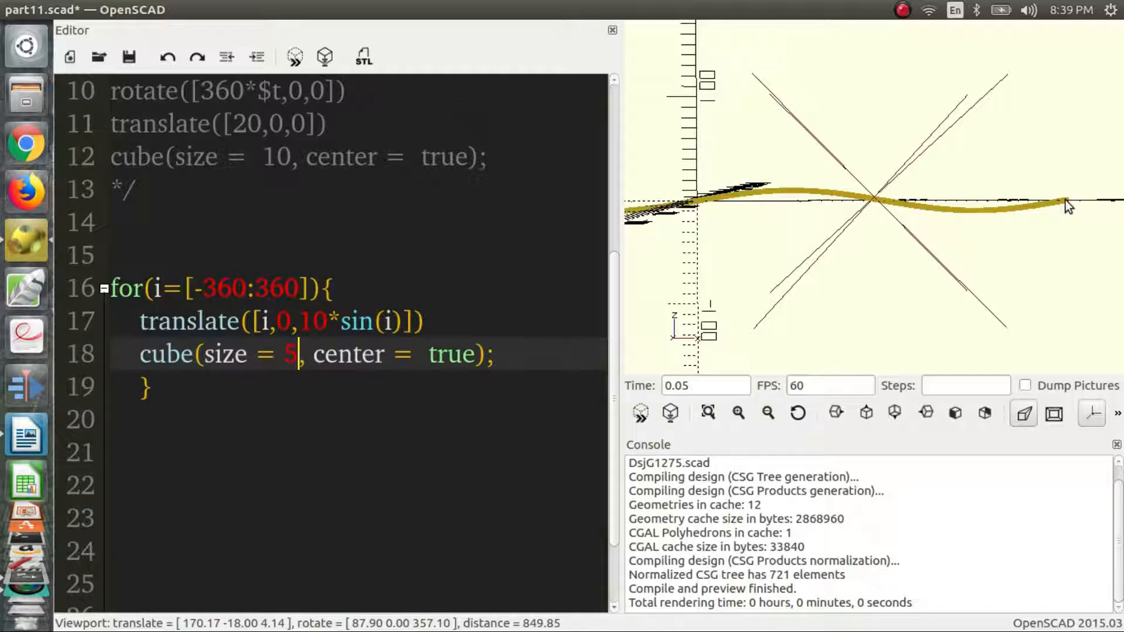
Step: Orbit the preview to inspect the wave's curve from several more angles
drag(1068, 204, 868, 247)
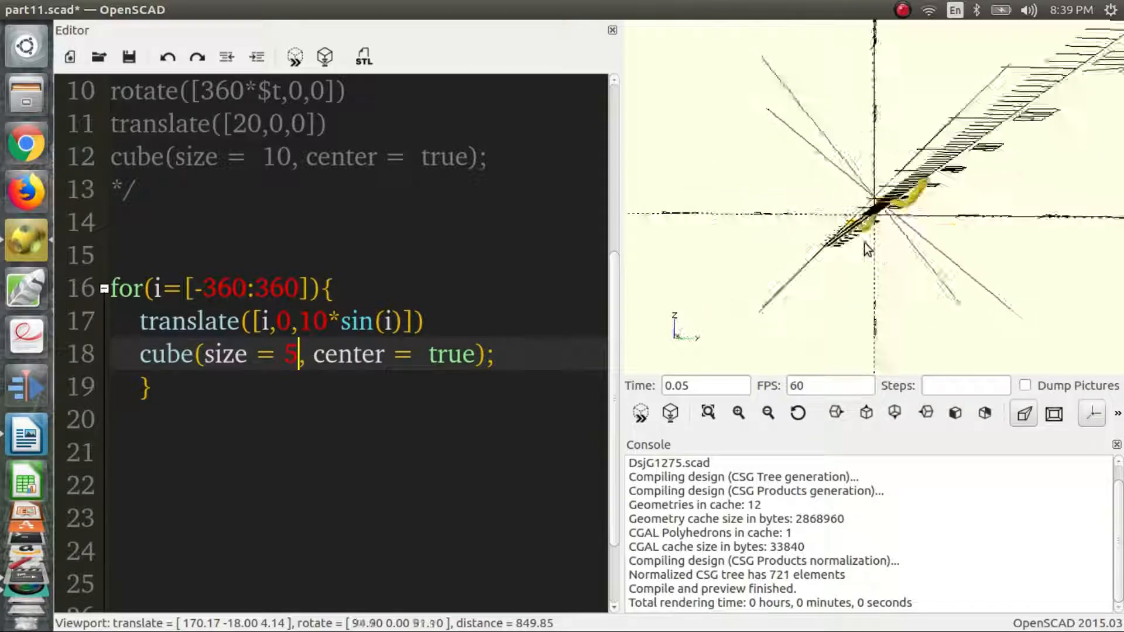
drag(868, 249, 960, 298)
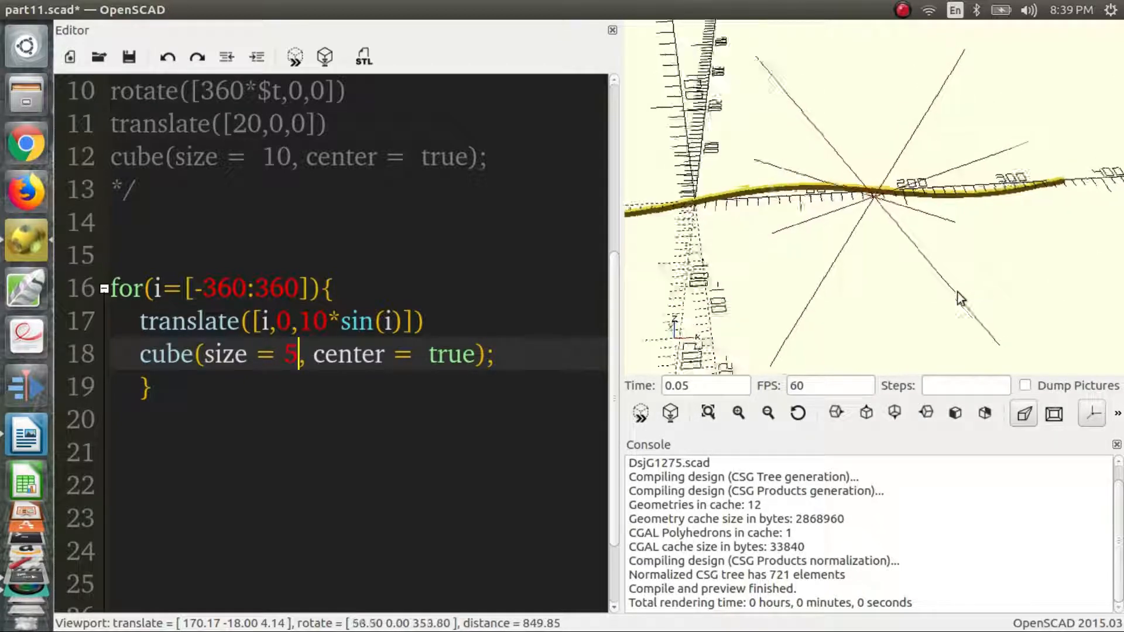
drag(960, 298, 950, 263)
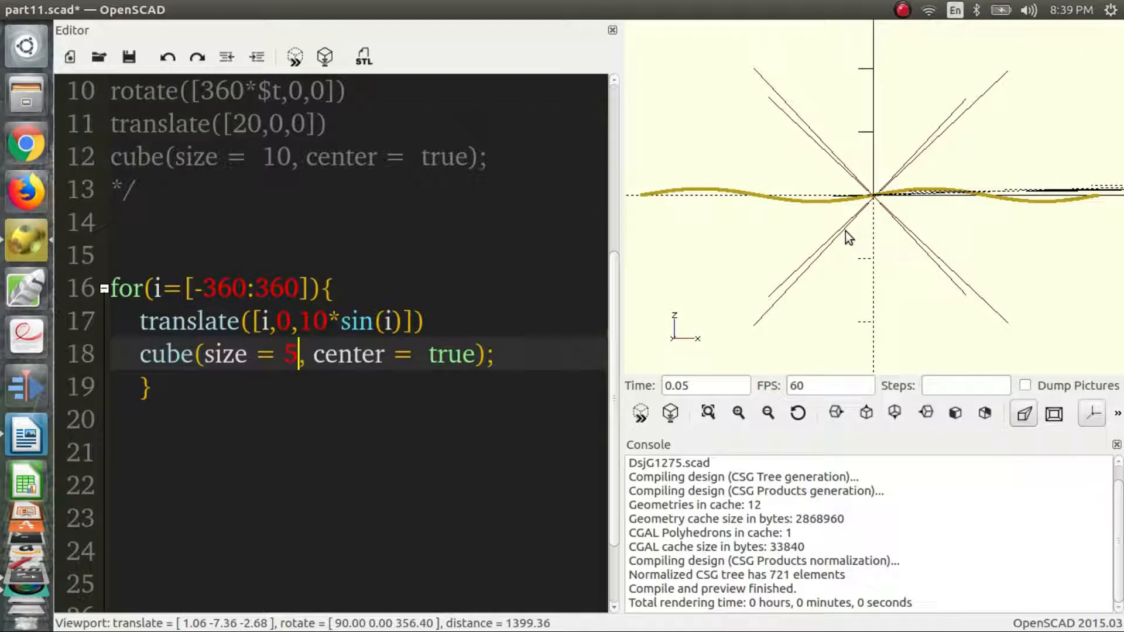
drag(848, 237, 849, 258)
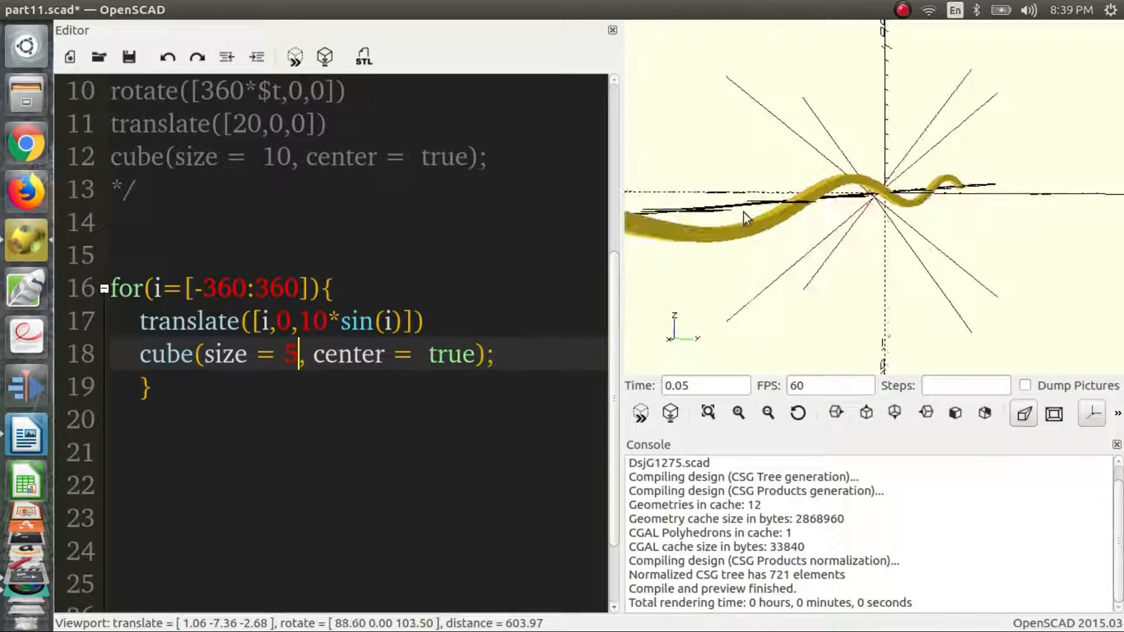
drag(746, 219, 850, 226)
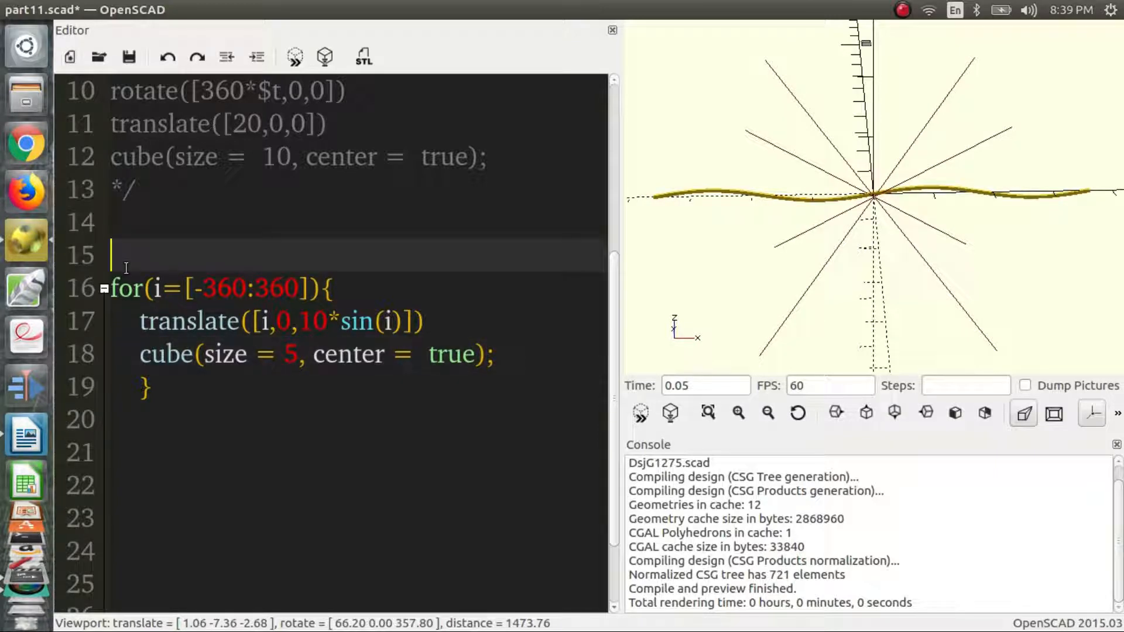
Step: Wrap the sine-wave for loop in a /* ... */ block comment
text(/*)
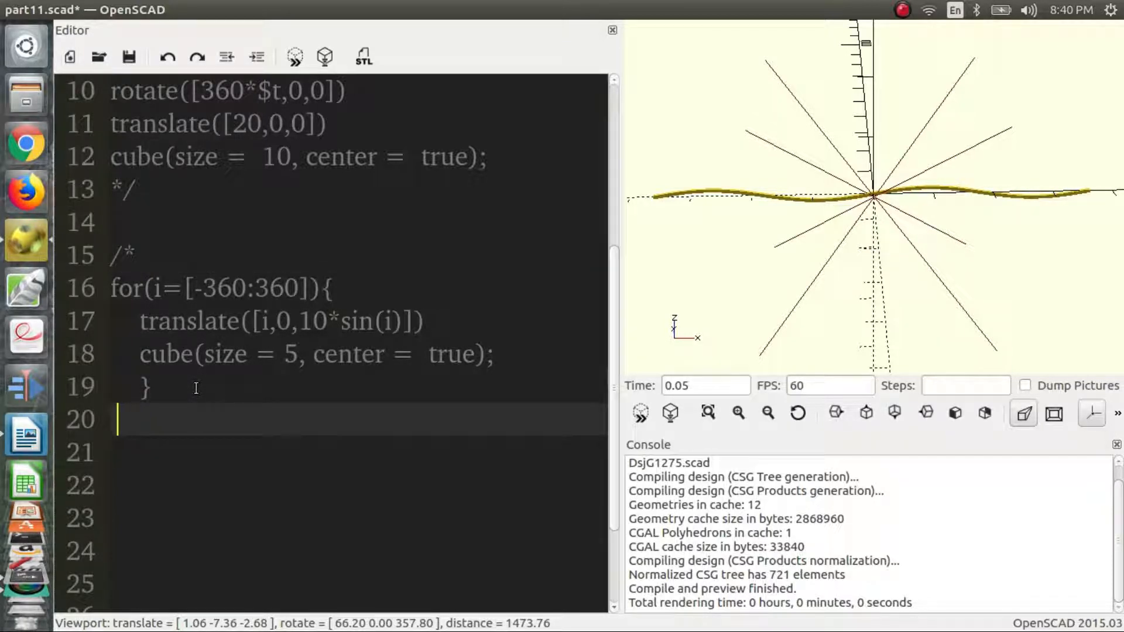
text(*/)
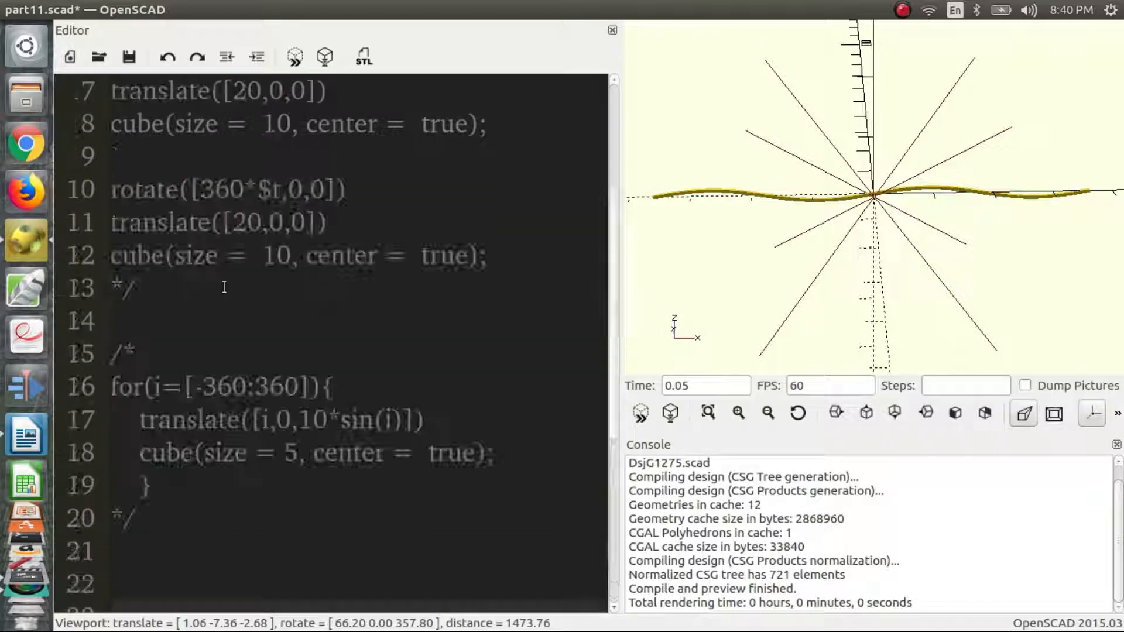
Step: Write translate([0,0,0]) cube(); below the commented-out loop
text(tr)
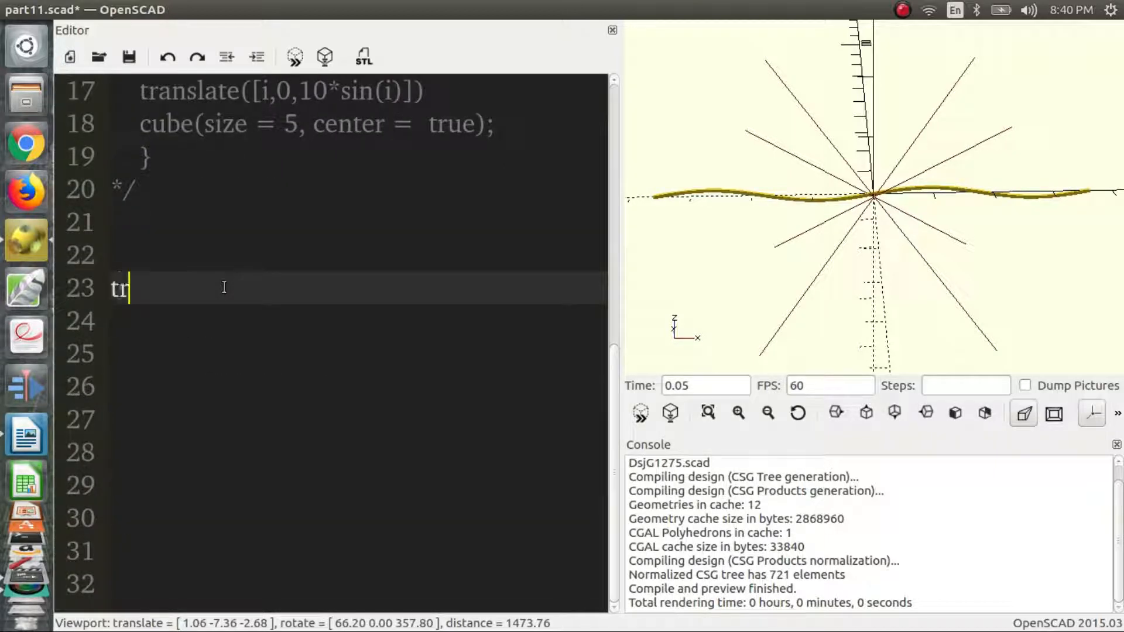
text(anslate)
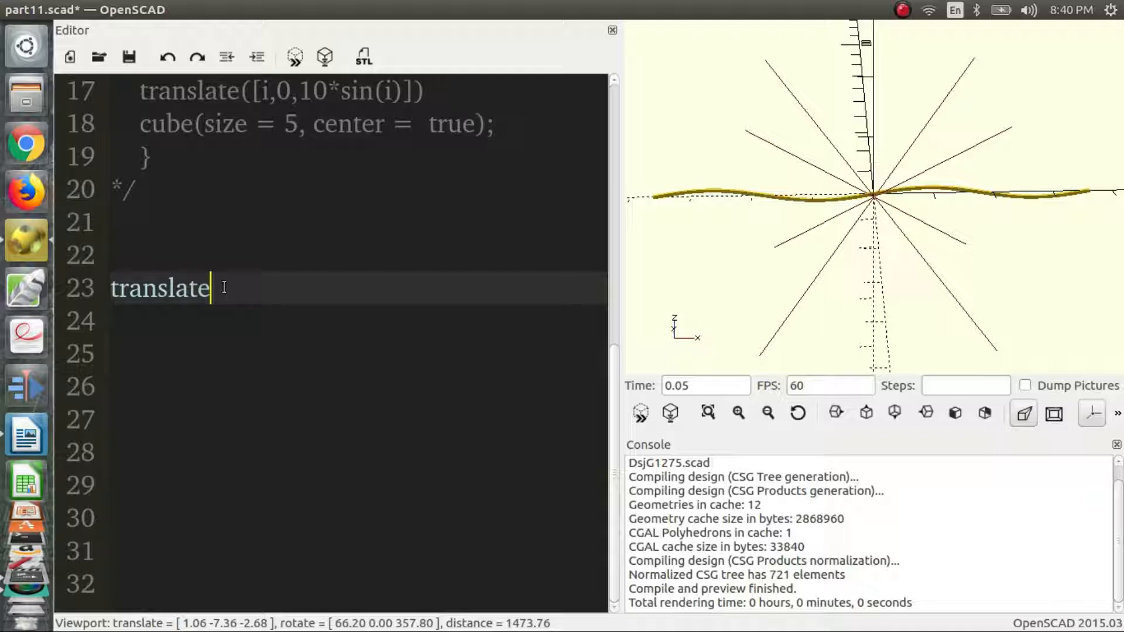
text(())
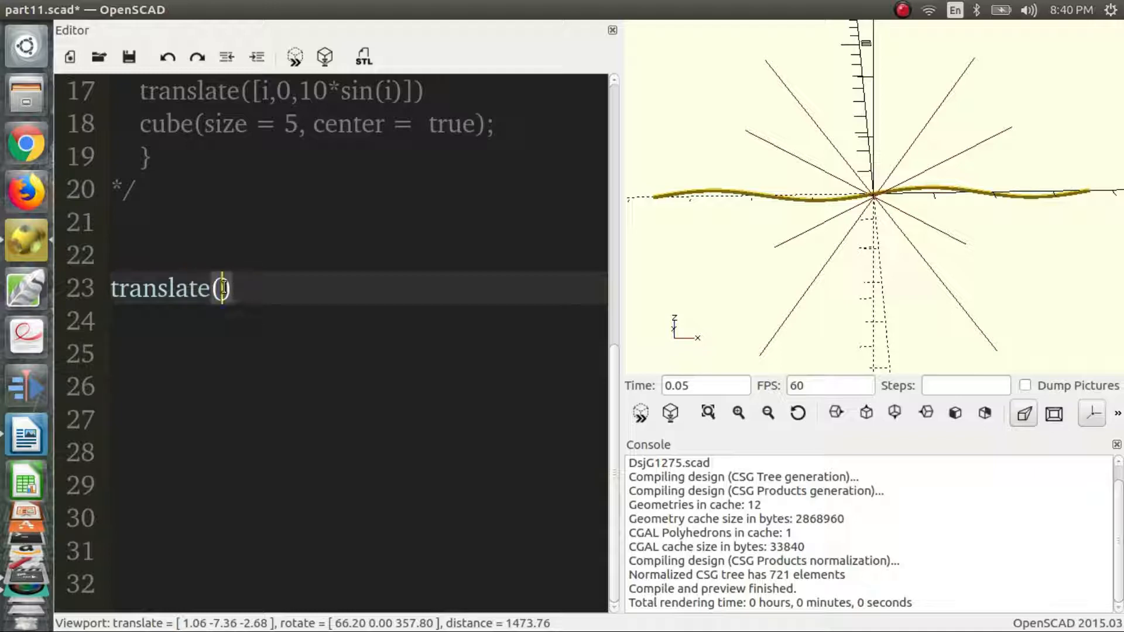
text([0,0,0)
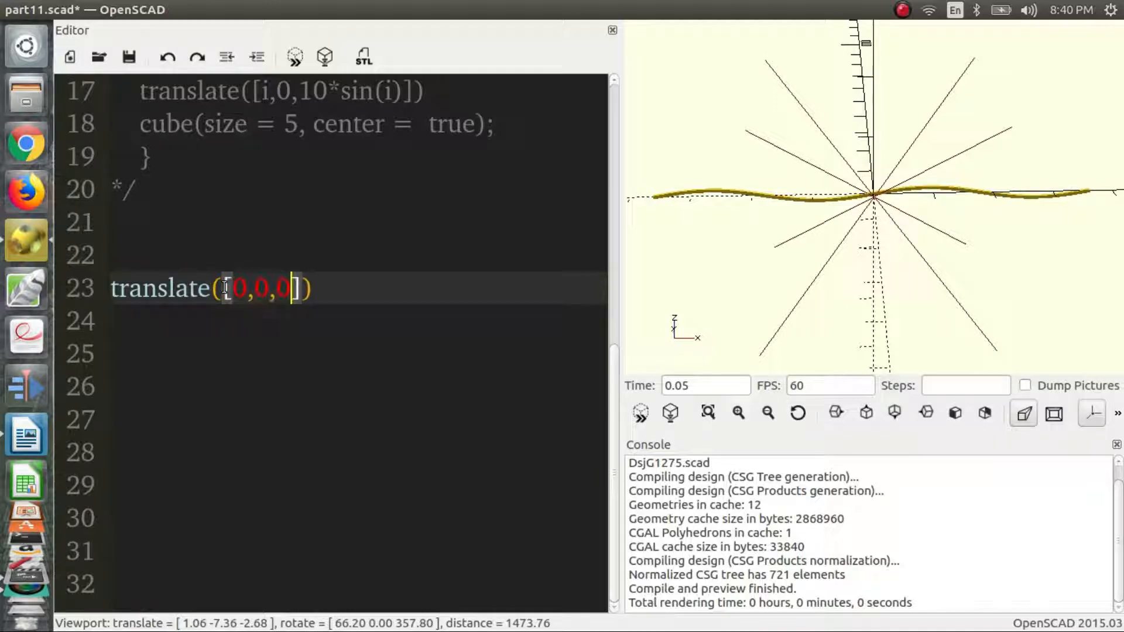
text(cu)
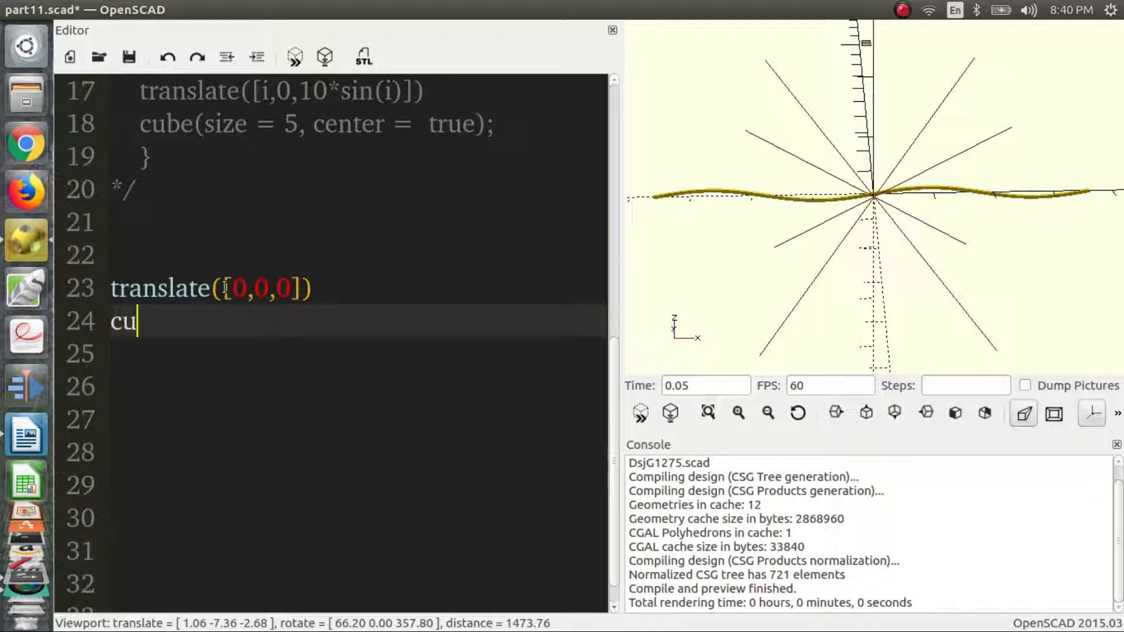
text(be();)
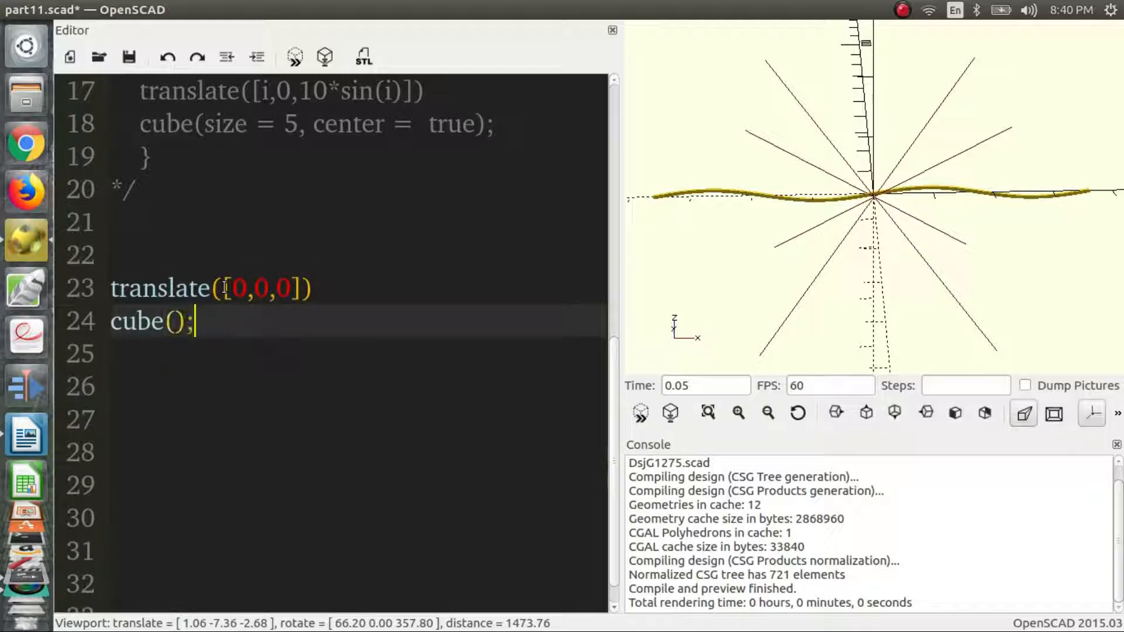
Step: Give the cube size = 10, center = true and select the first 0 to replace with $t
text(size =)
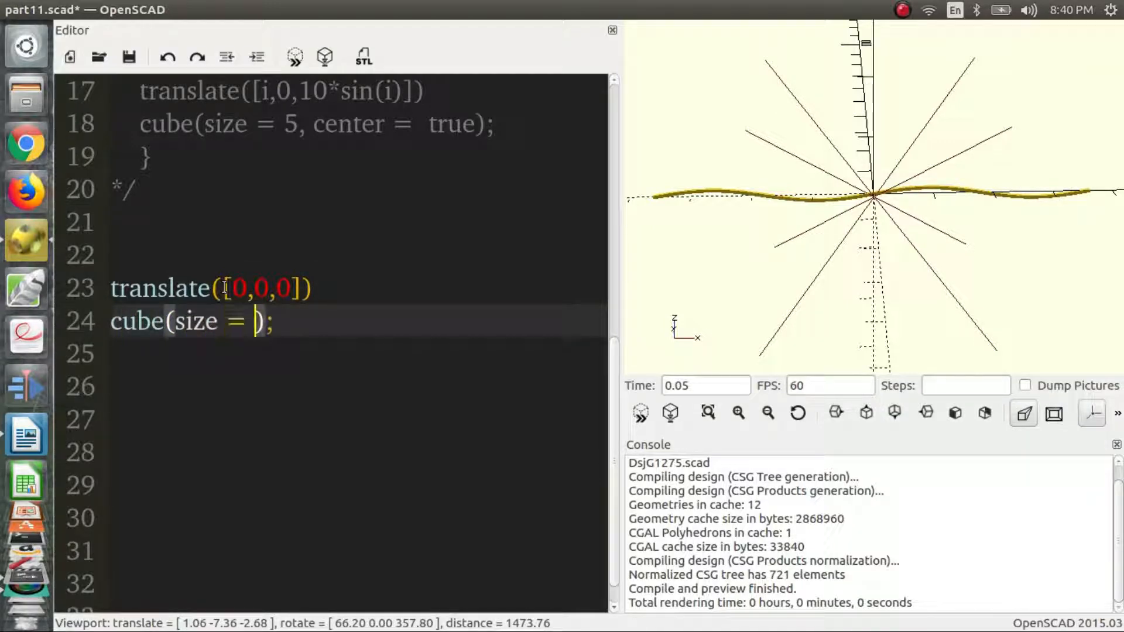
text(10, cent)
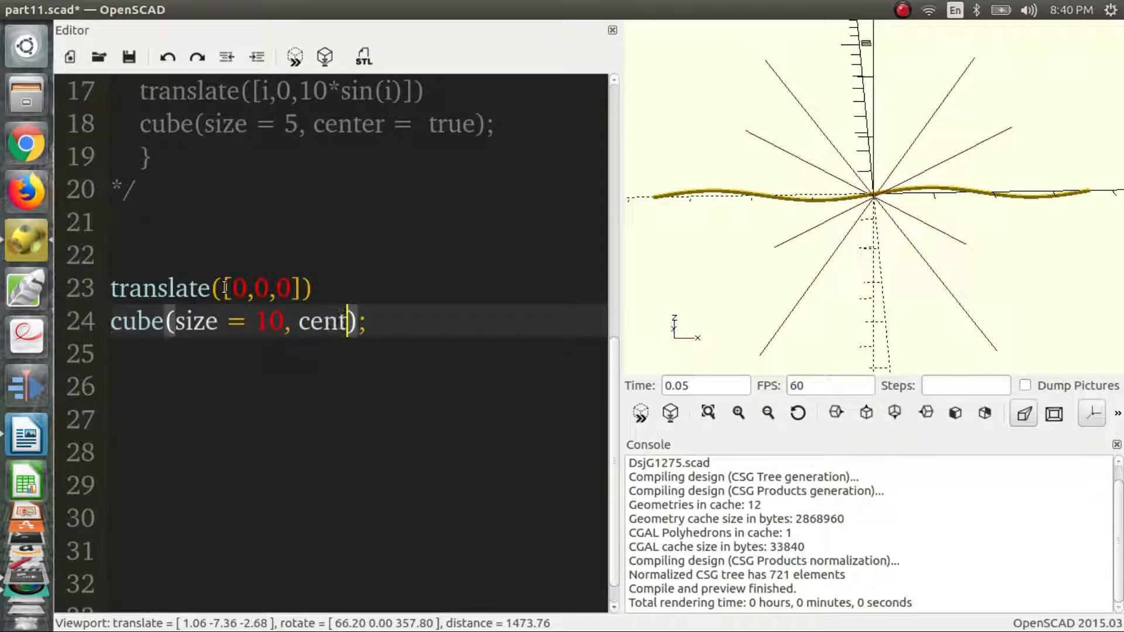
text(er =  true)
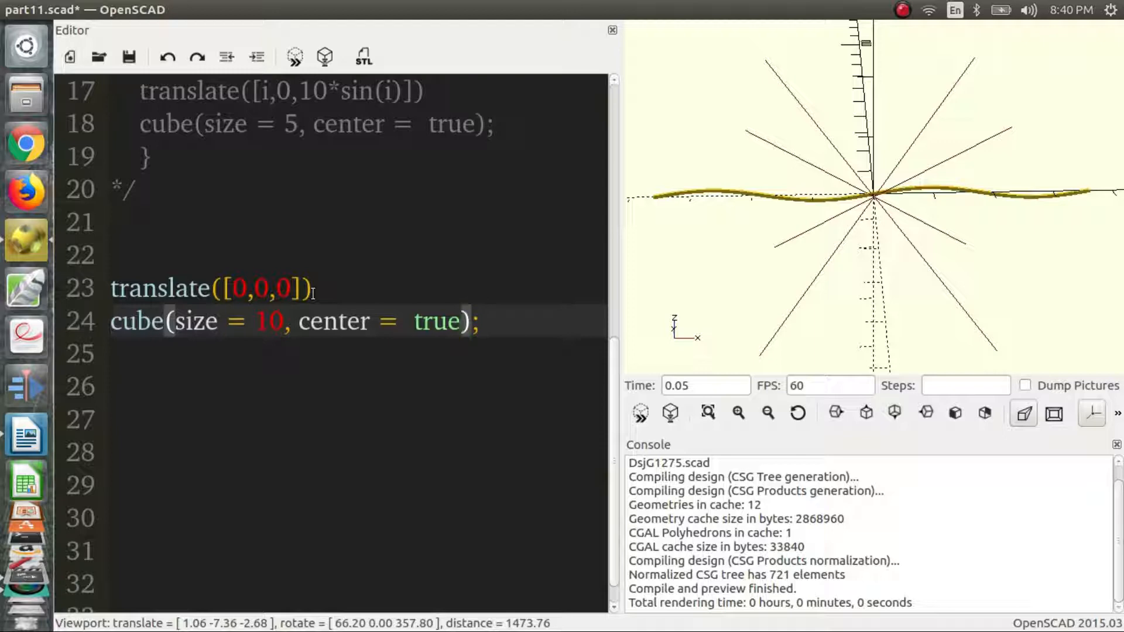
mouse_move(229, 270)
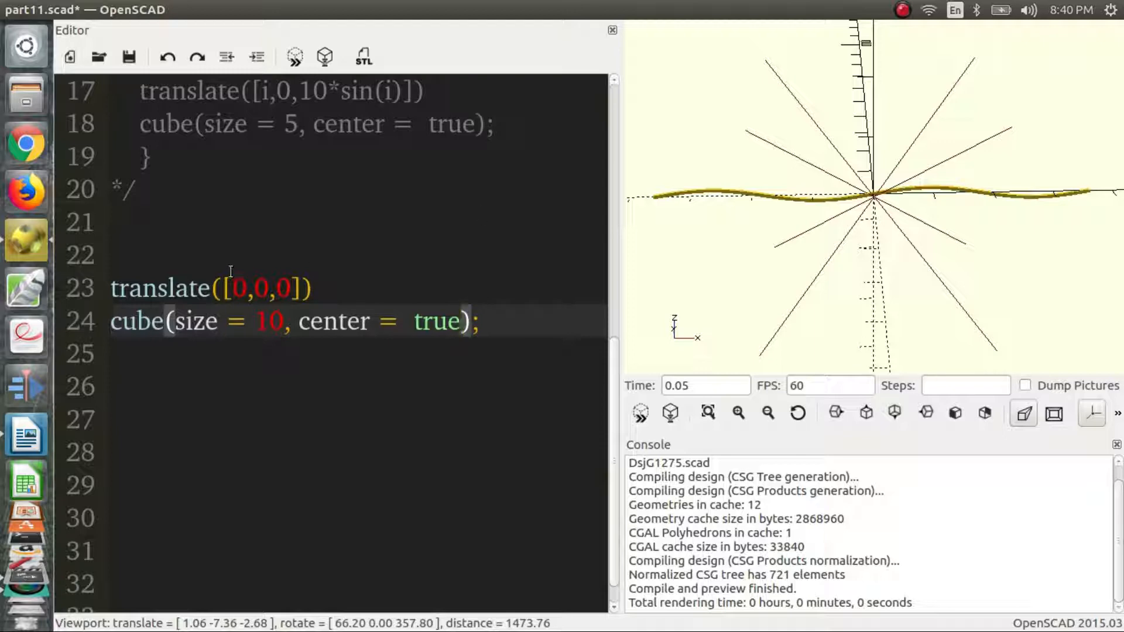
double_click(239, 288)
text($t)
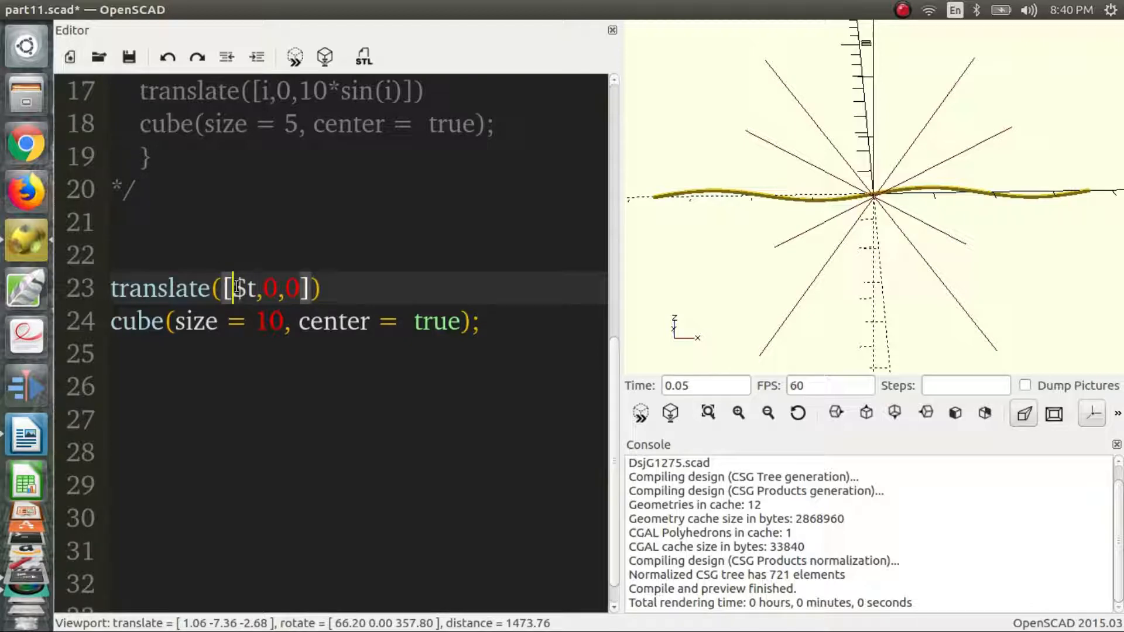
Step: Make the cube's x offset sin(360*$t)
text(sin)
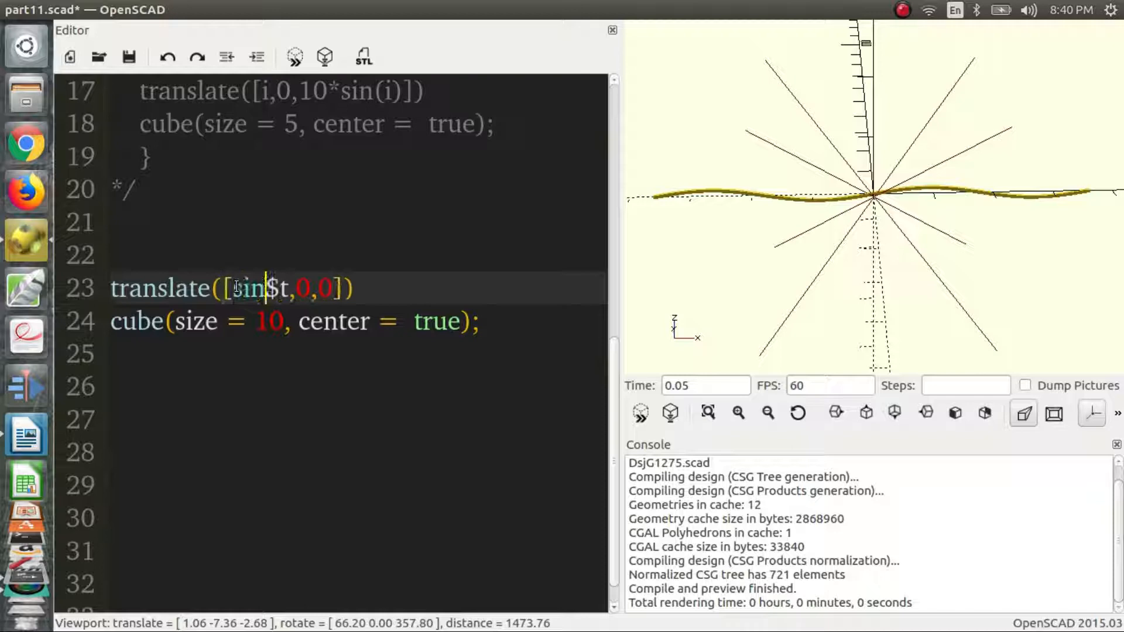
text(()
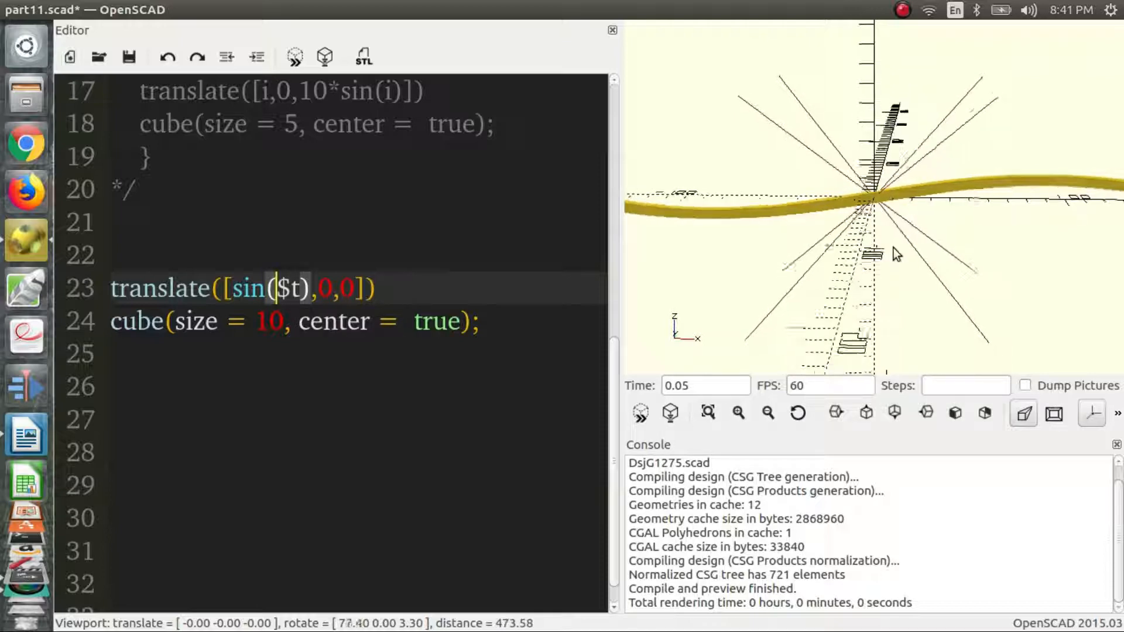
drag(896, 254, 881, 208)
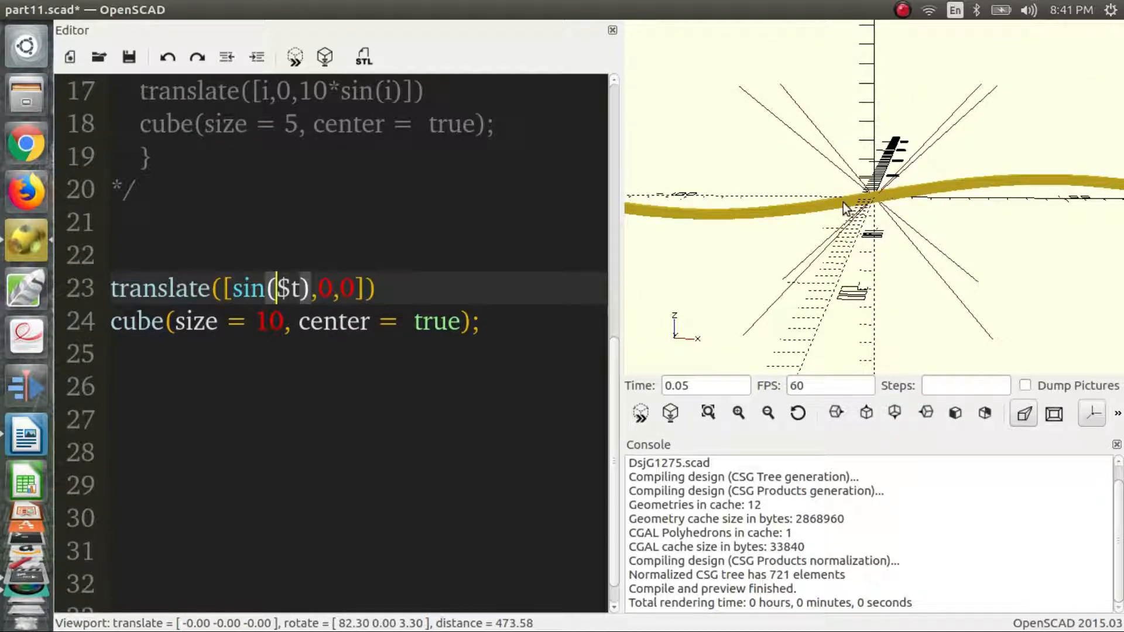
mouse_move(821, 261)
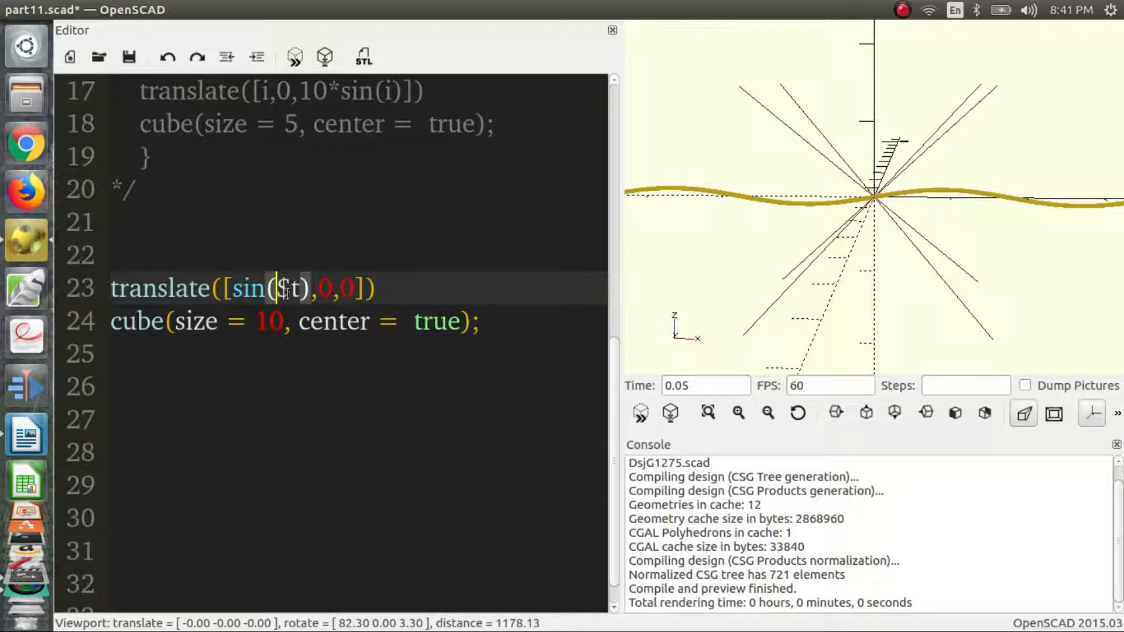
text(360)
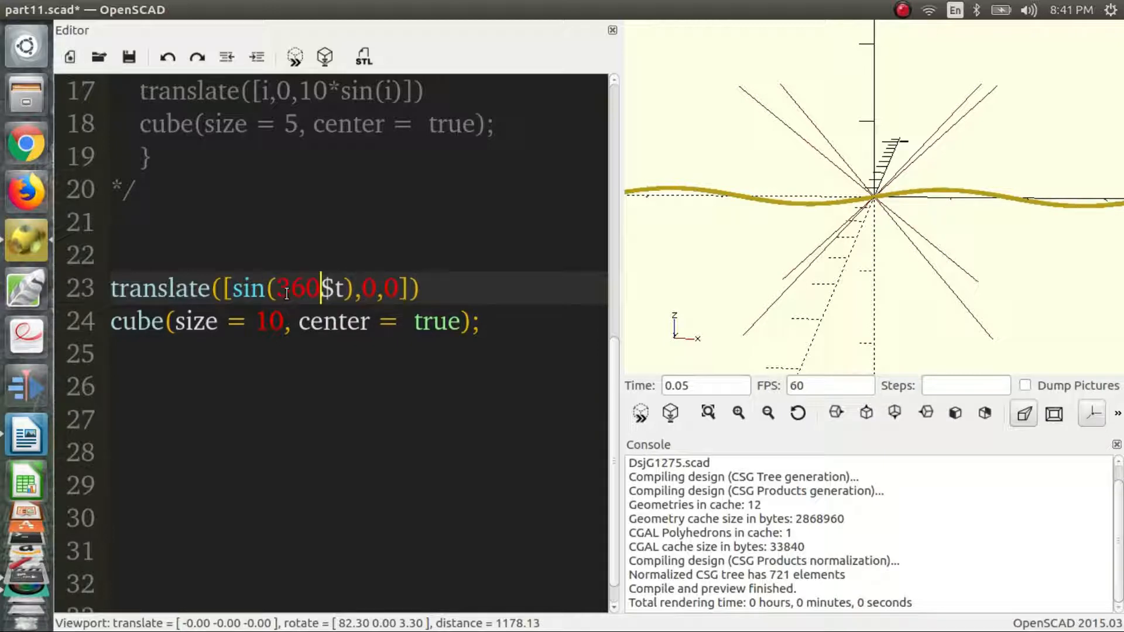
text(*)
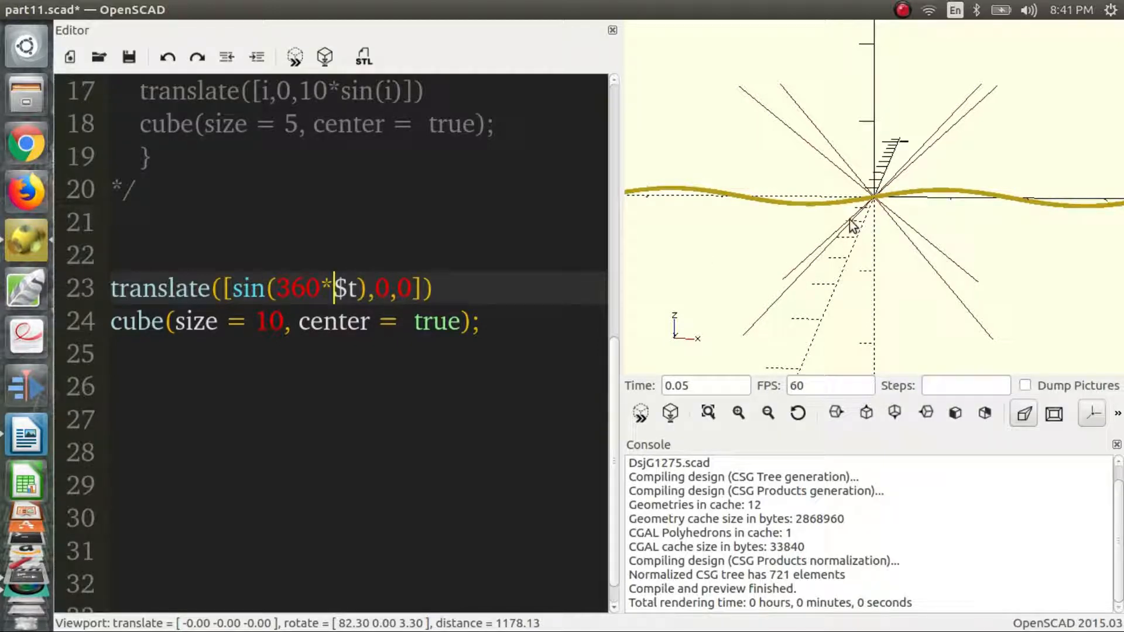
mouse_move(726, 260)
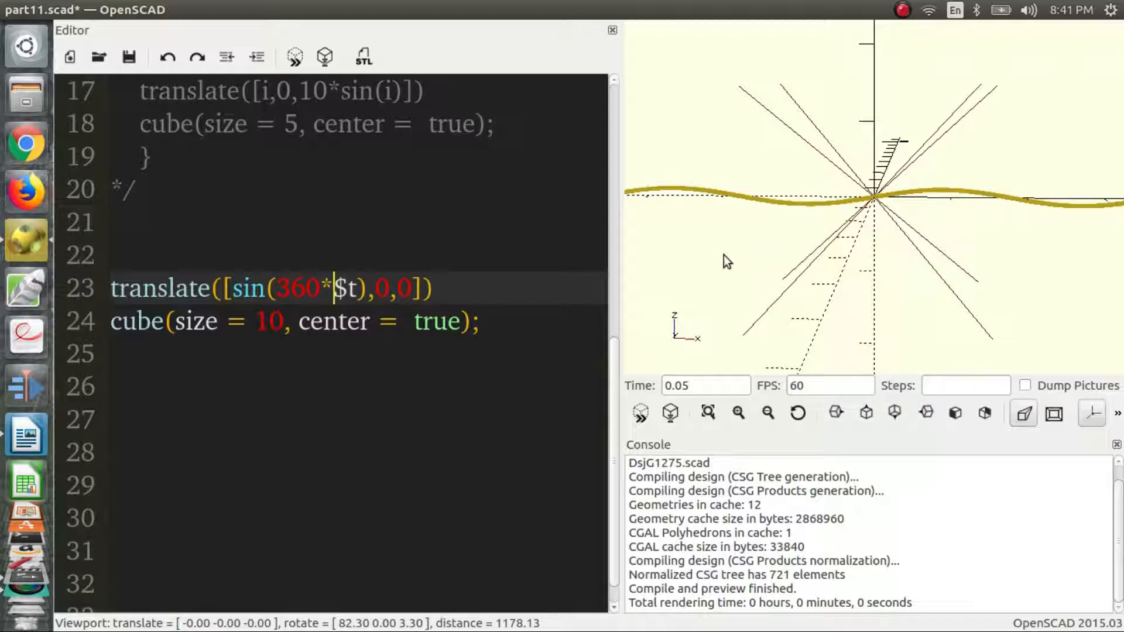
mouse_move(964, 160)
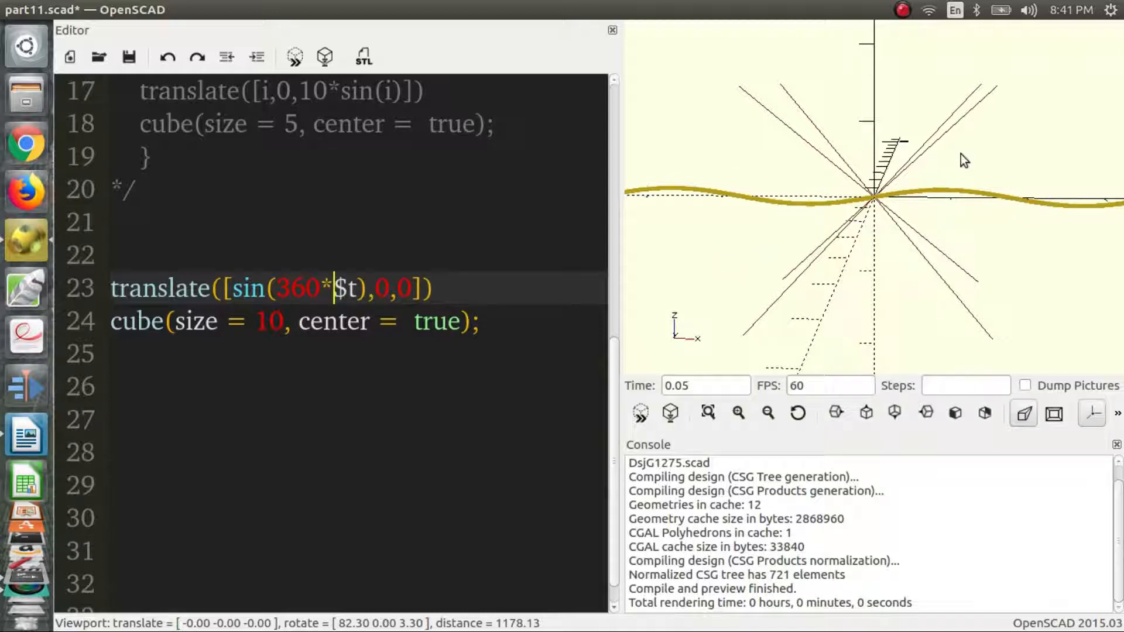
mouse_move(864, 204)
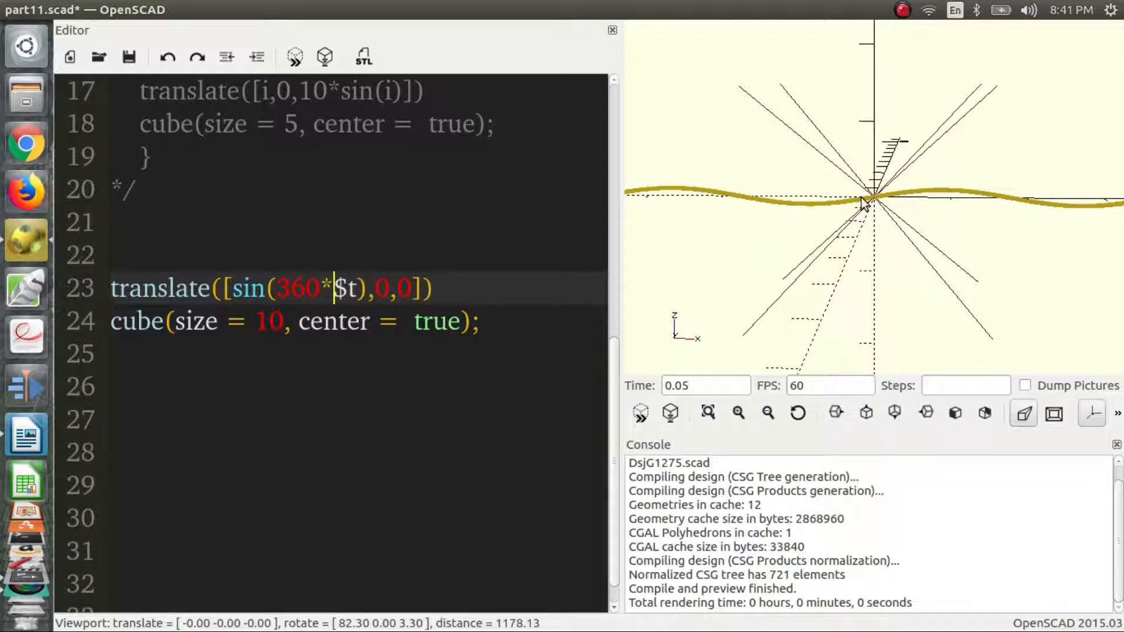
mouse_move(247, 271)
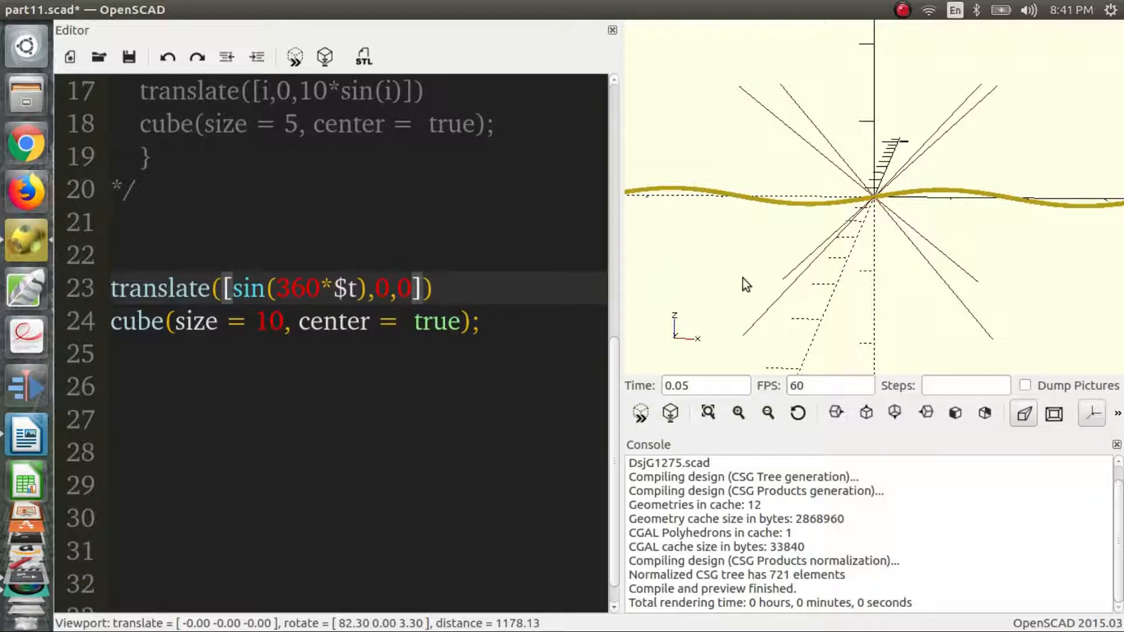
mouse_move(740, 290)
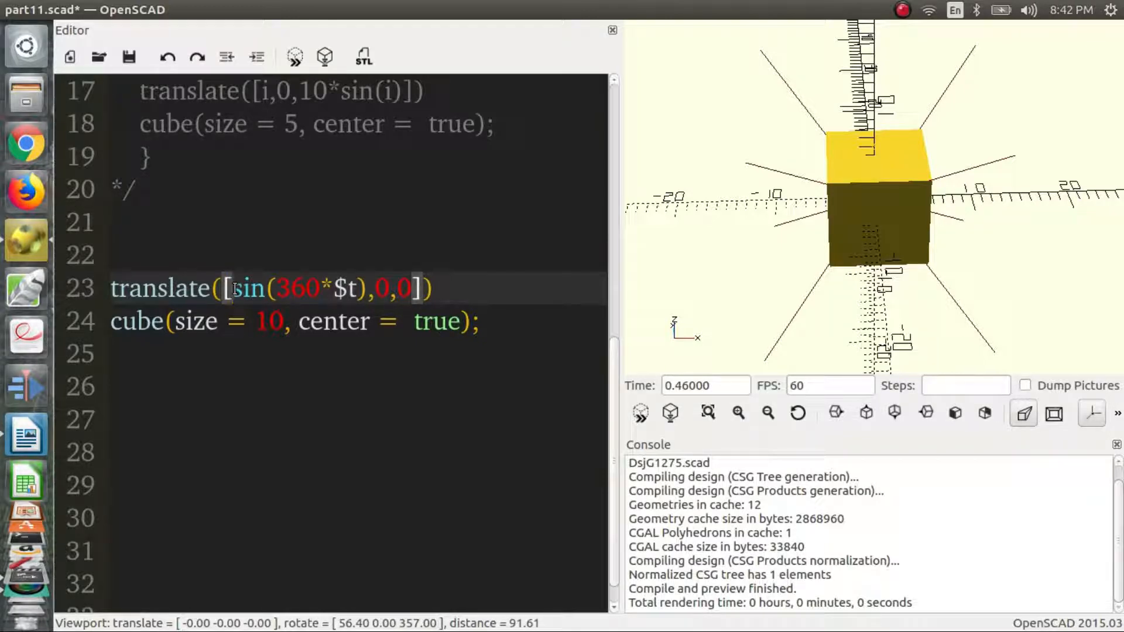
Step: Widen the x motion to 10*sin(360*$t) and set the animation to 100 steps
text(10)
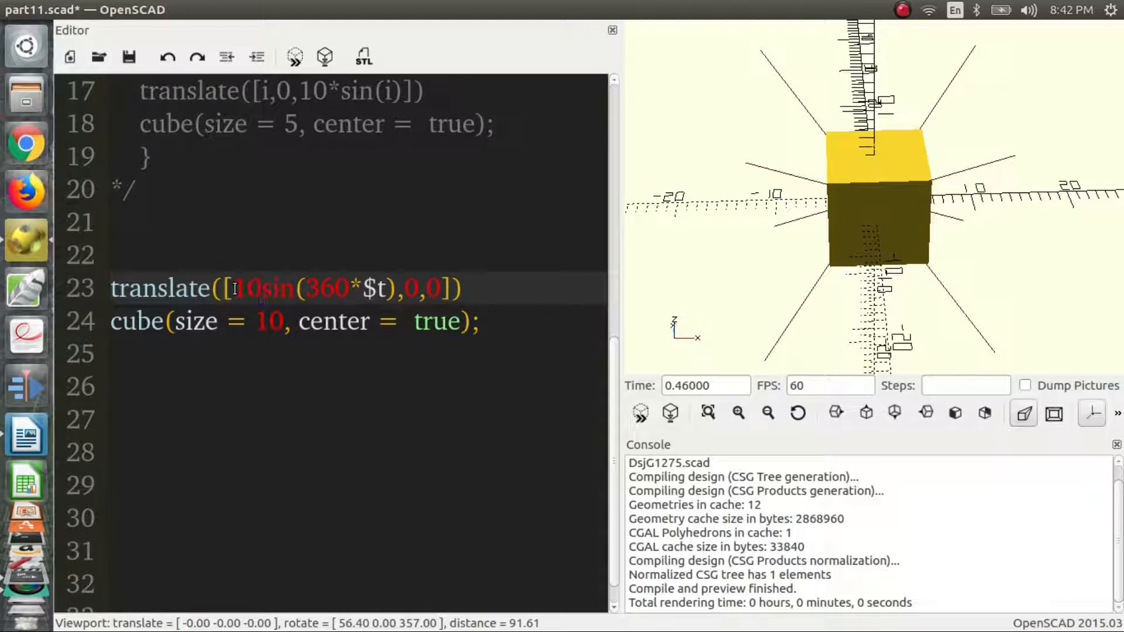
text(*)
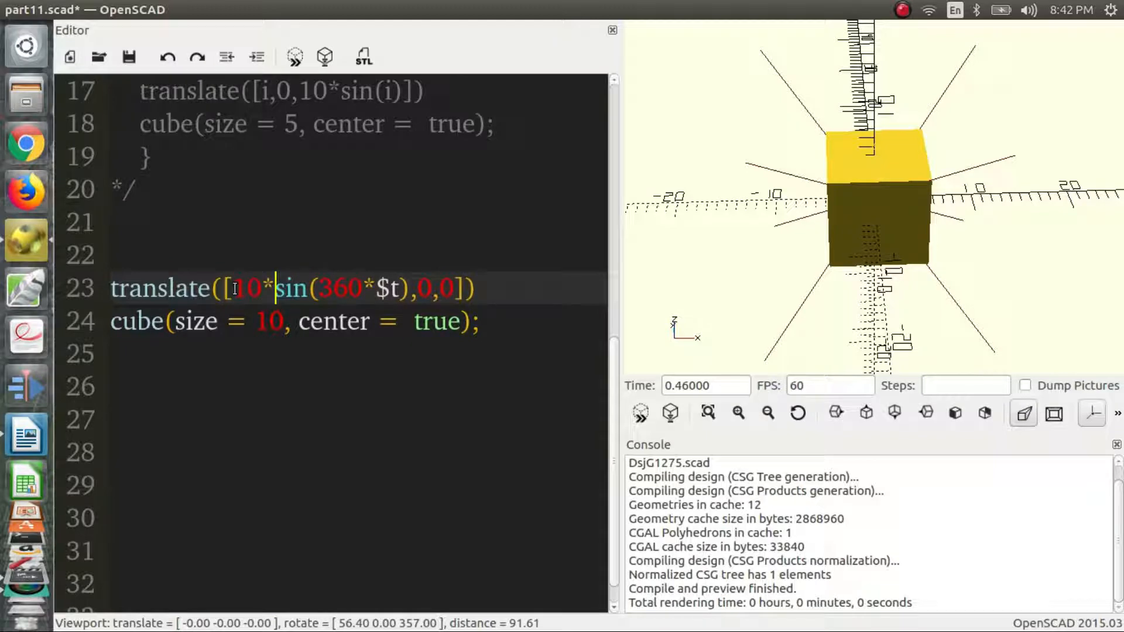
click(965, 385)
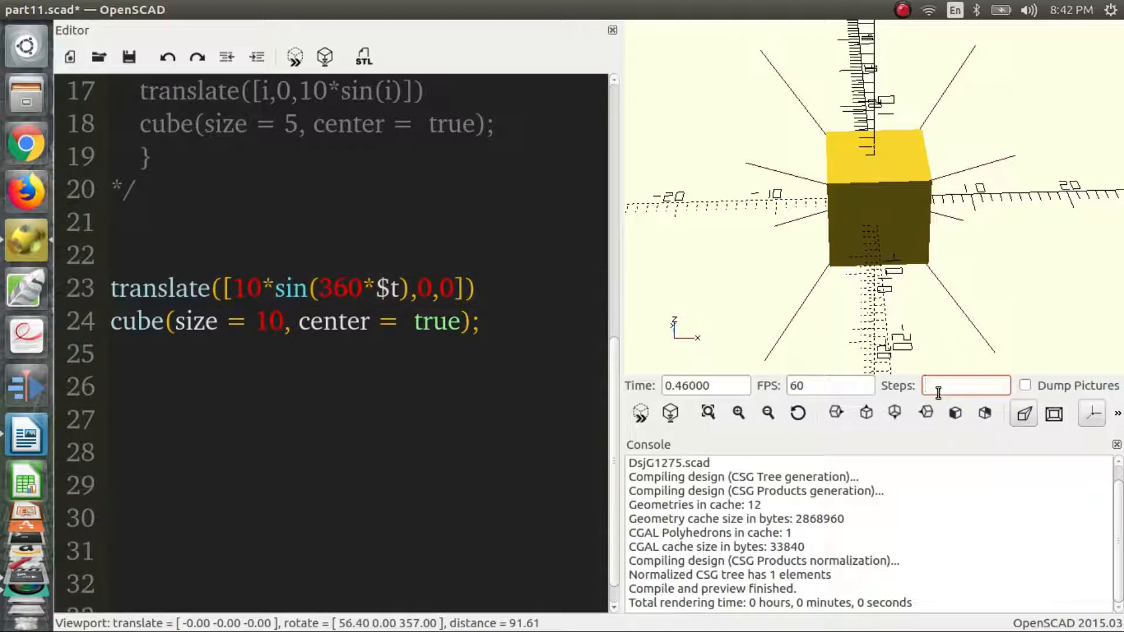
text(100)
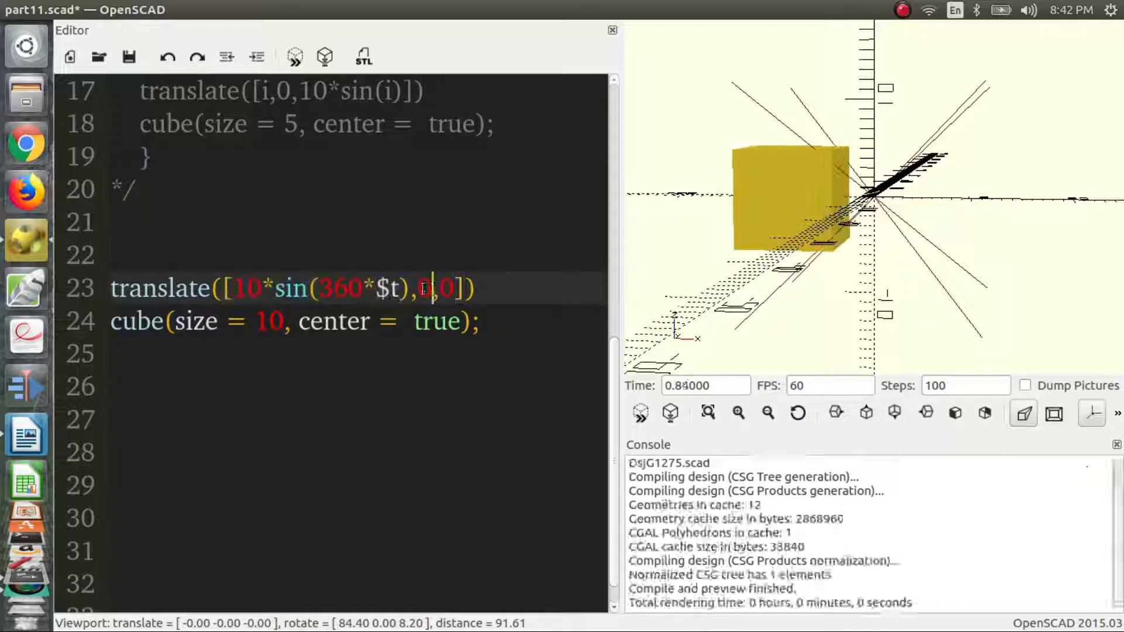
Step: Set the y offset to 10*cos(360*$t) so the cube circles the origin
text(10*sin(360*$t))
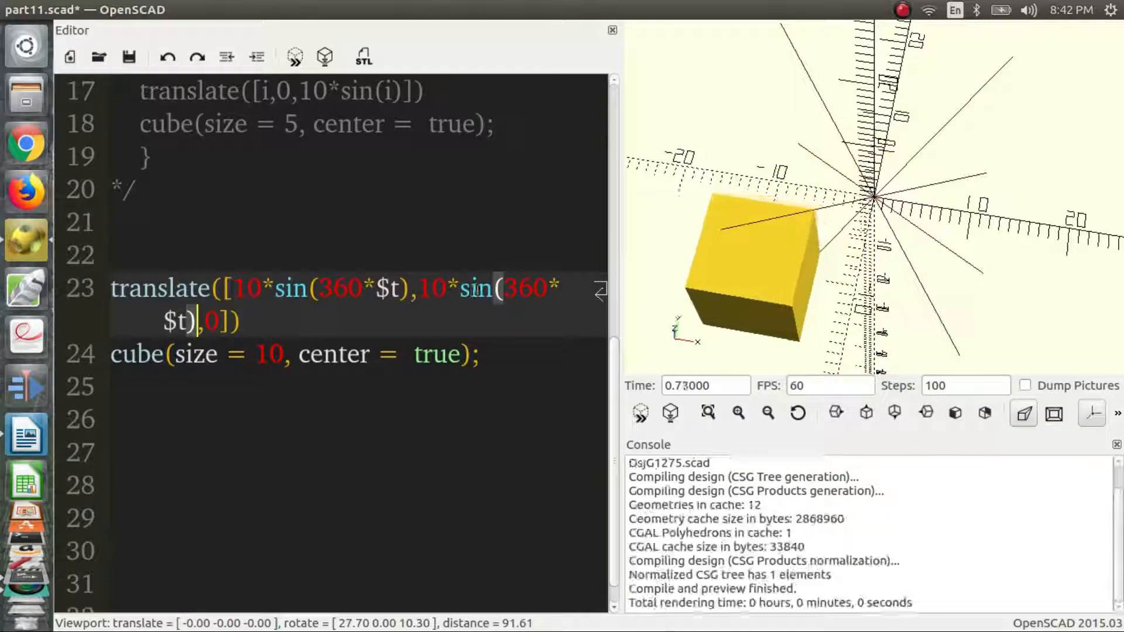
double_click(471, 288)
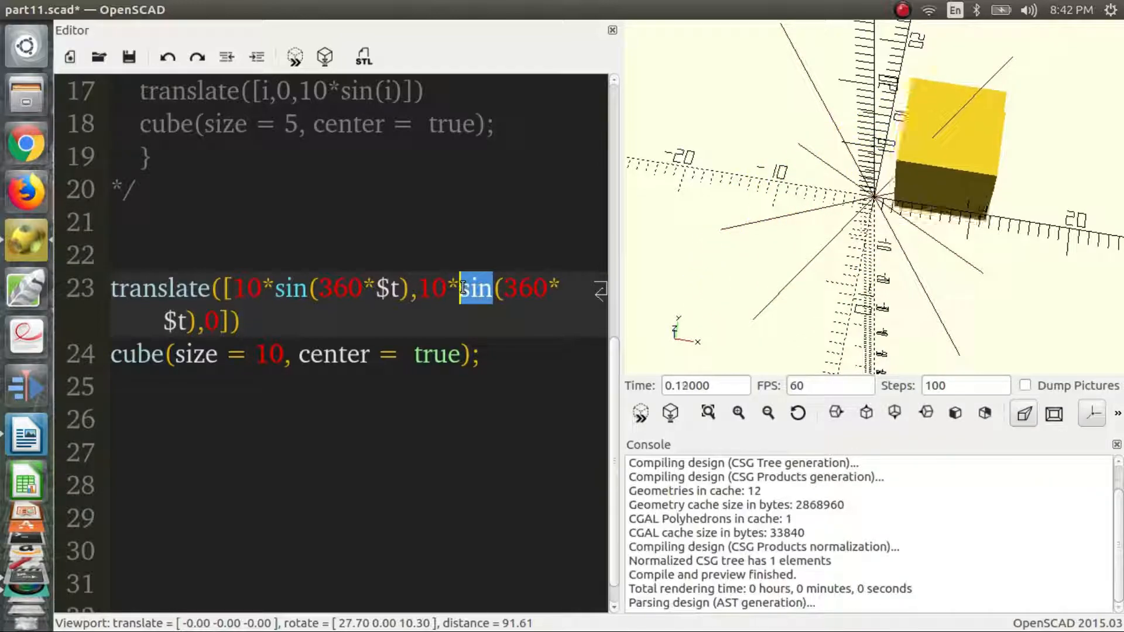
text(cos)
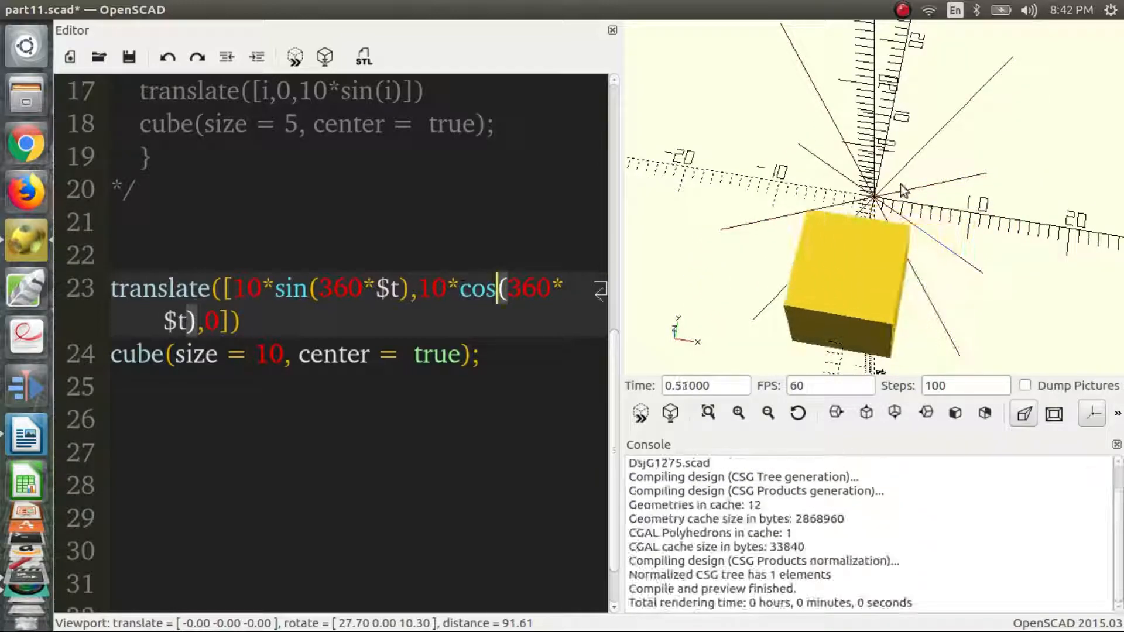
drag(903, 190, 888, 210)
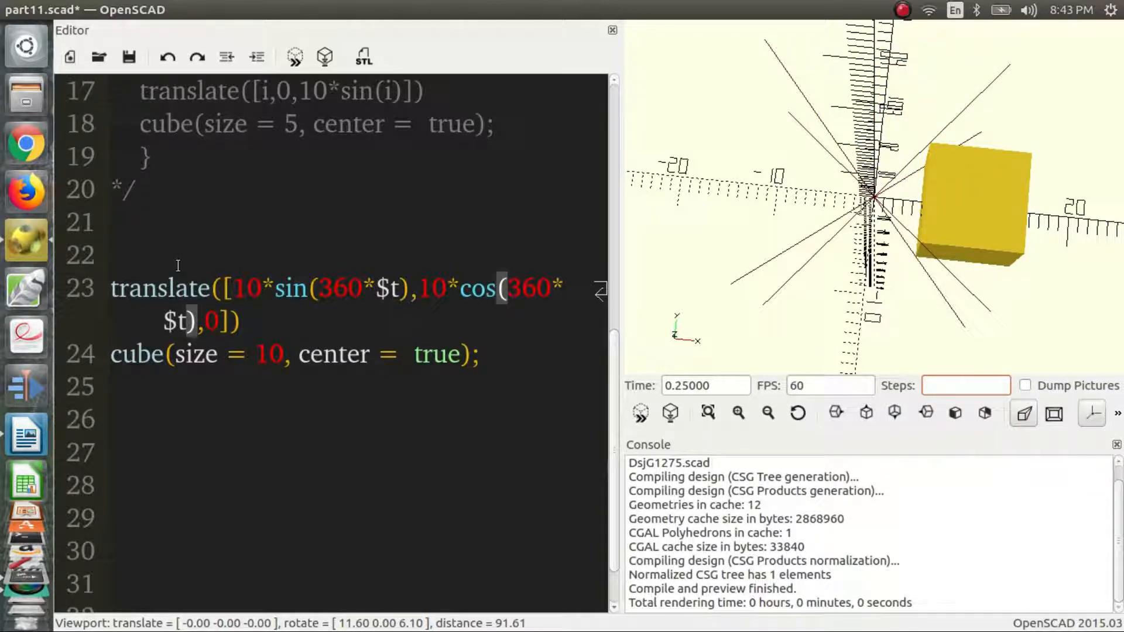
Step: Block-comment the translate/cube lines so the sine-wave loop renders again
text(/*)
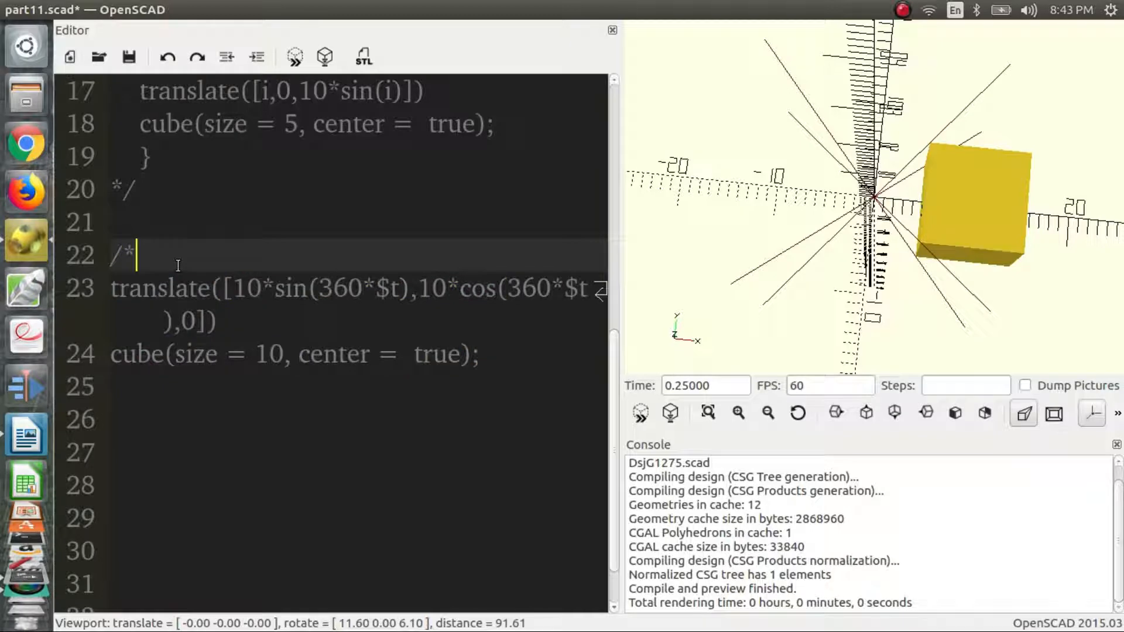
click(526, 358)
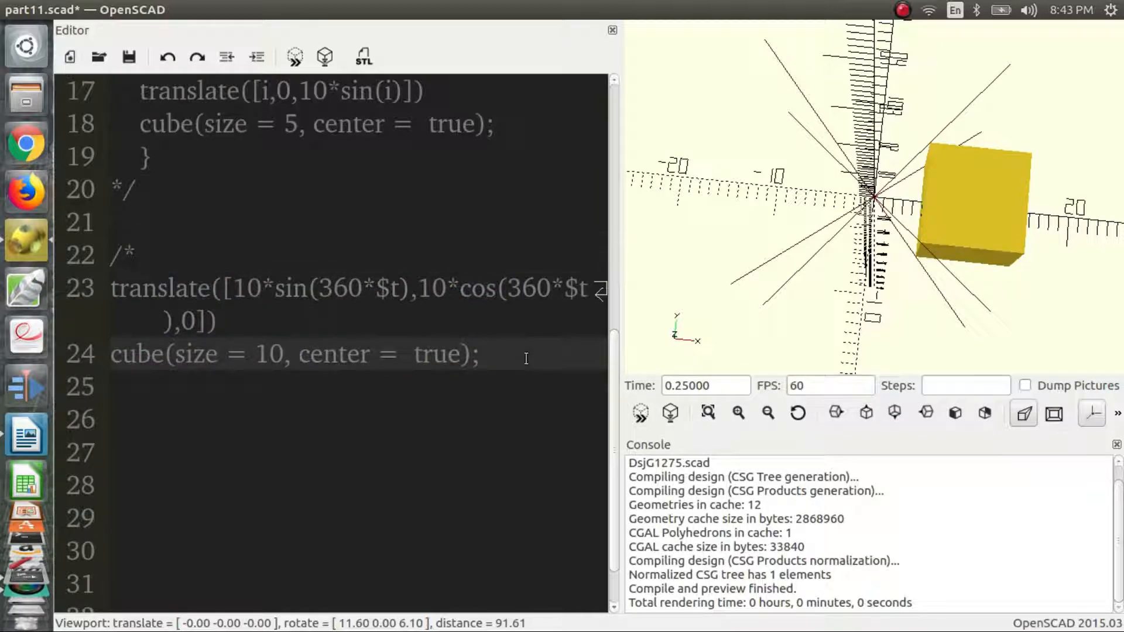
text(*)
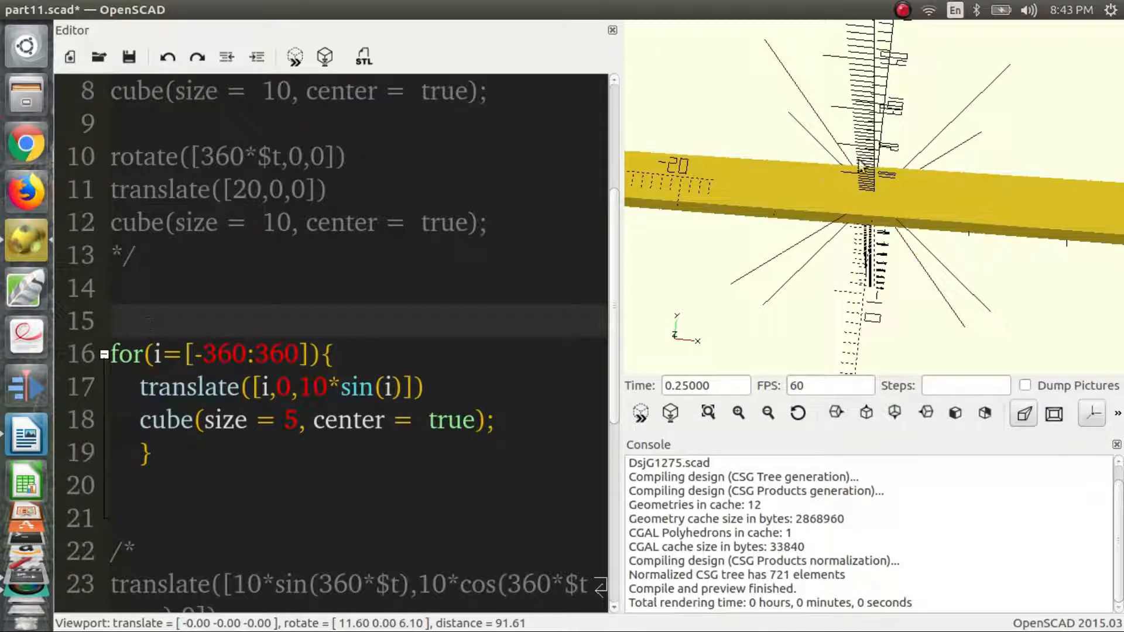
Step: Raise the wave loop's amplitude from 10 to 30
drag(861, 165, 854, 120)
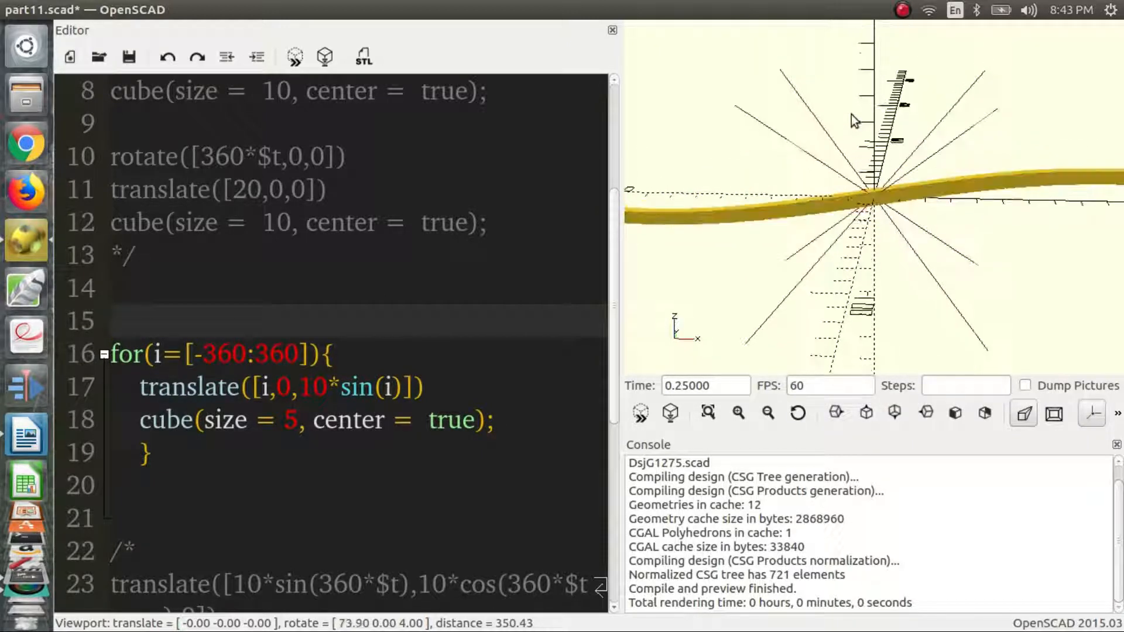
double_click(311, 387)
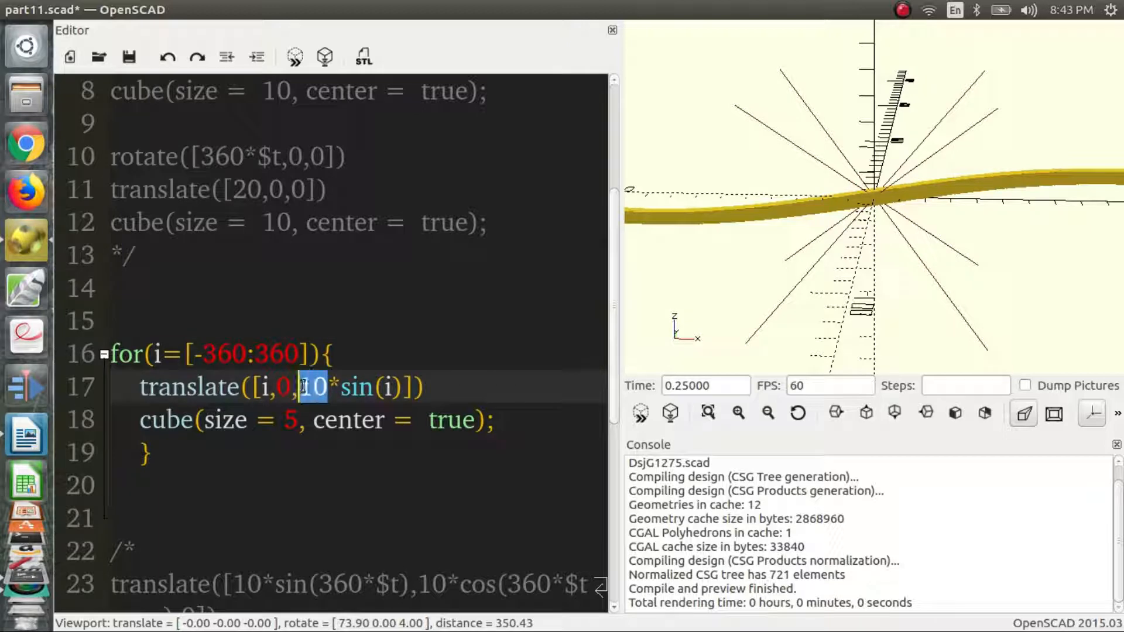
text(30)
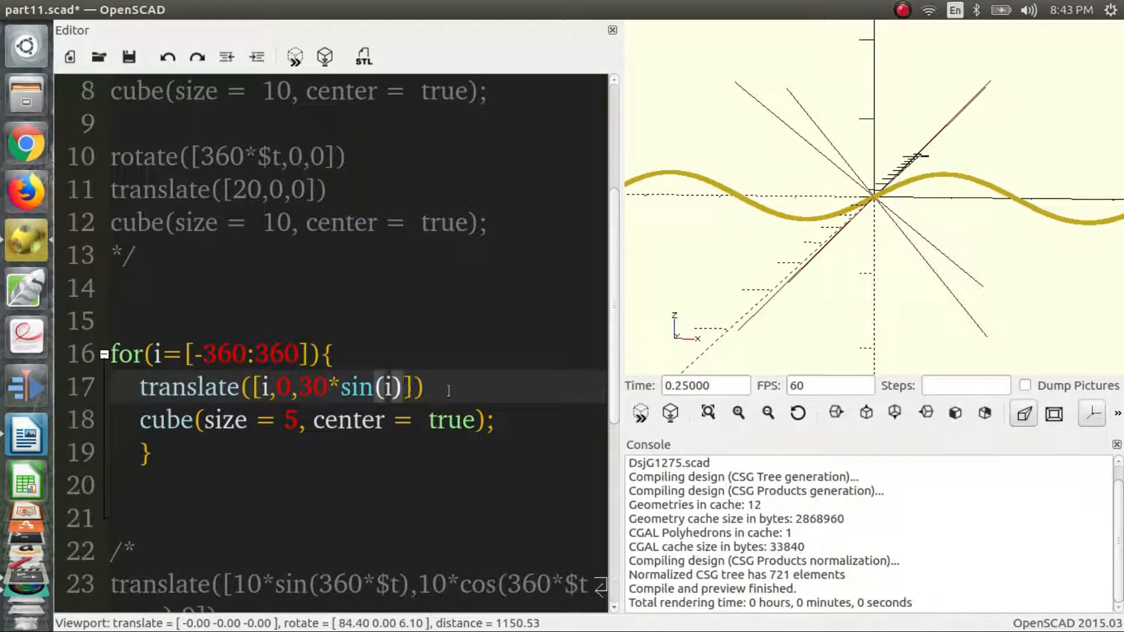
Step: Multiply the z offset by sin(360*$t), giving 30*sin(i)*sin(360*$t)
text(*)
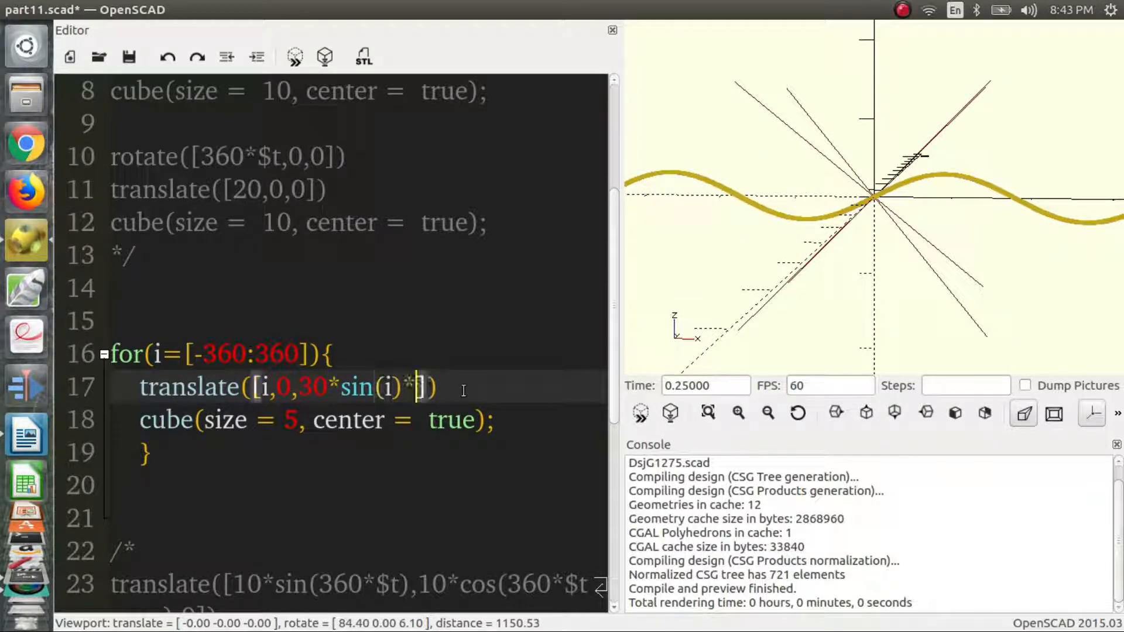
text(sin())
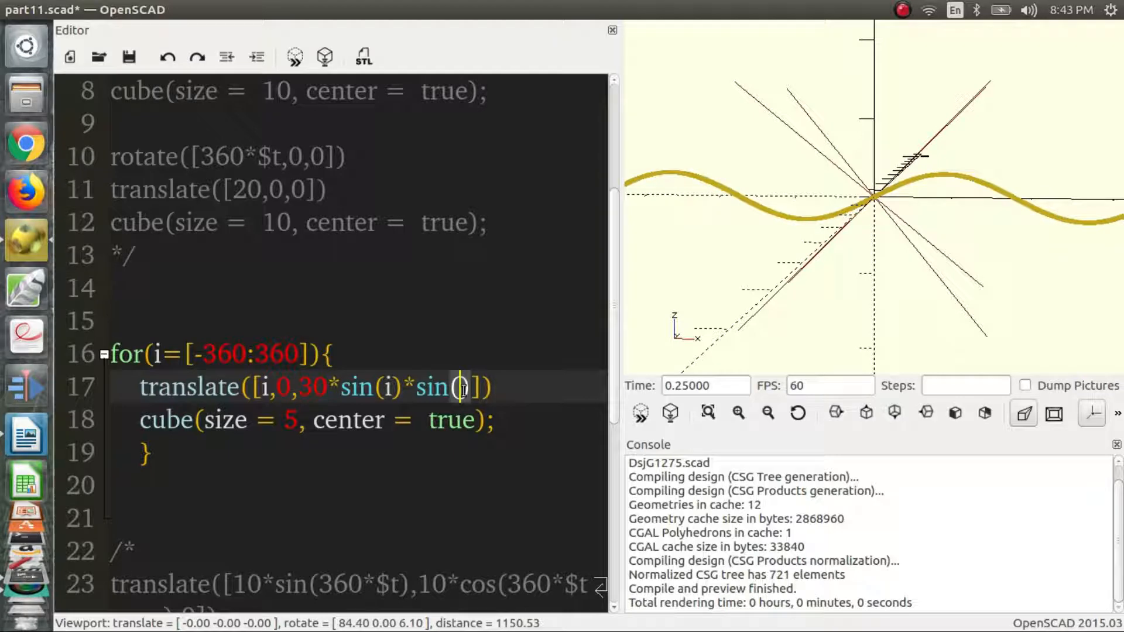
text(360*)
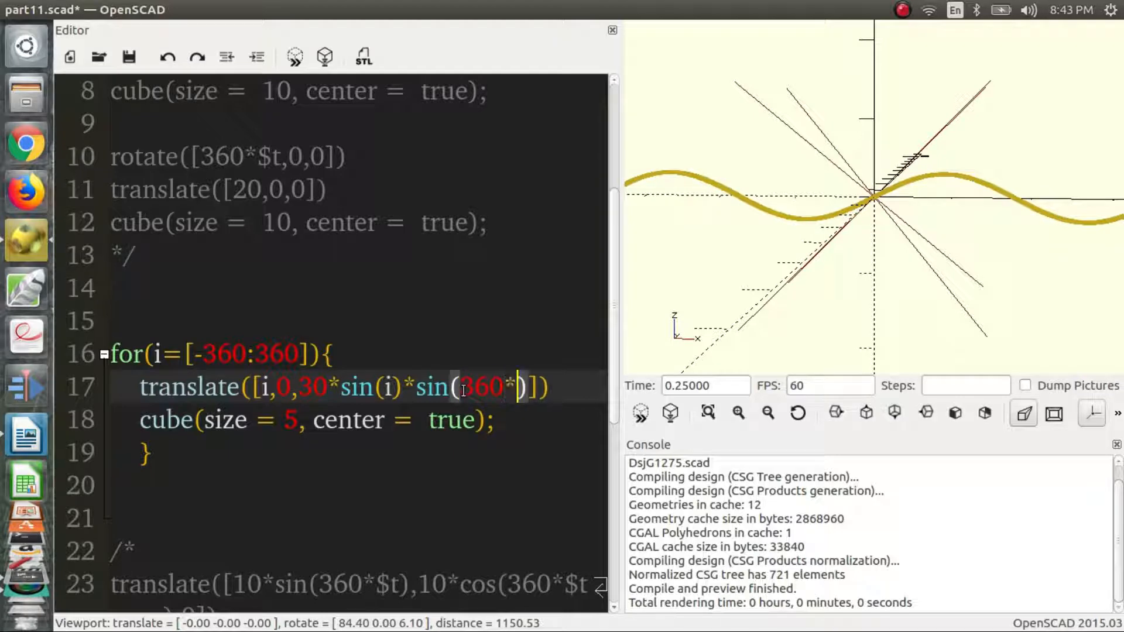
text($t)
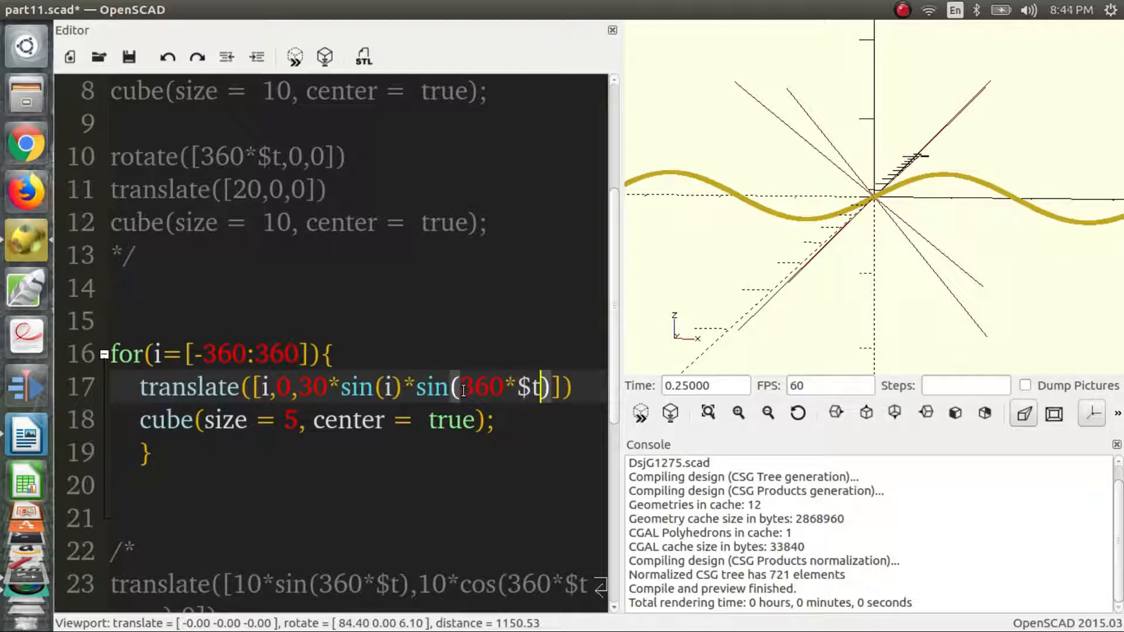
mouse_move(920, 232)
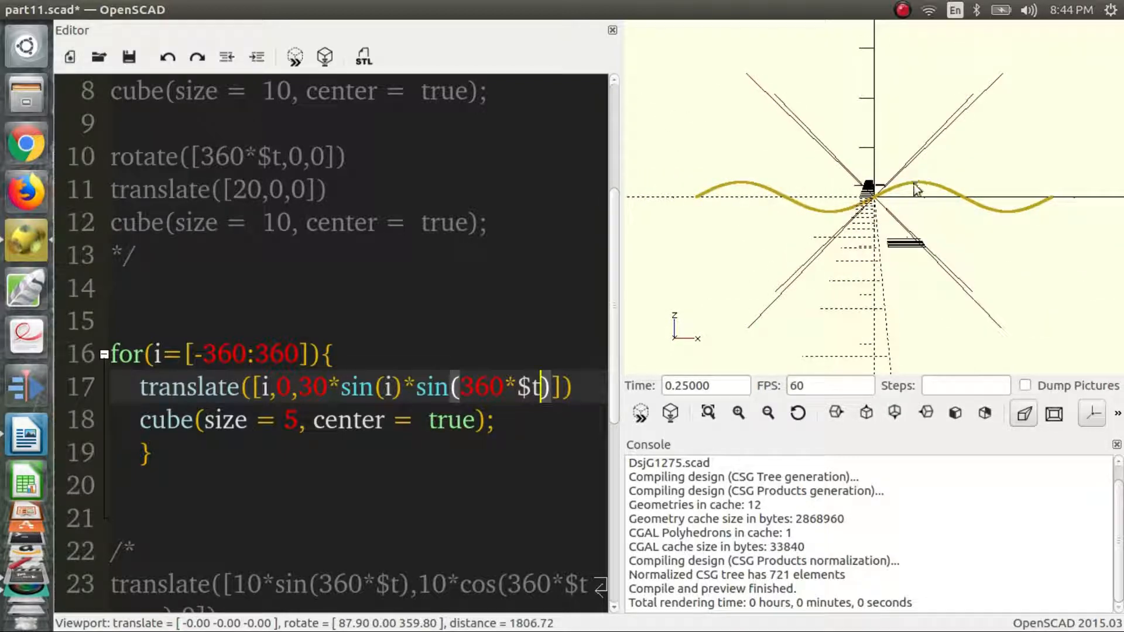
drag(918, 189, 804, 241)
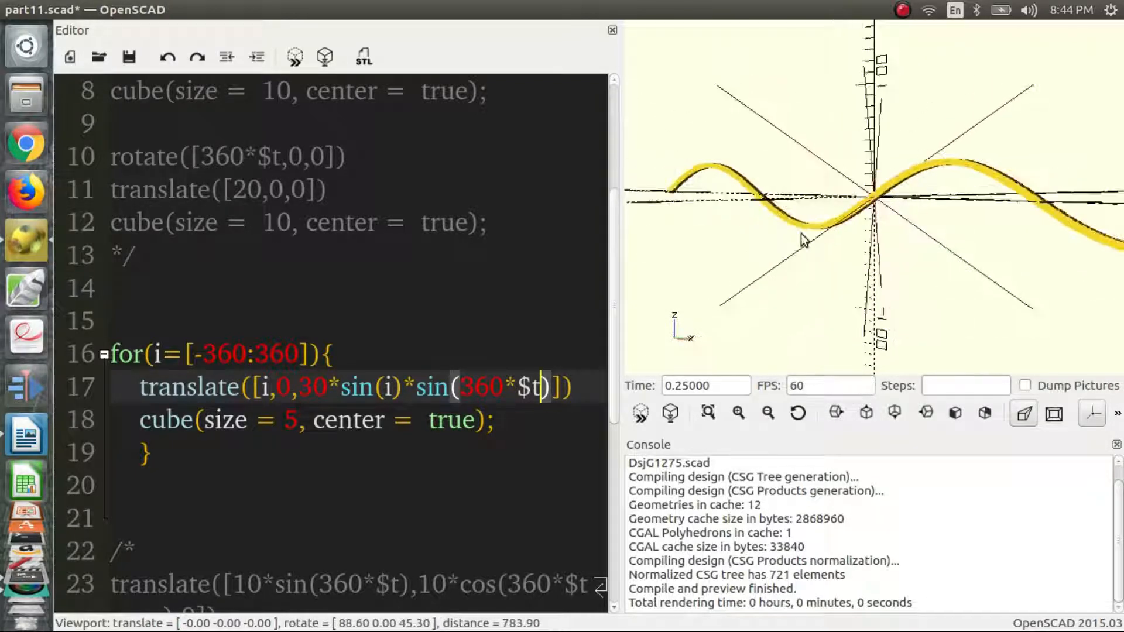